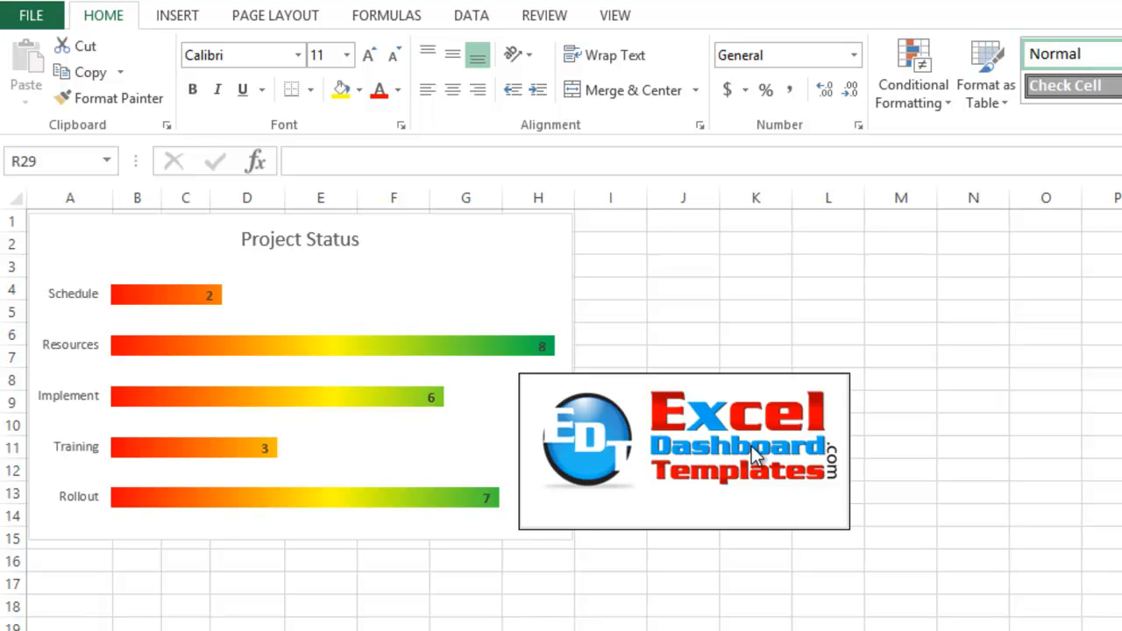
mouse_move(775, 465)
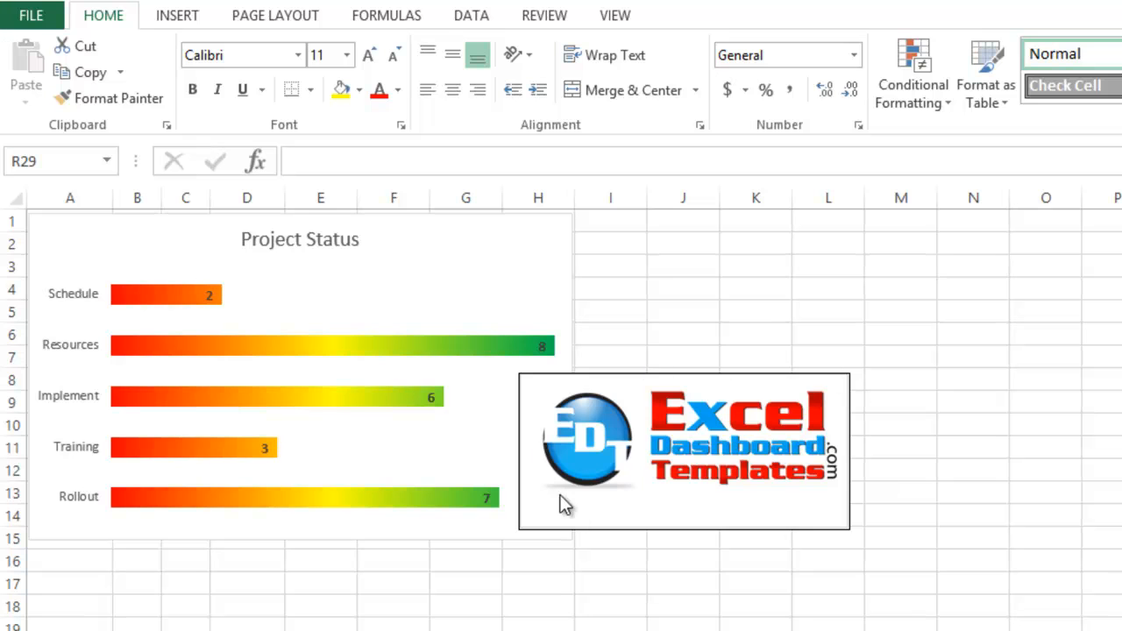
mouse_move(756, 518)
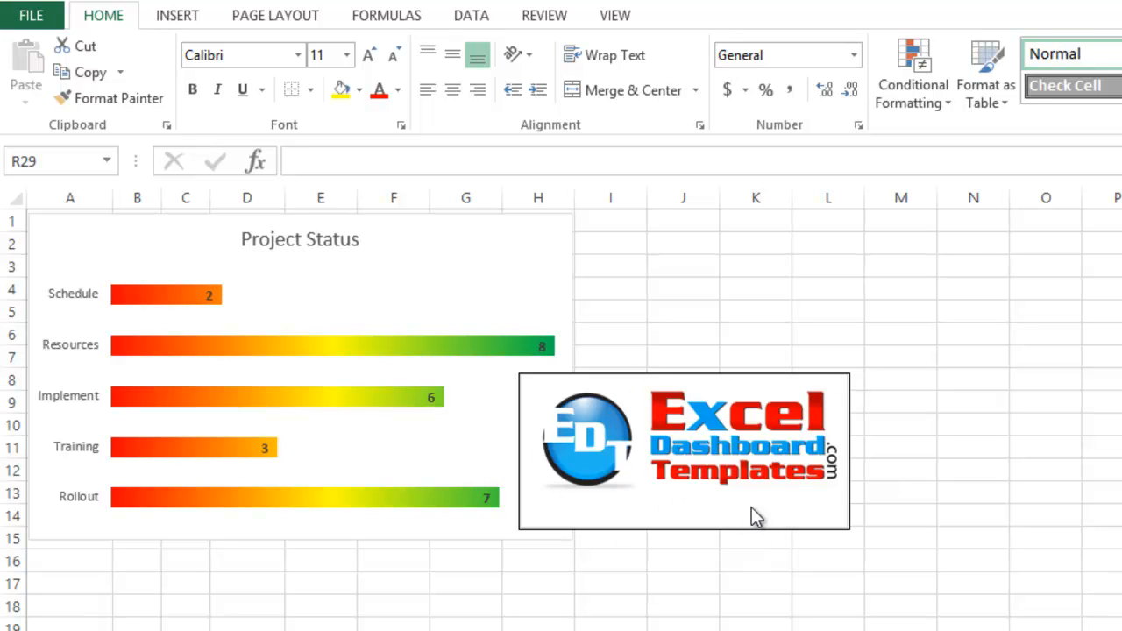
mouse_move(755, 408)
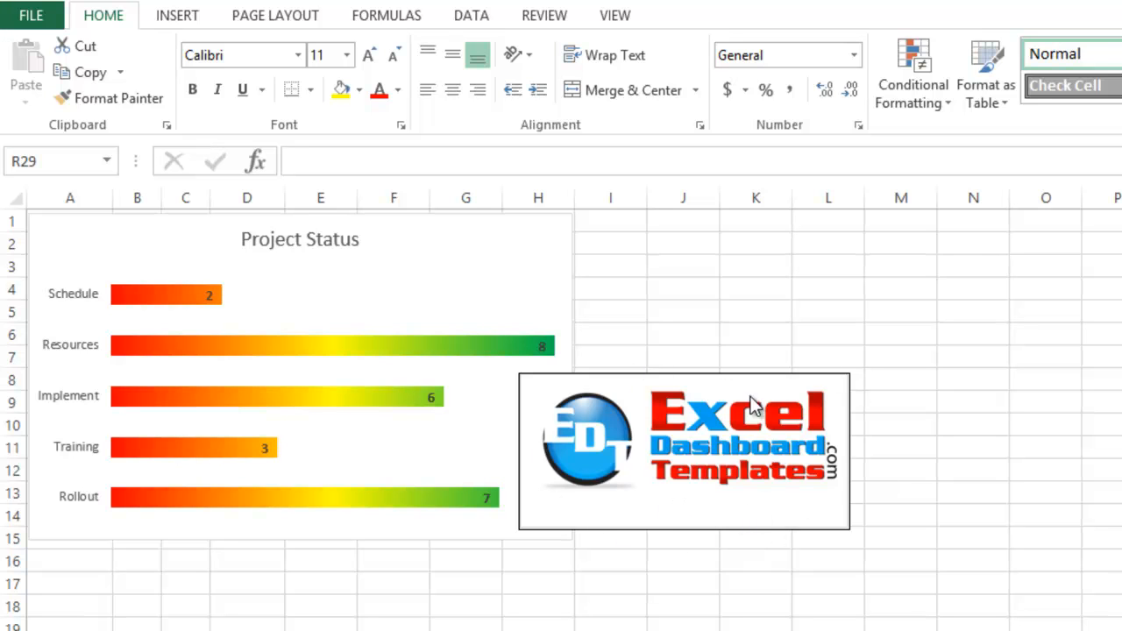
mouse_move(587, 498)
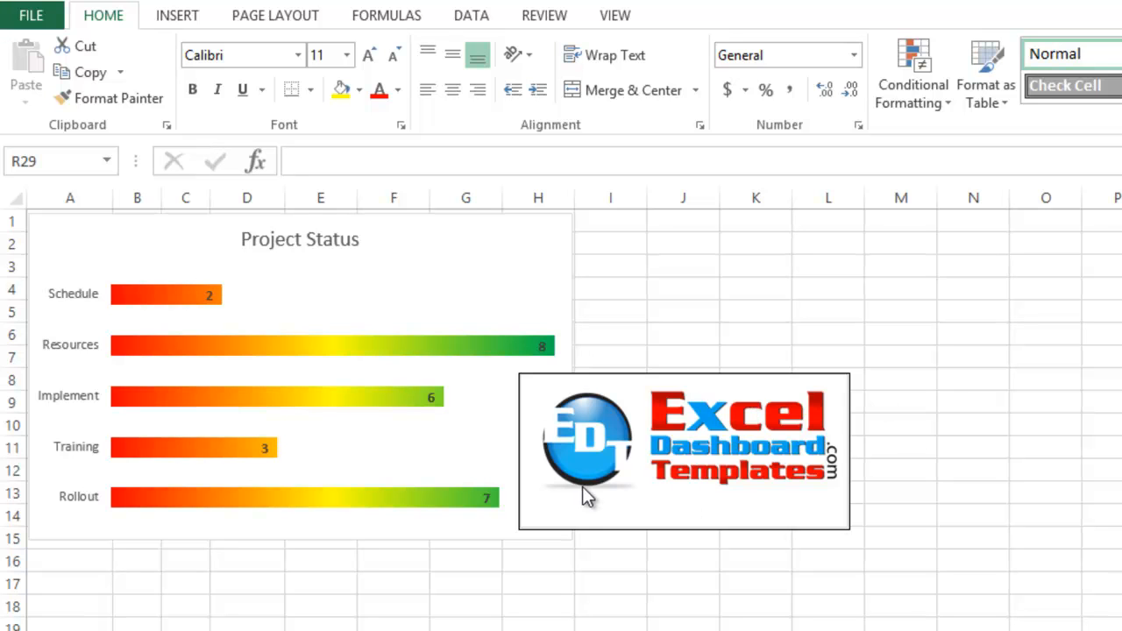
mouse_move(526, 486)
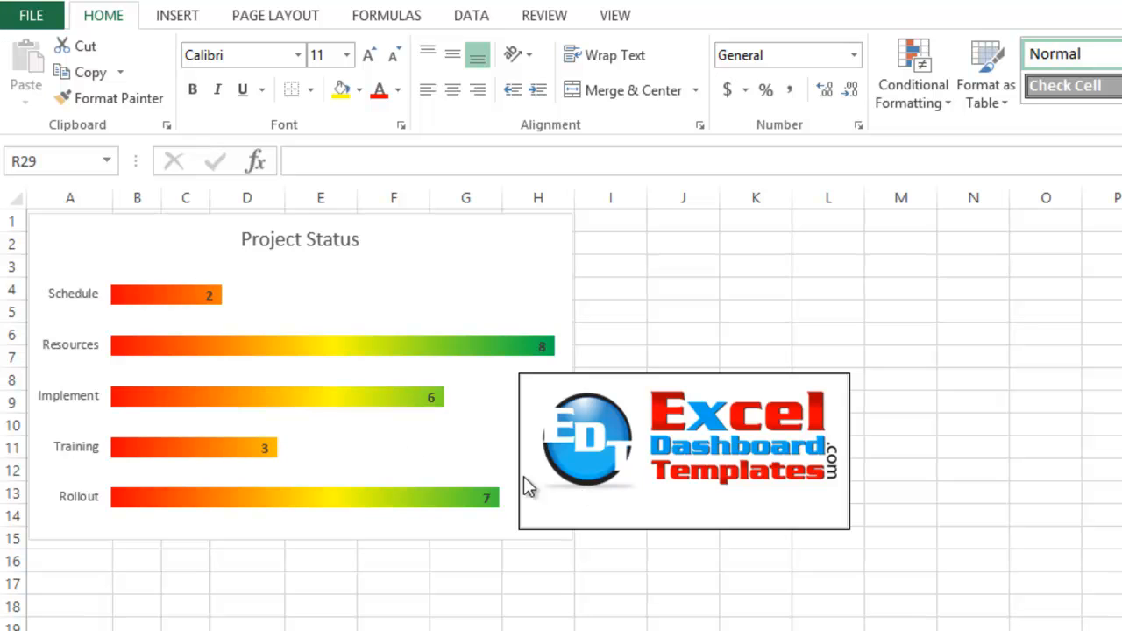
mouse_move(294, 307)
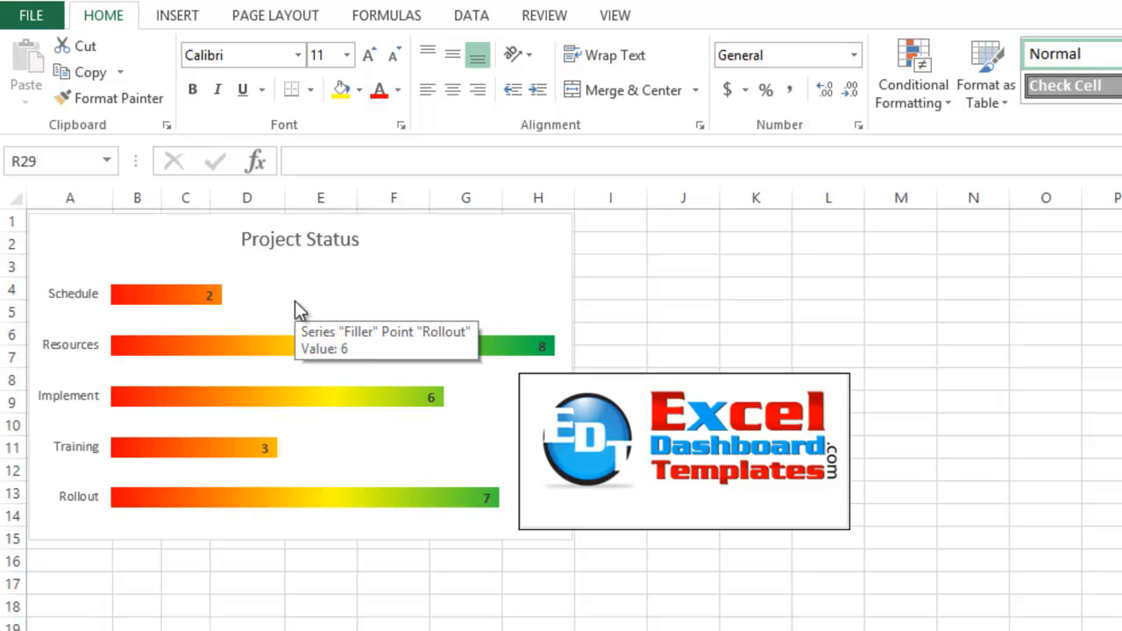
mouse_move(246, 362)
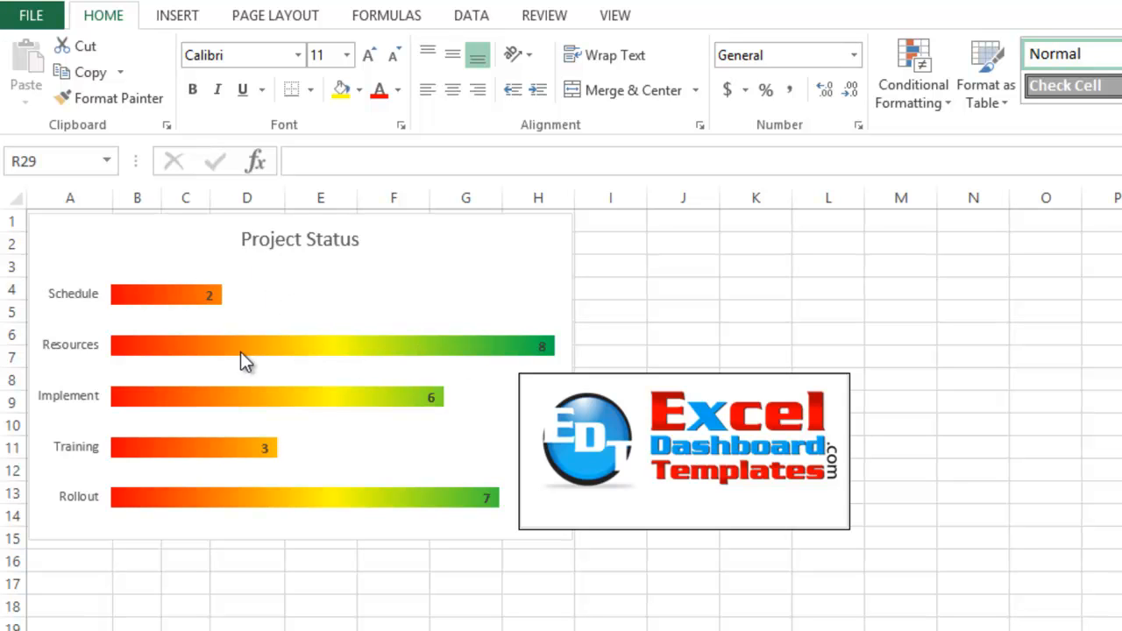
mouse_move(644, 318)
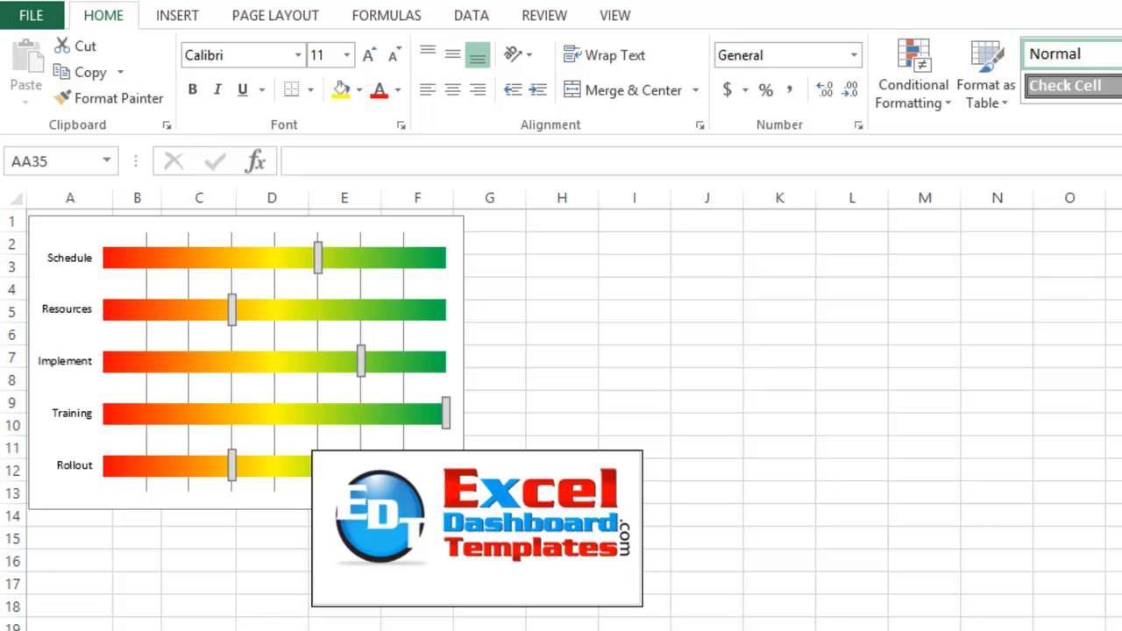
mouse_move(296, 432)
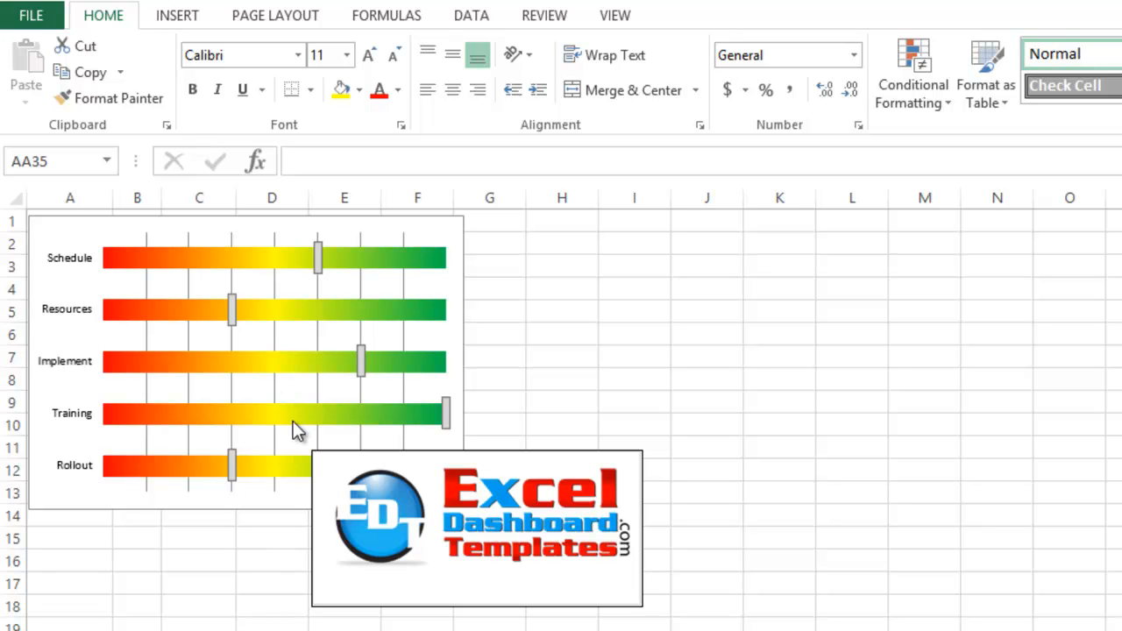
mouse_move(282, 486)
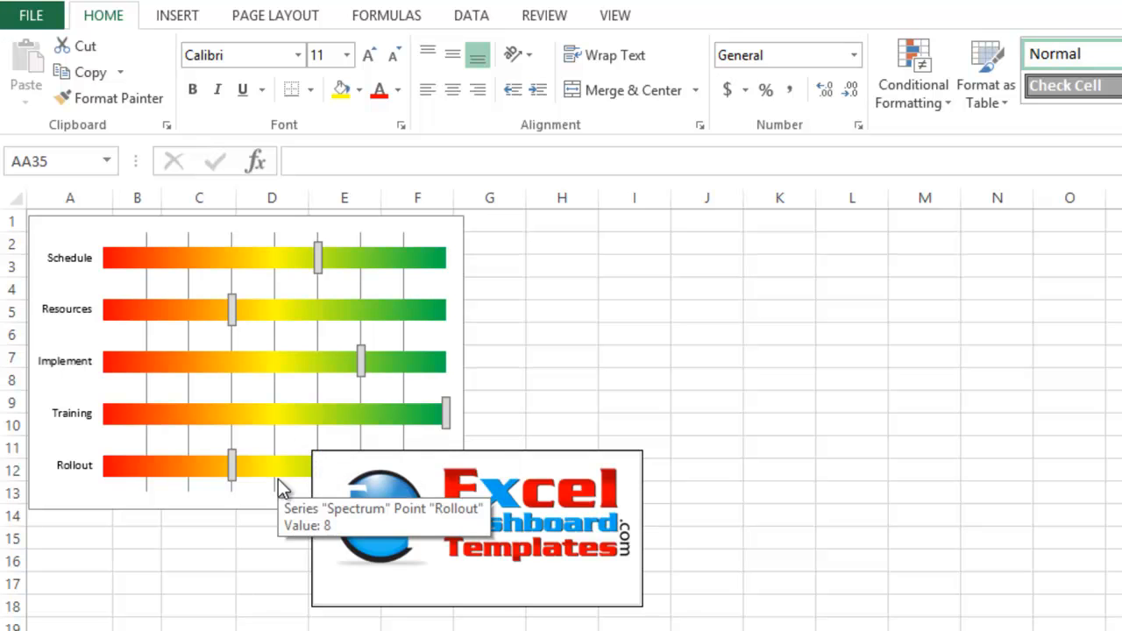
mouse_move(192, 324)
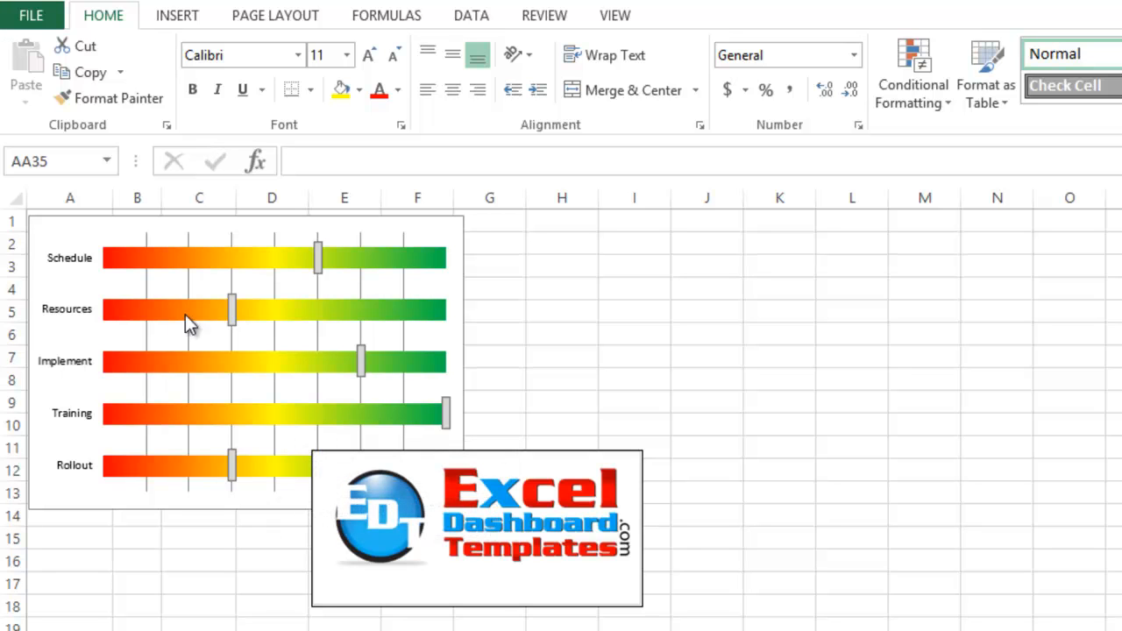
mouse_move(126, 332)
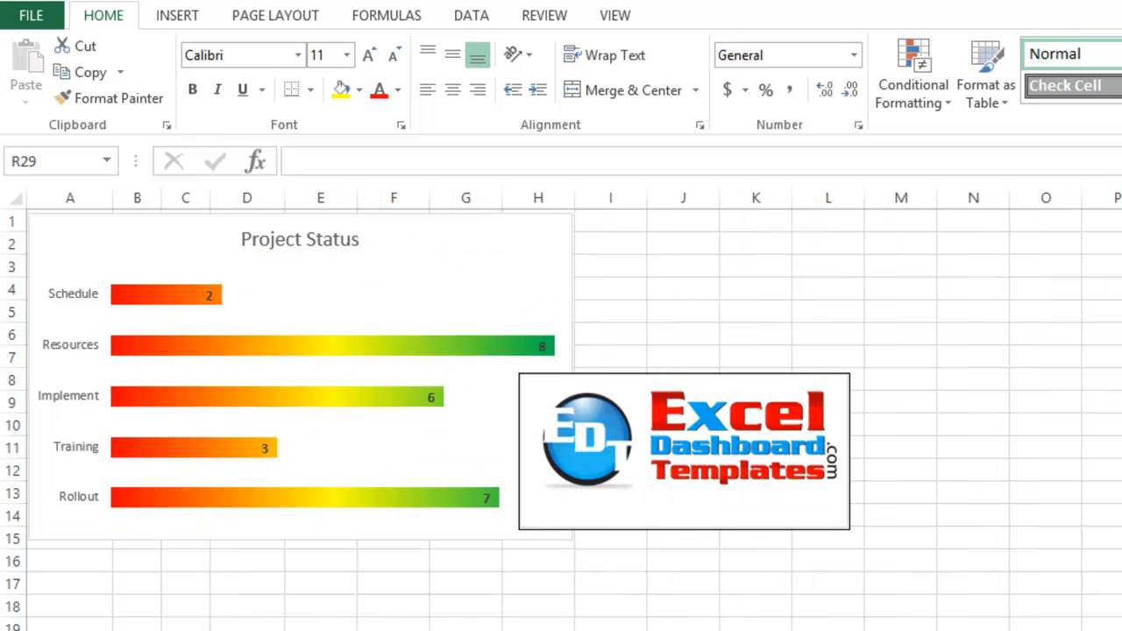
mouse_move(179, 293)
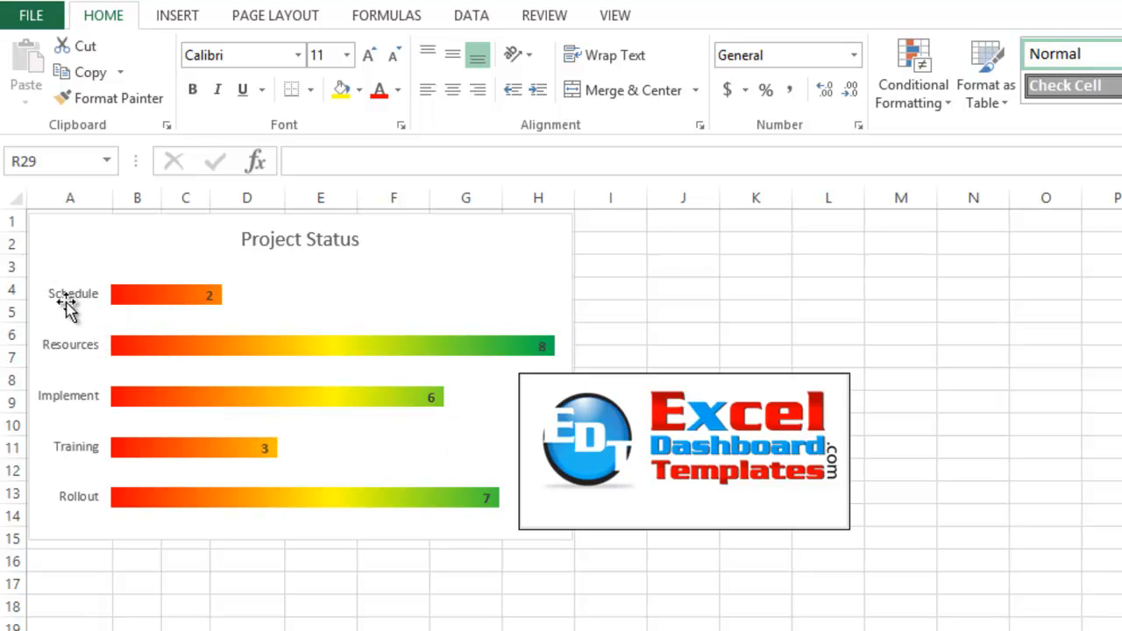
mouse_move(72, 314)
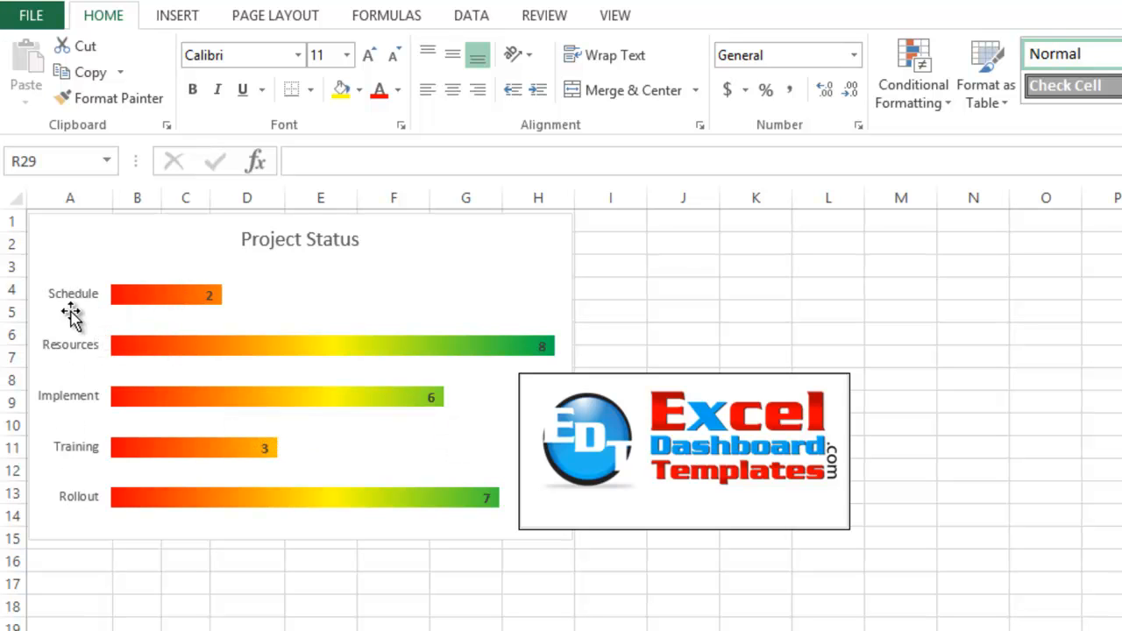
mouse_move(94, 399)
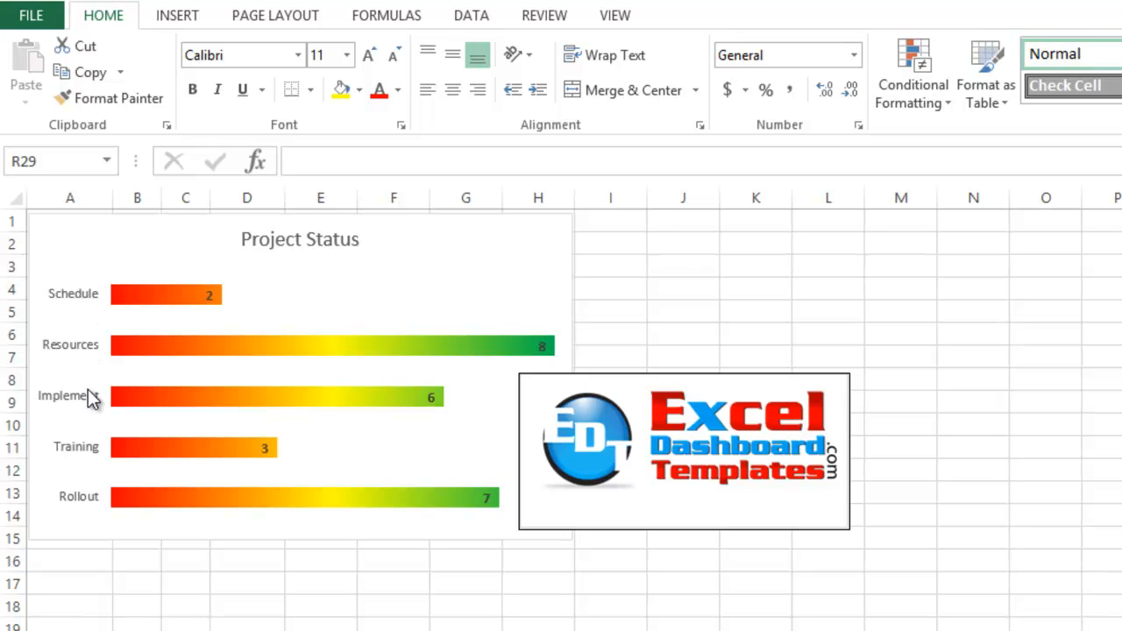
mouse_move(132, 294)
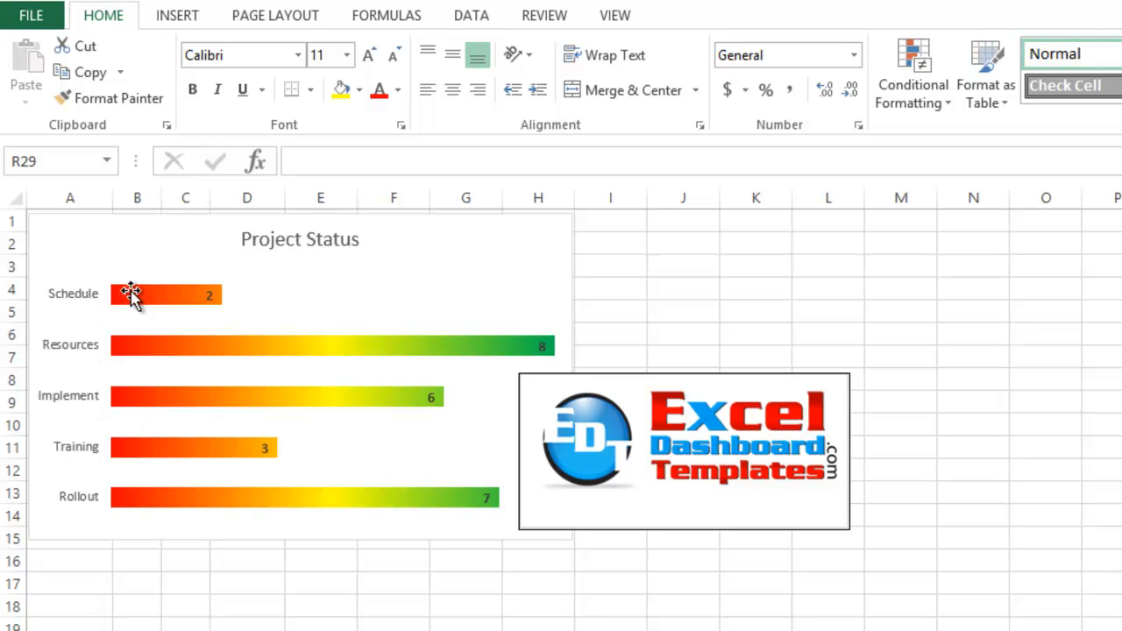
mouse_move(213, 383)
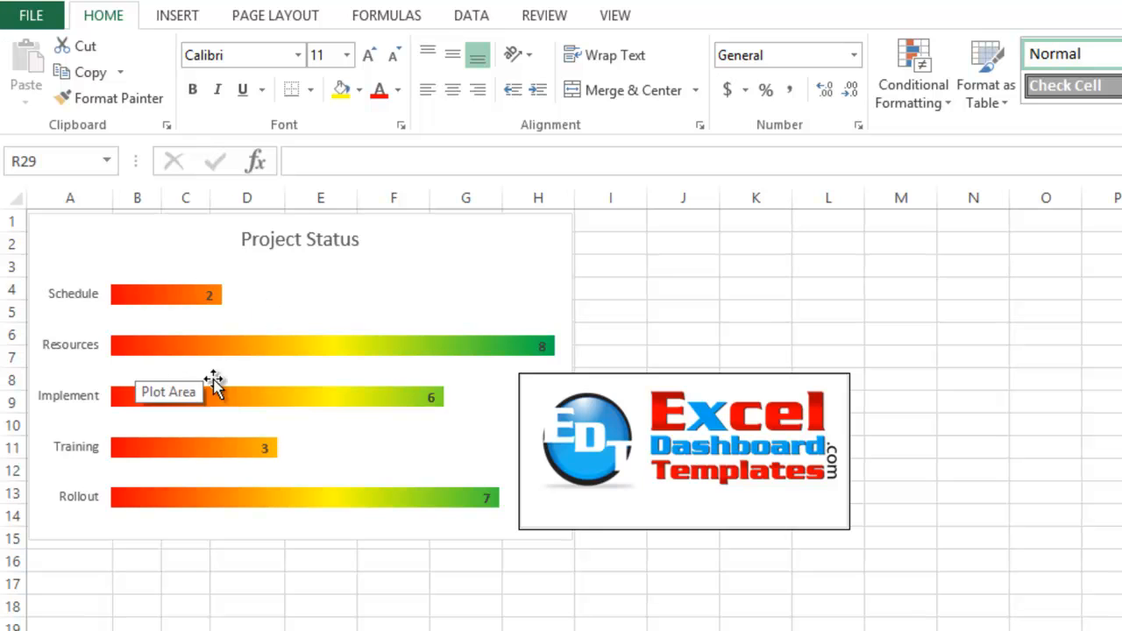
mouse_move(206, 452)
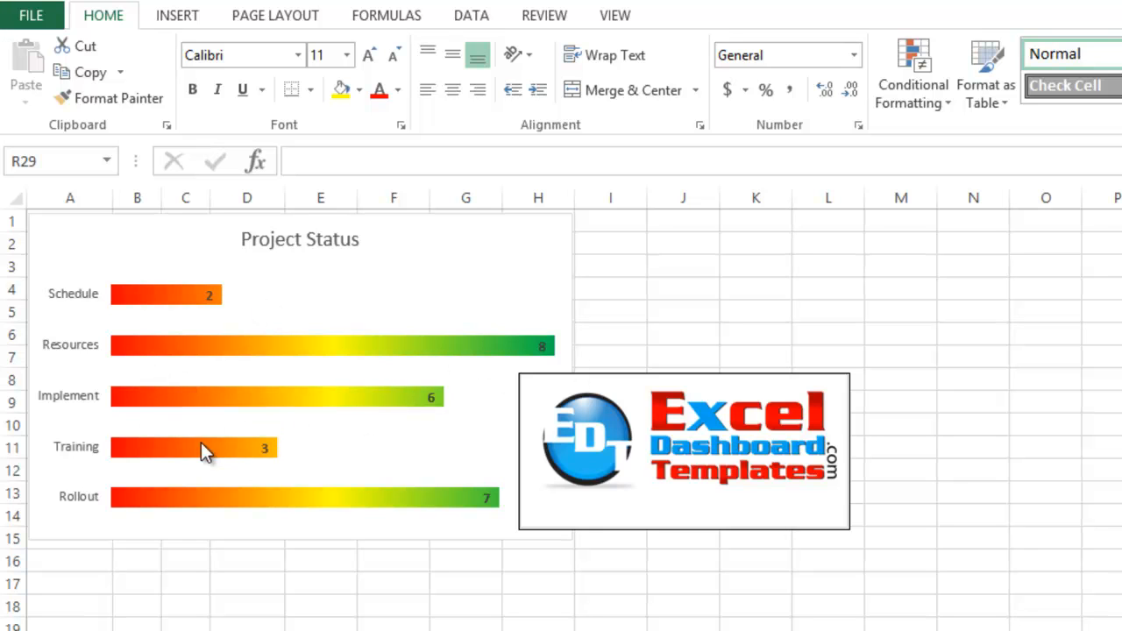
mouse_move(151, 502)
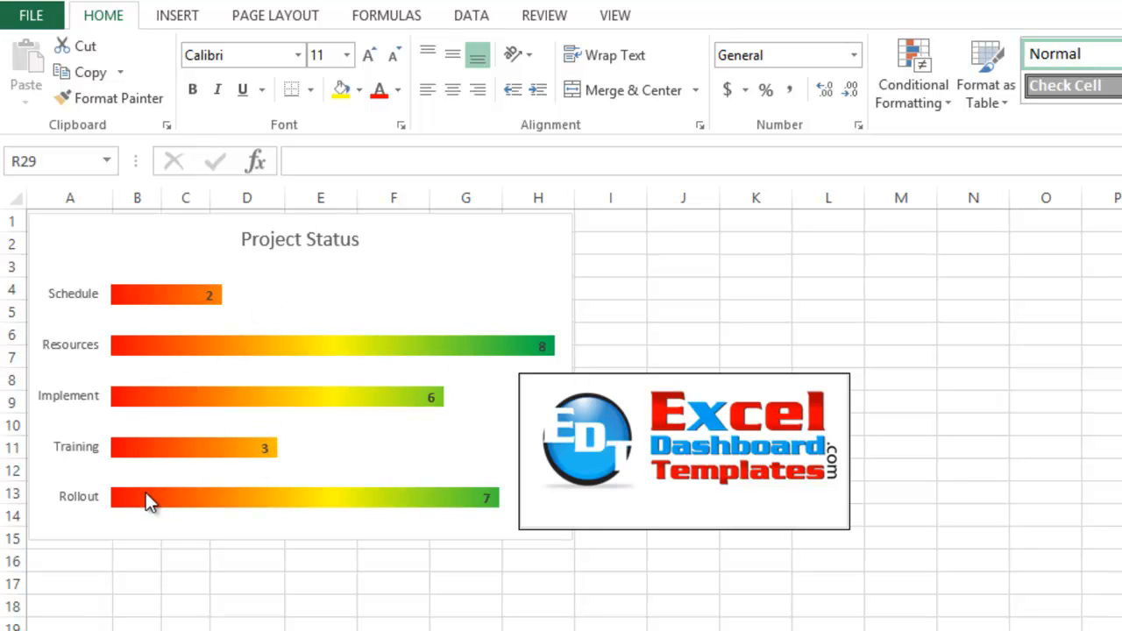
mouse_move(481, 498)
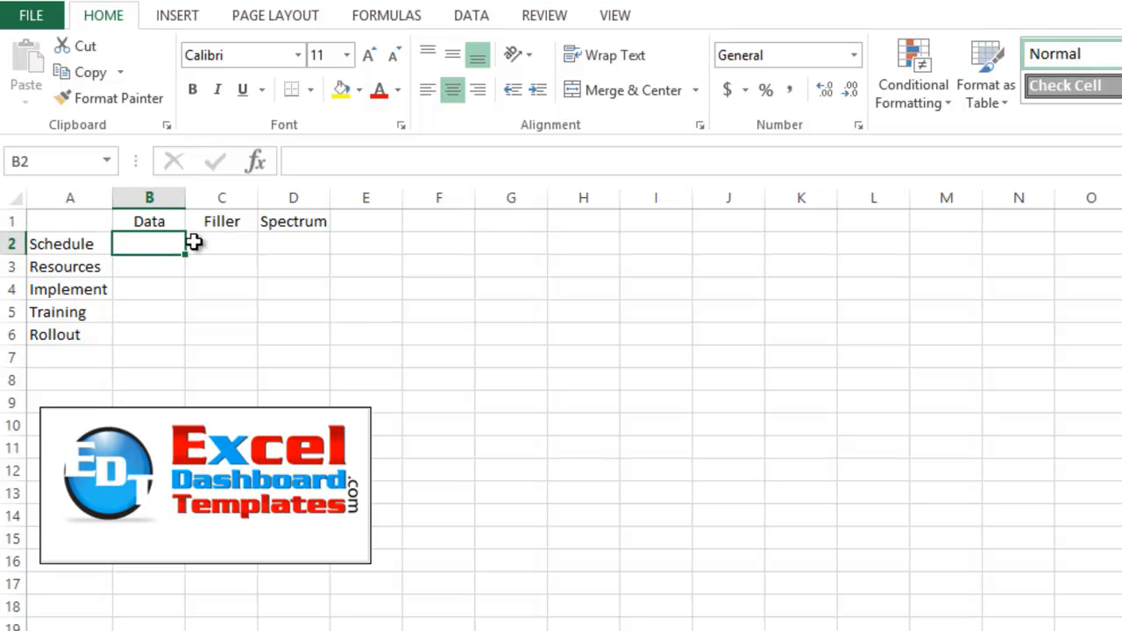
mouse_move(287, 239)
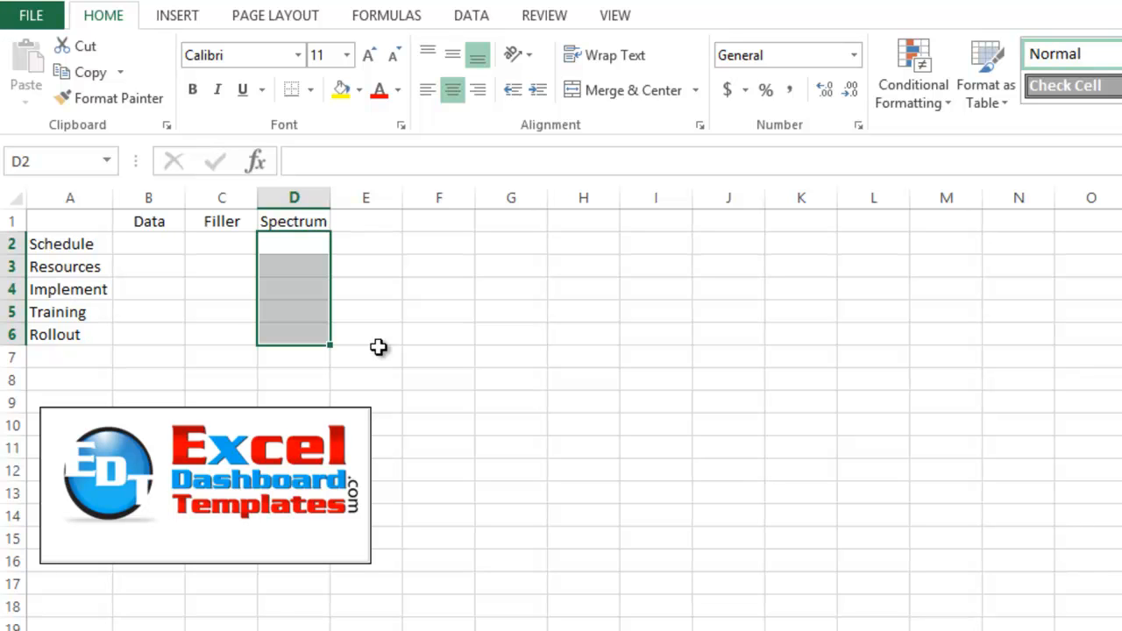
- Fill the Spectrum cells with 8 and type the Data values 7, 4, 2, 8, 5
type("8")
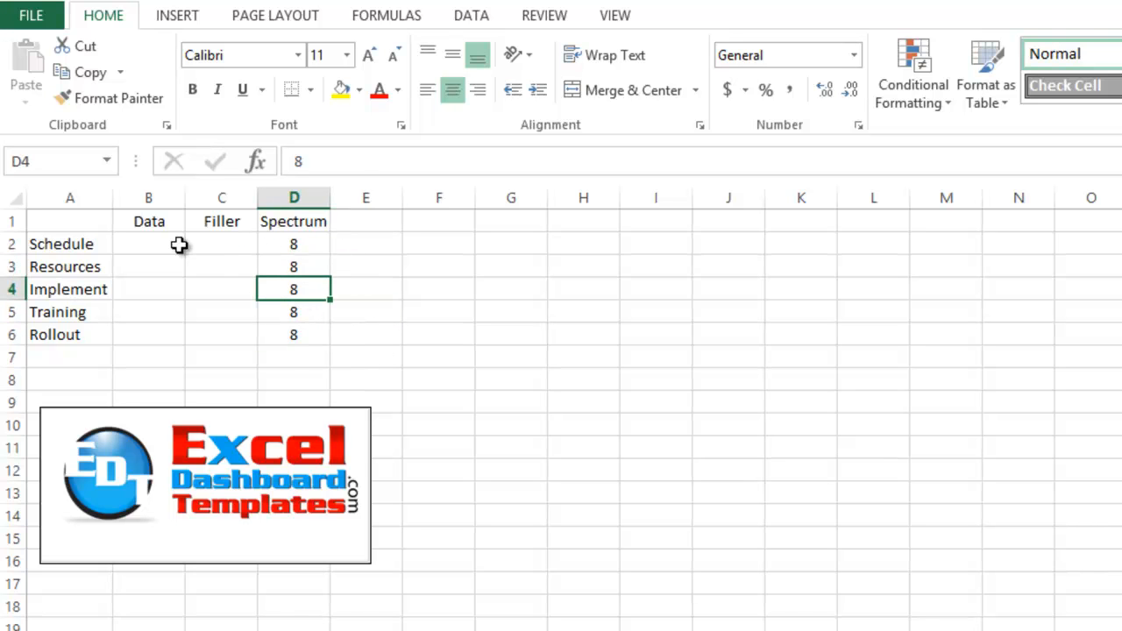
left_click(148, 244)
type("7")
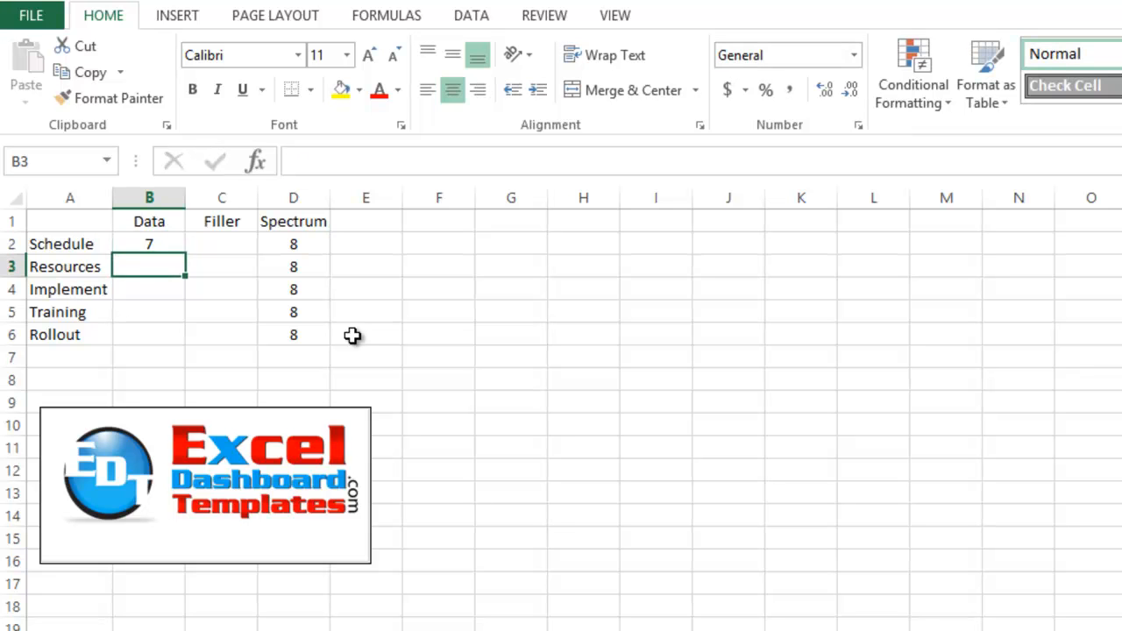
type("4")
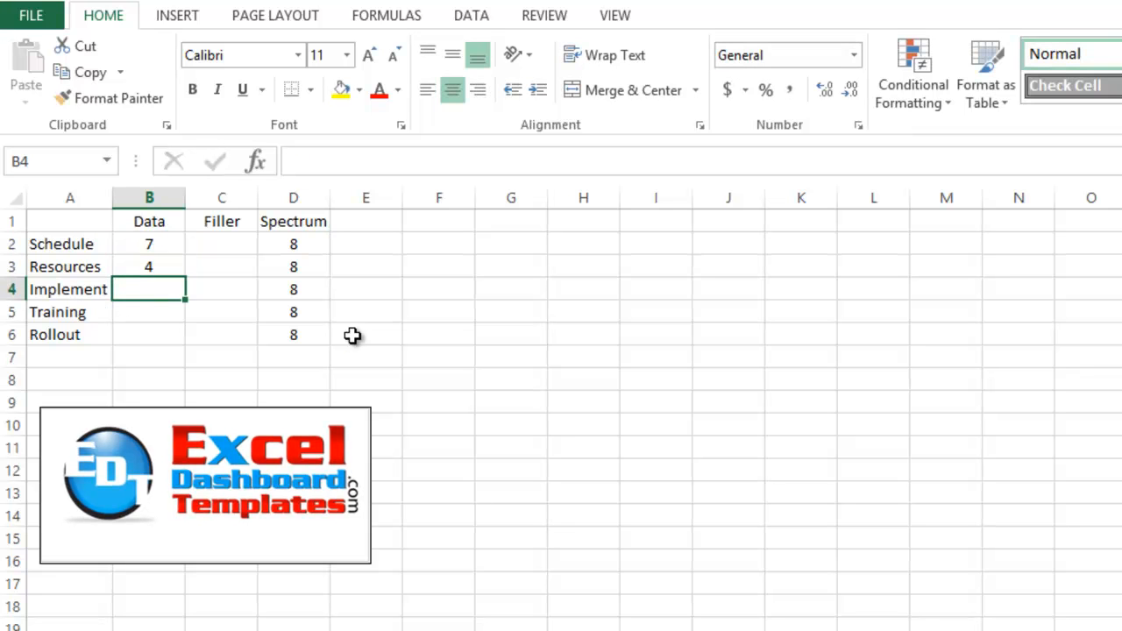
type("3")
type("2")
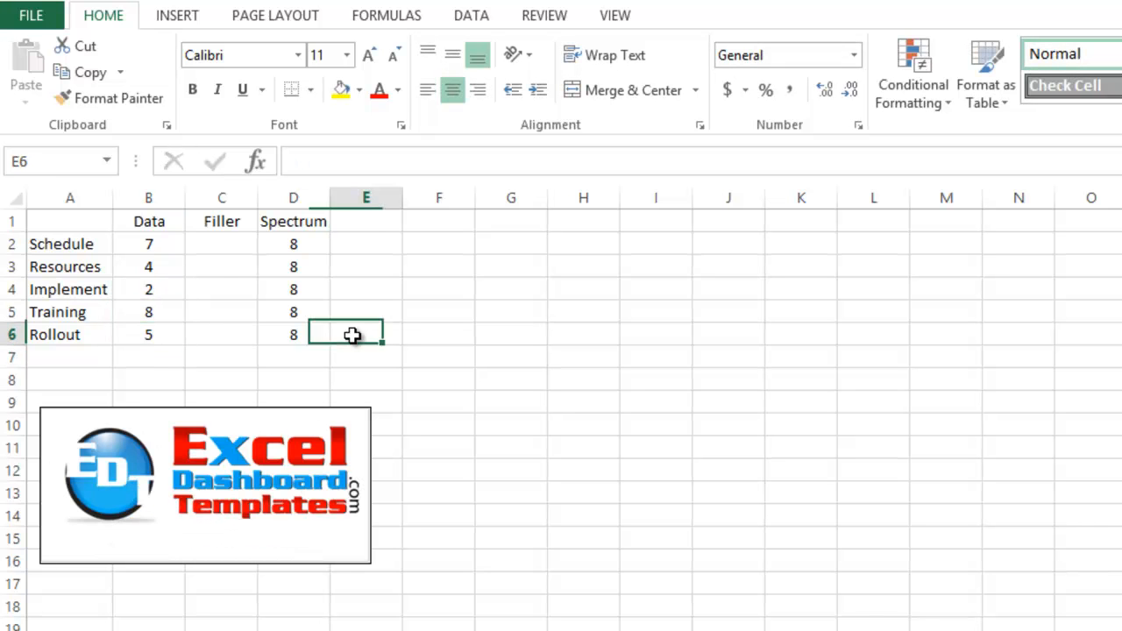
- Enter =D2-B2 in C2 and copy it down to C6, giving 1, 4, 6, 0, 3
left_click(221, 244)
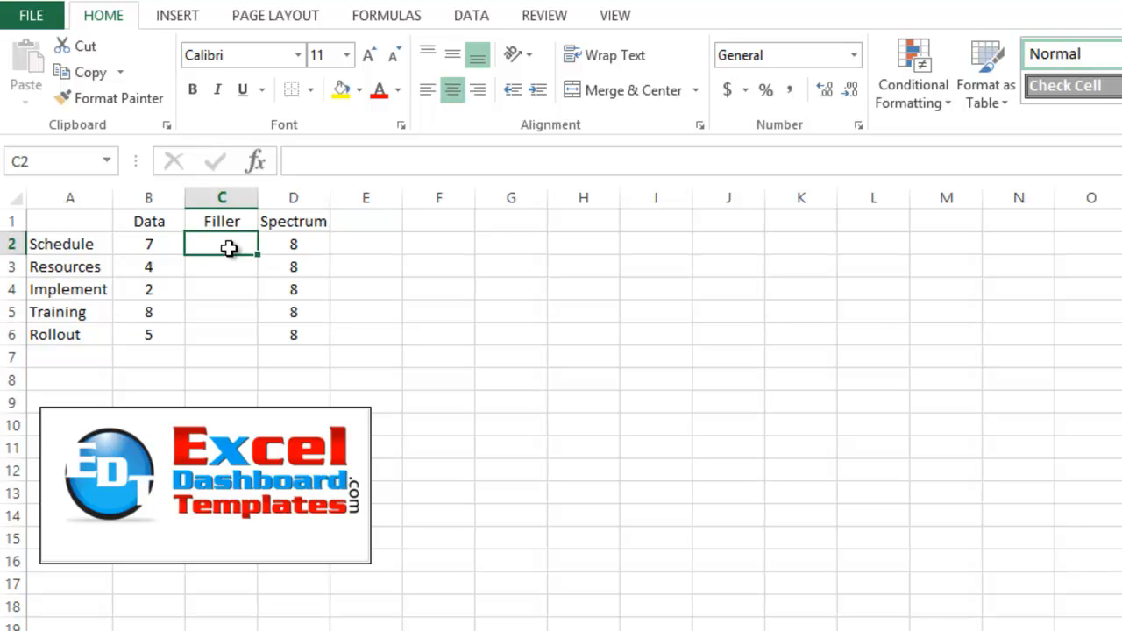
type("=D2-")
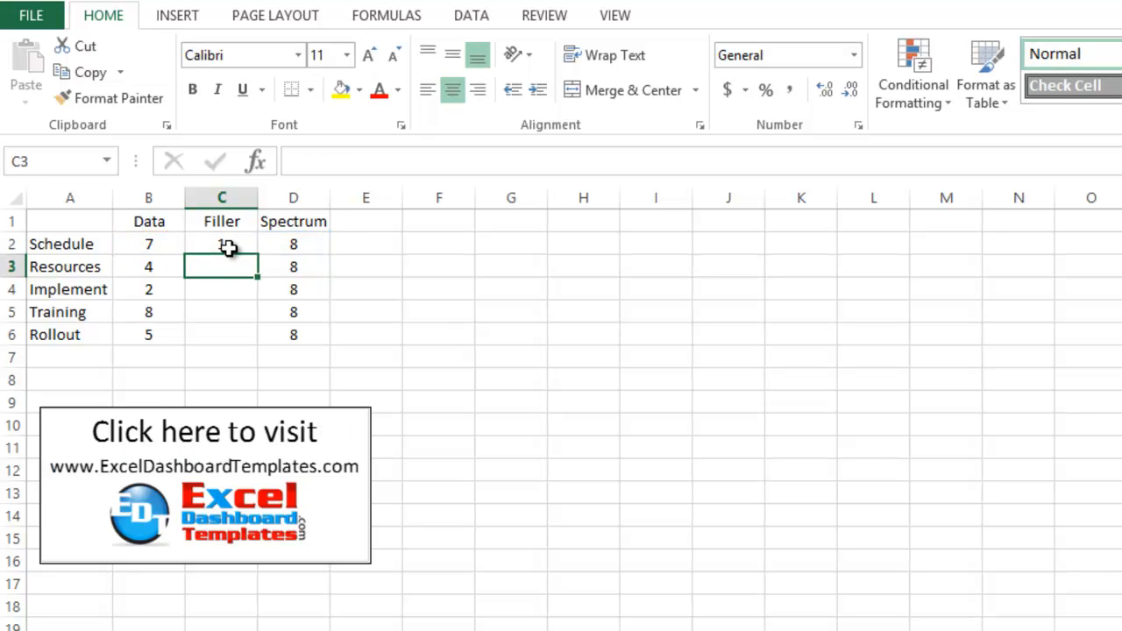
left_click(221, 244)
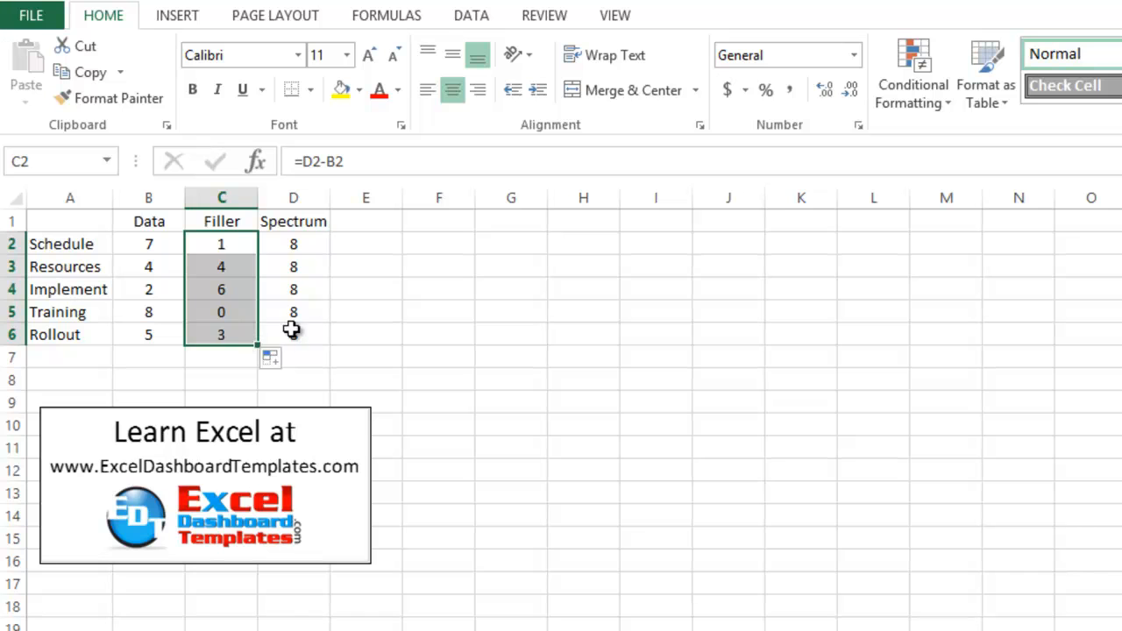
left_click(221, 244)
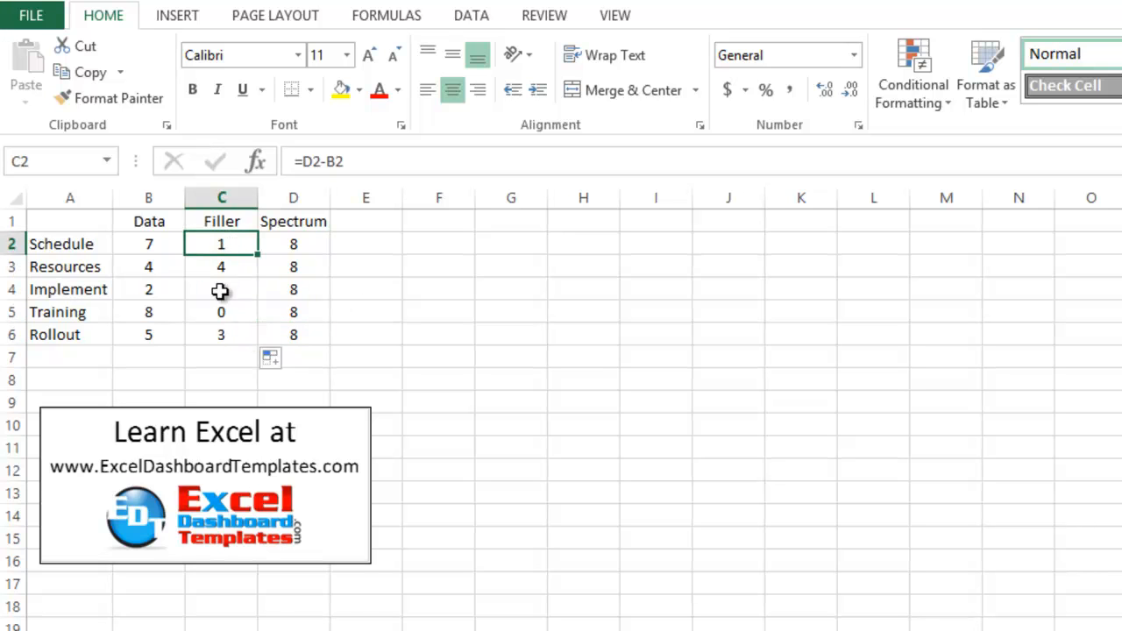
left_click(221, 334)
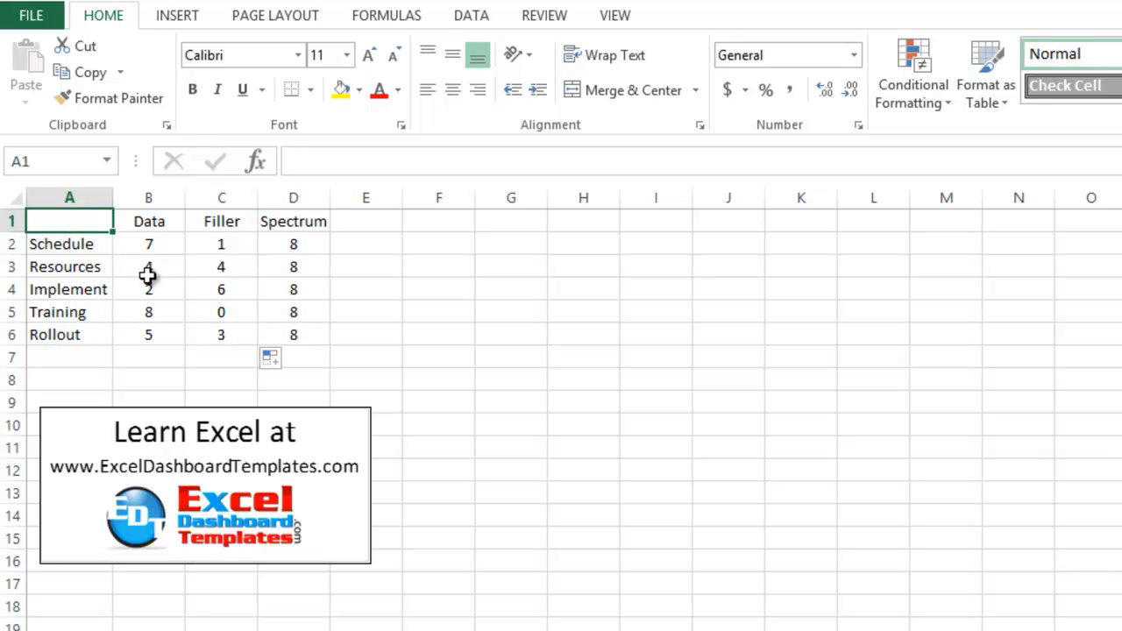
- Select the table A1:D6 and insert a 2-D Stacked Bar chart
left_click(148, 266)
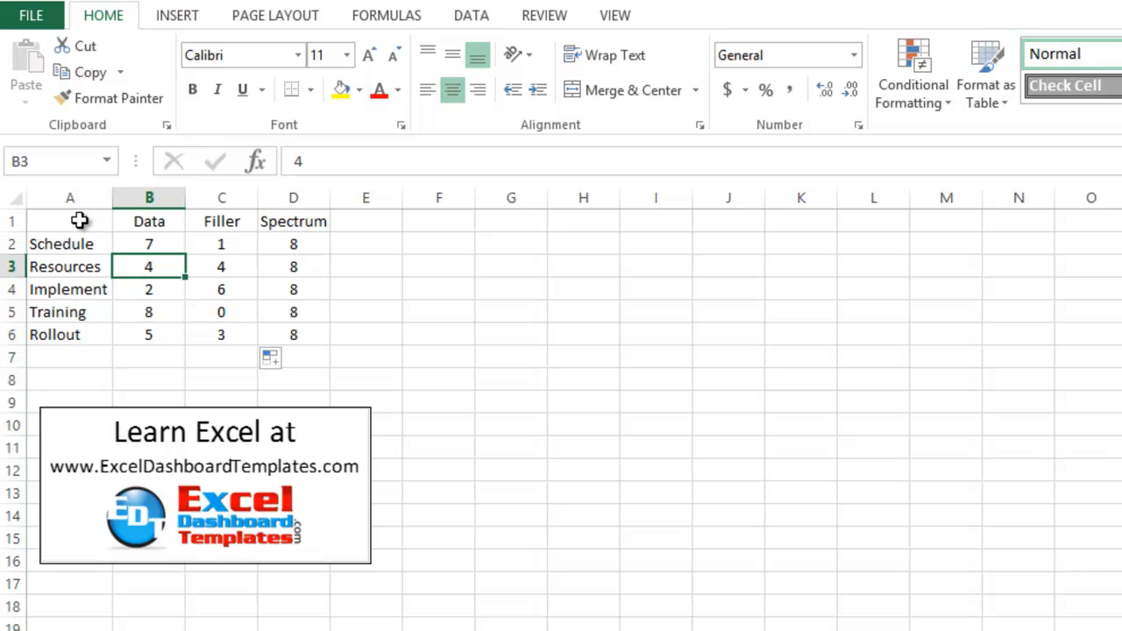
left_click_drag(70, 221, 294, 334)
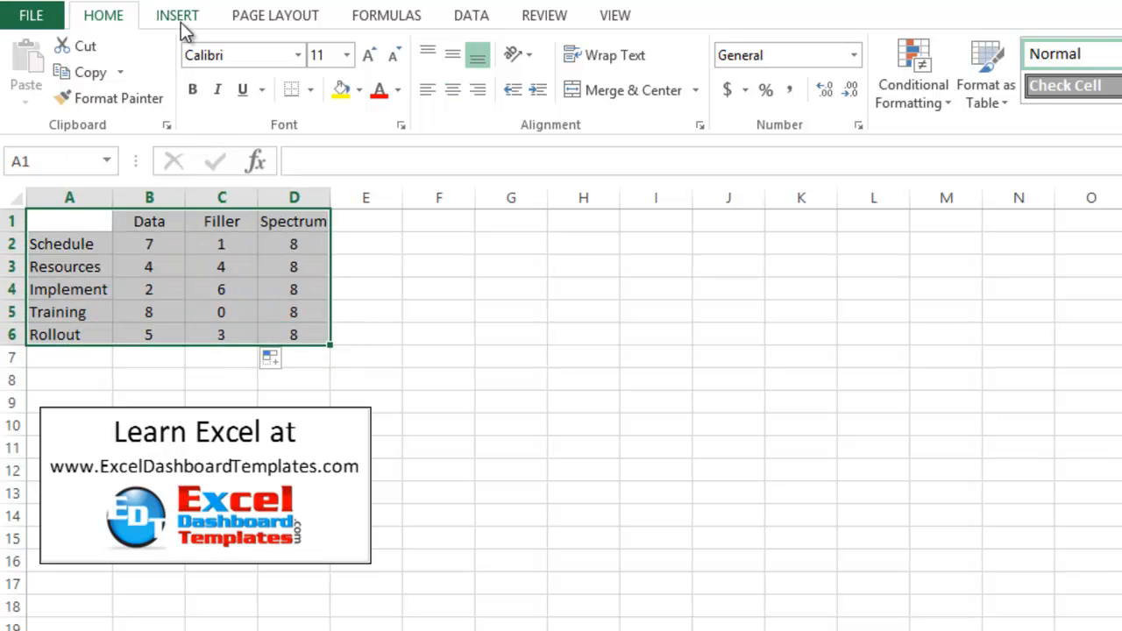
left_click(177, 15)
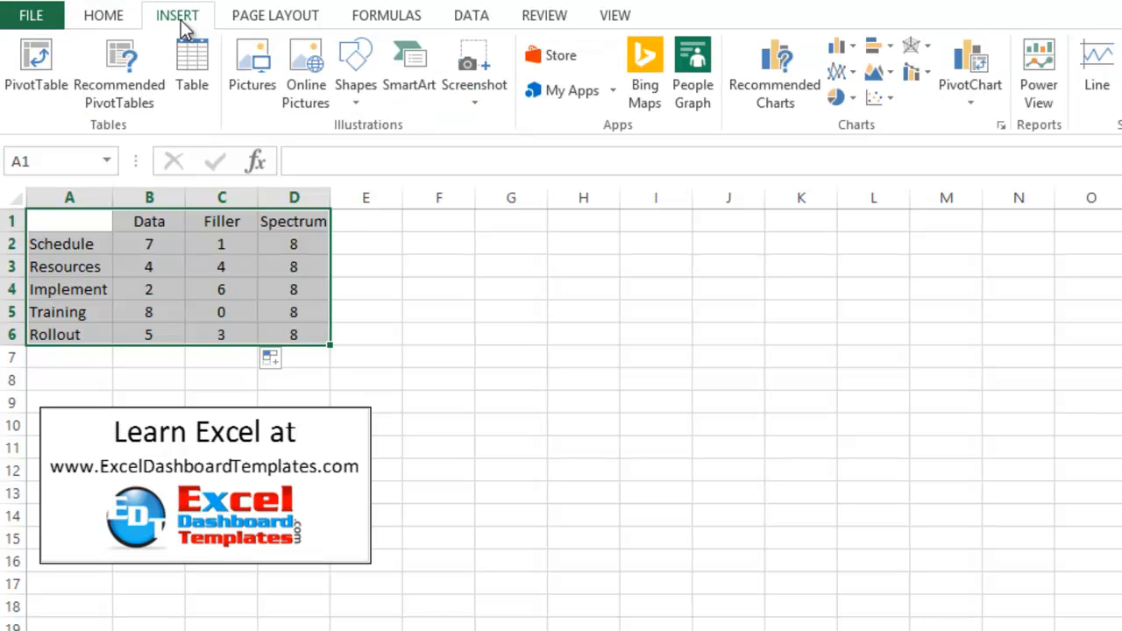
mouse_move(877, 46)
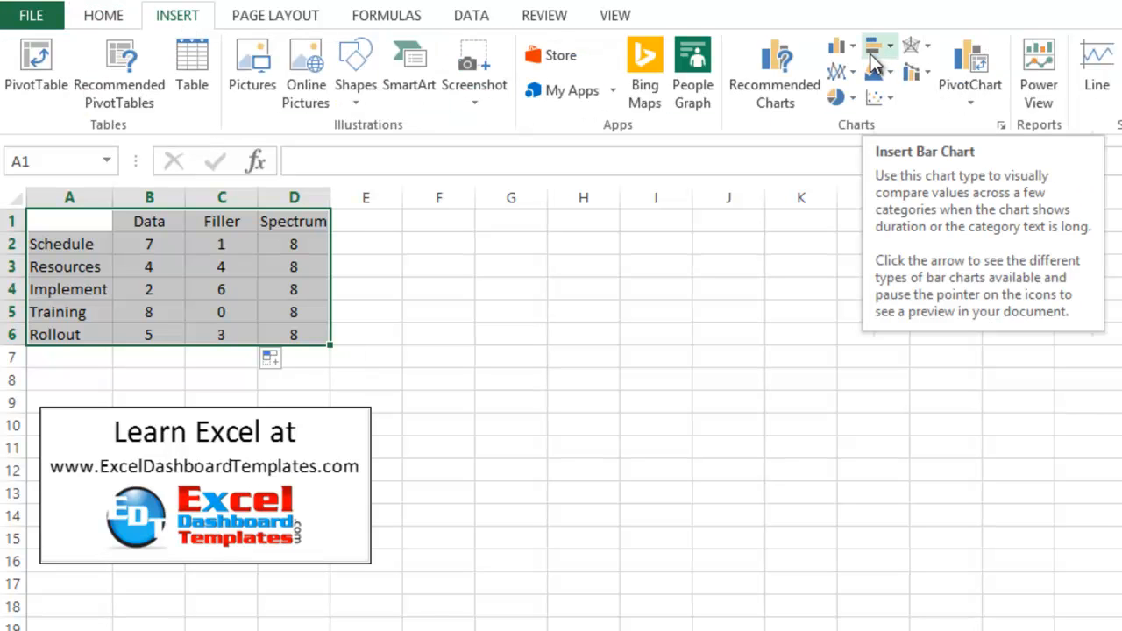
left_click(874, 46)
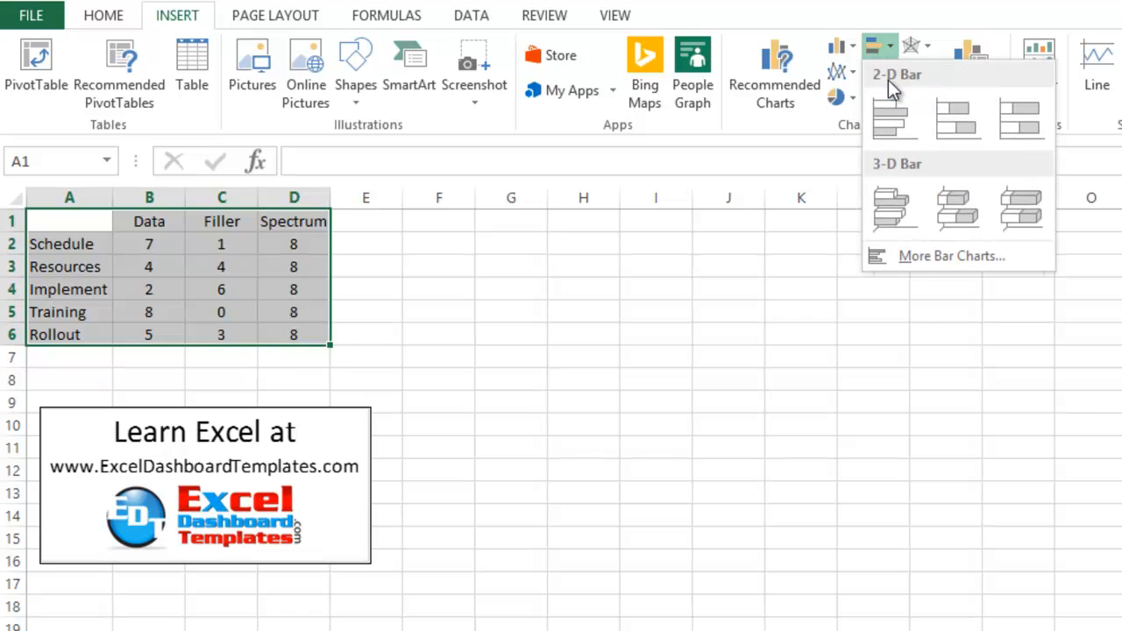
left_click(957, 118)
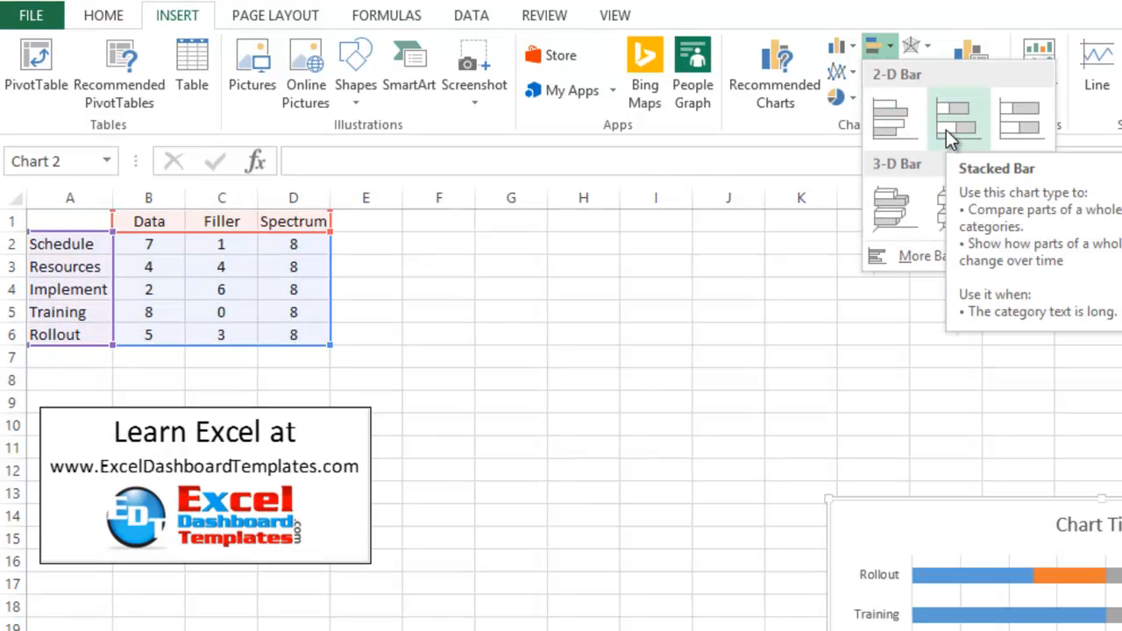
left_click(958, 118)
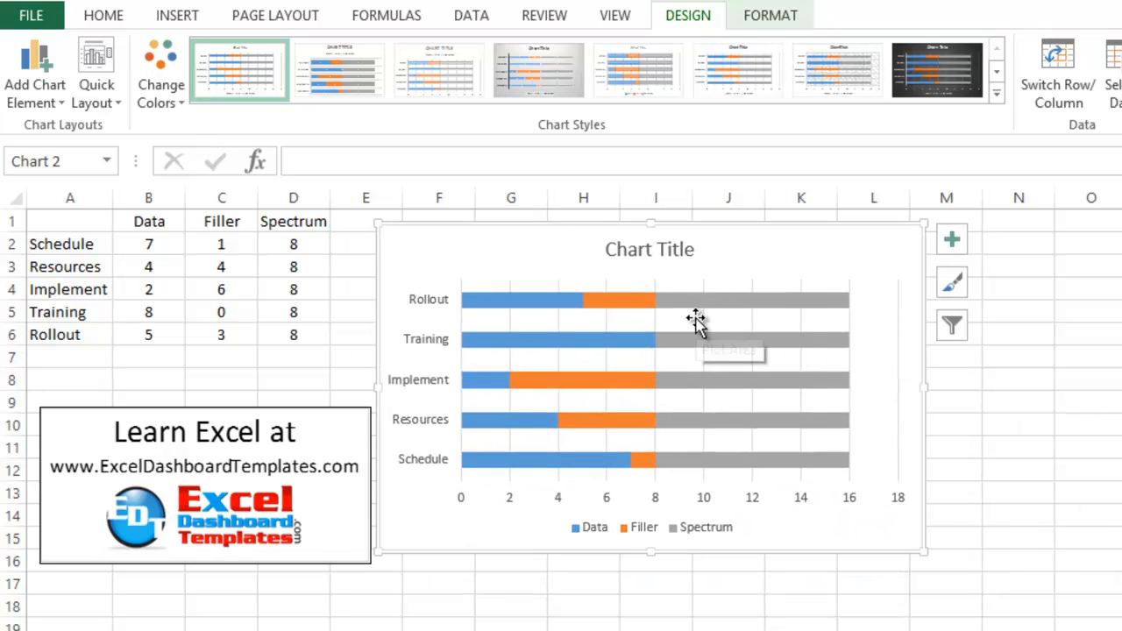
mouse_move(531, 306)
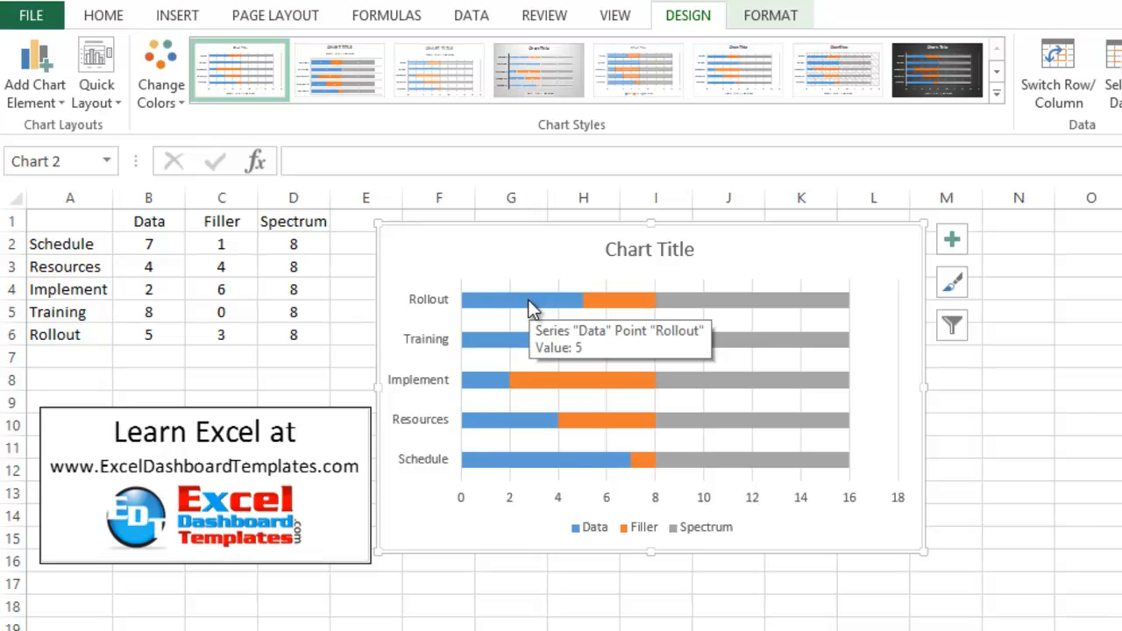
mouse_move(710, 307)
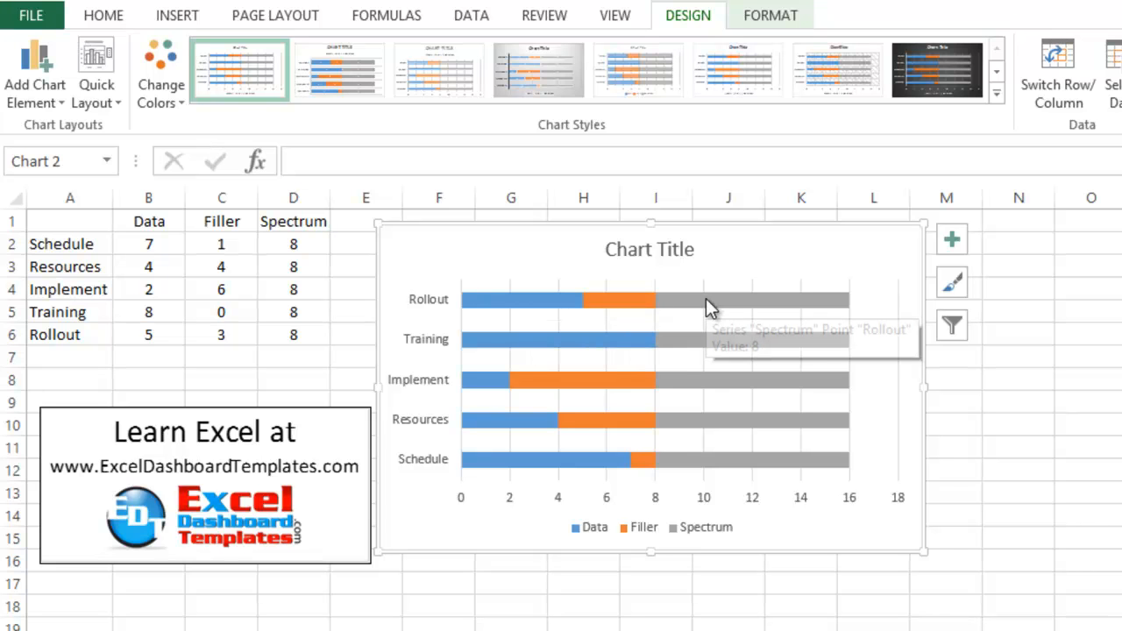
mouse_move(748, 318)
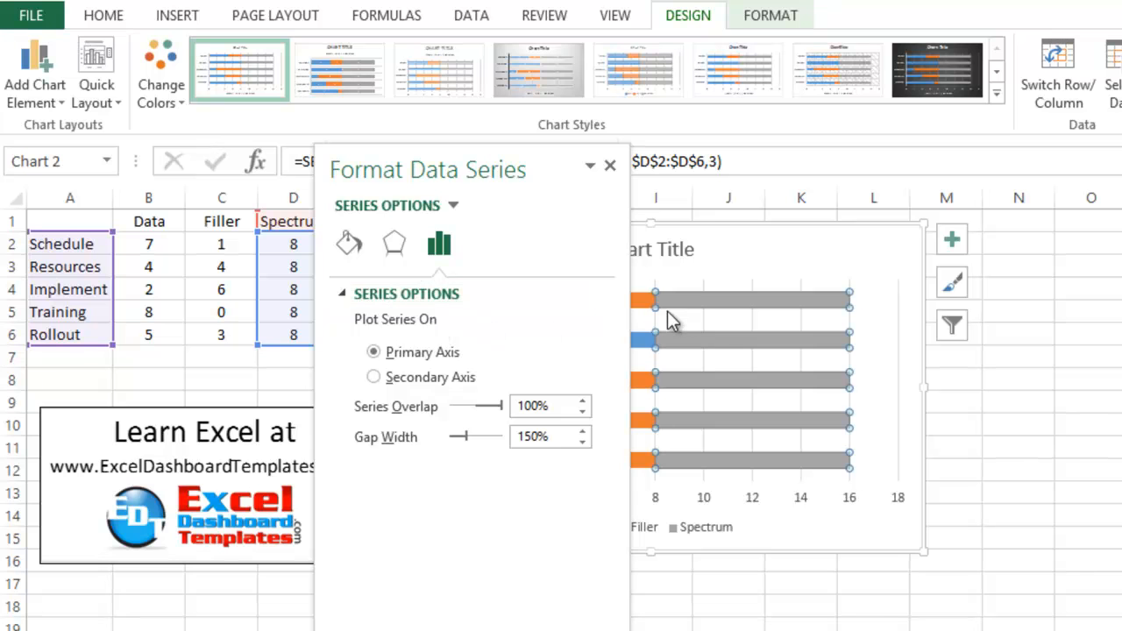
- Apply a gradient fill to the Spectrum series and place the middle stop at 50%
left_click(348, 244)
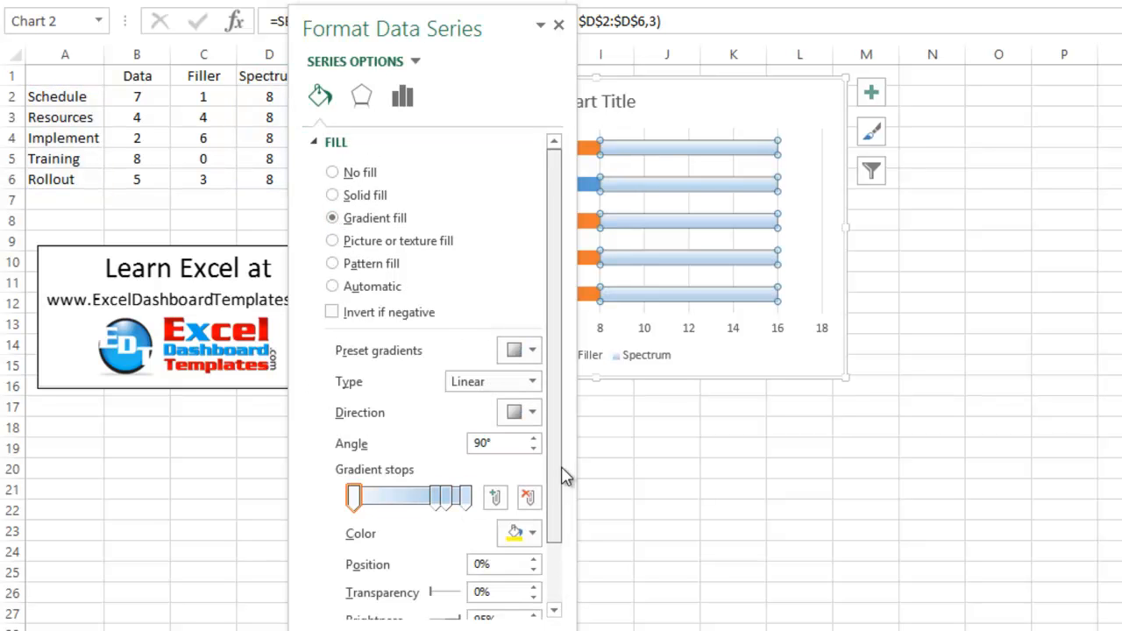
scroll("down", 3)
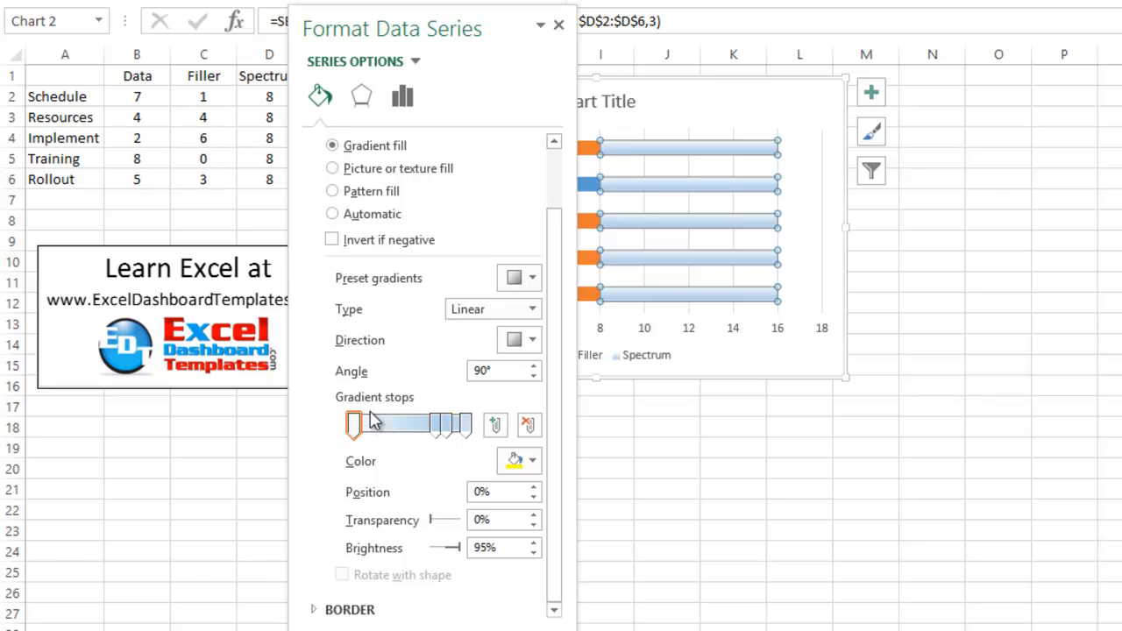
mouse_move(435, 427)
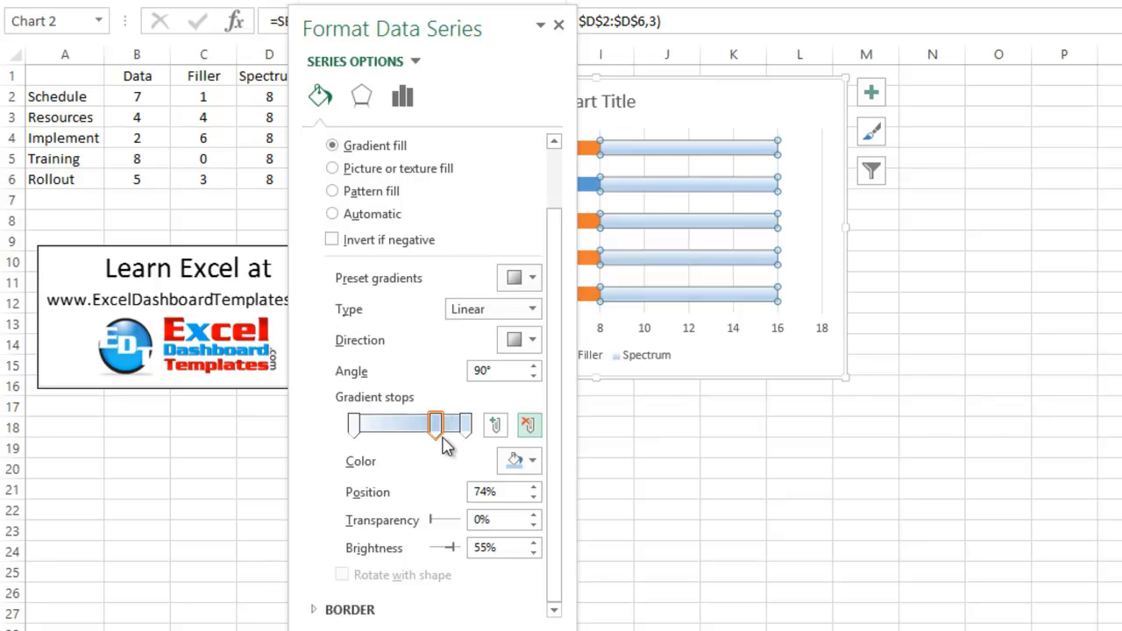
left_click_drag(436, 425, 412, 425)
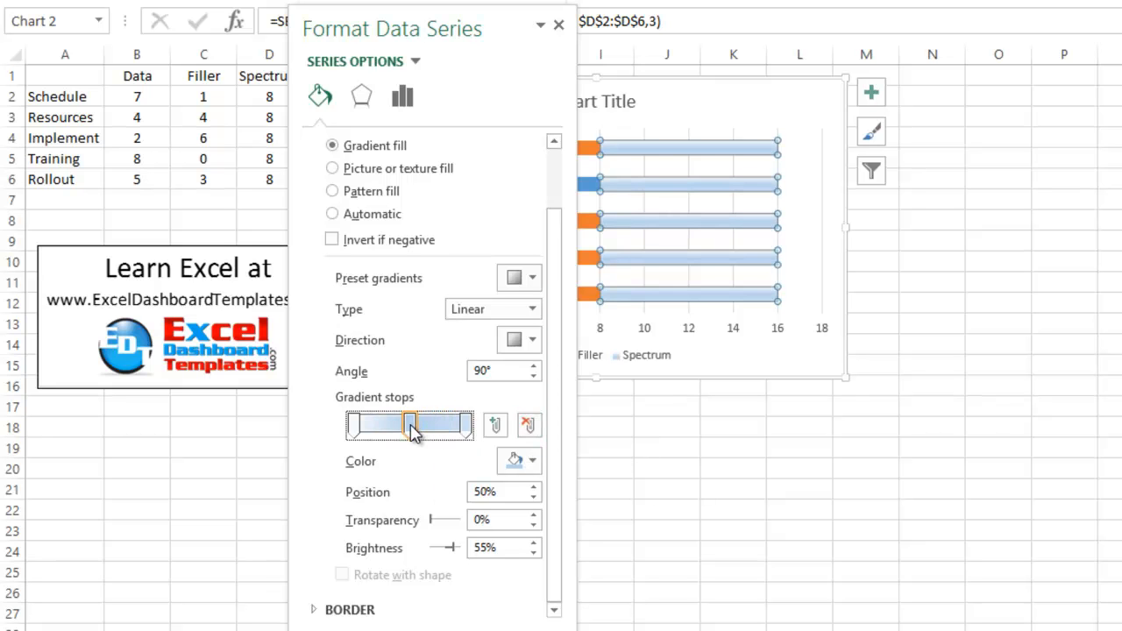
left_click_drag(412, 426, 431, 426)
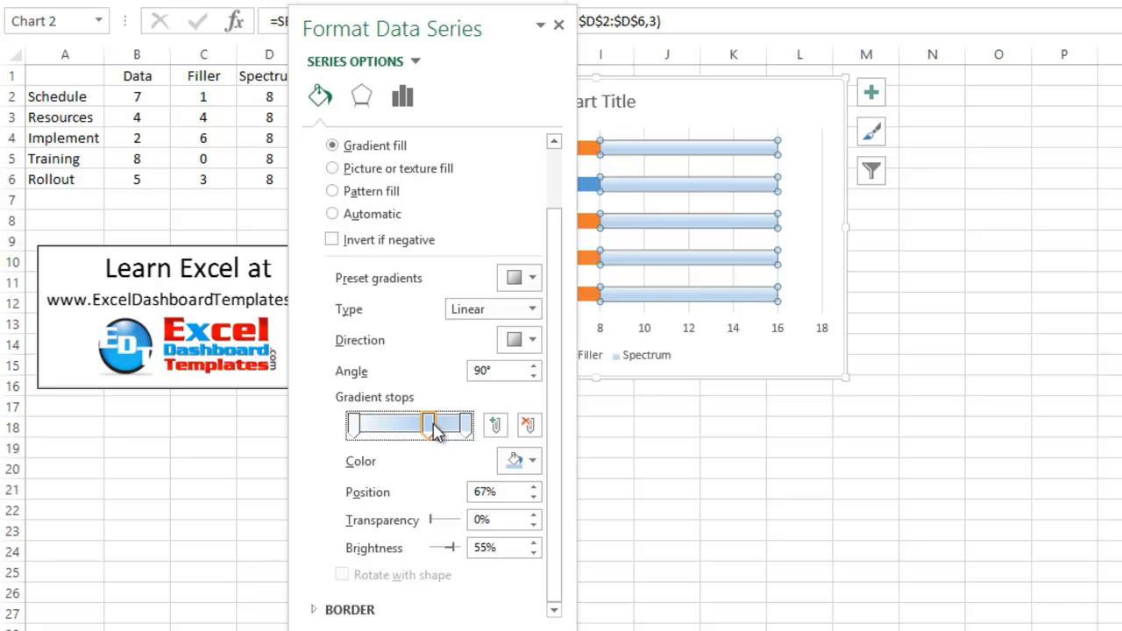
left_click_drag(429, 426, 407, 426)
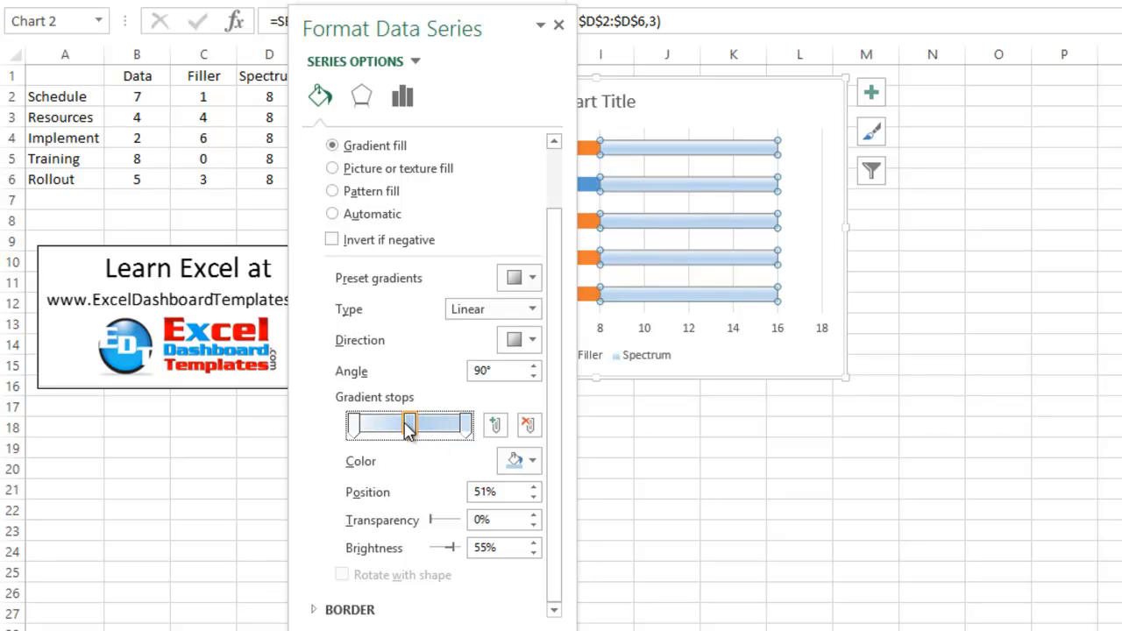
left_click_drag(409, 425, 406, 426)
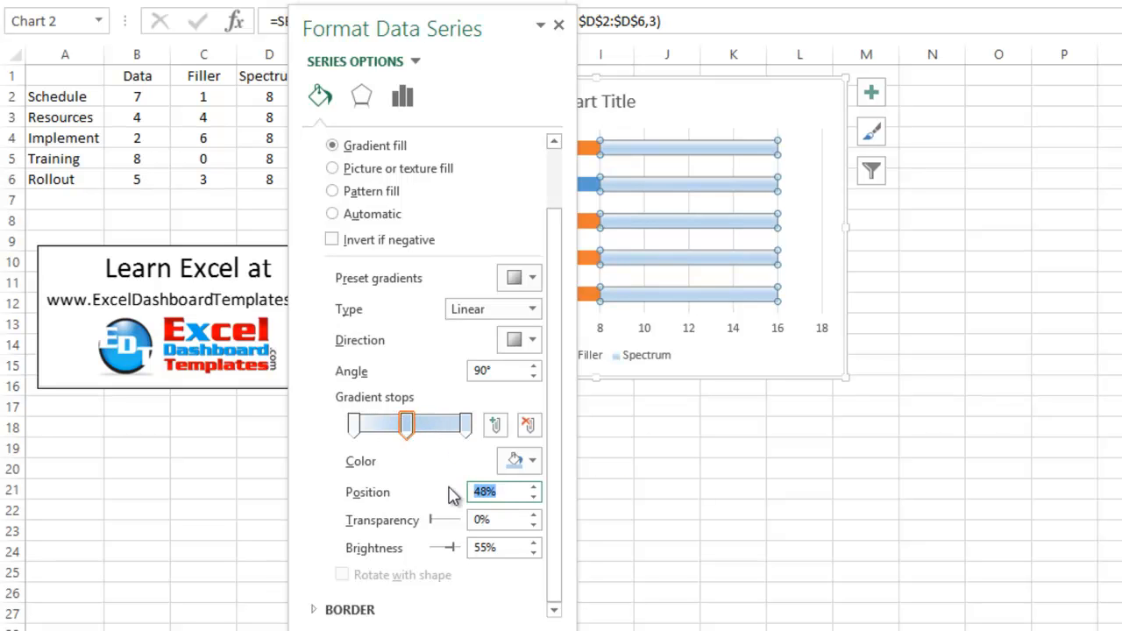
type("50")
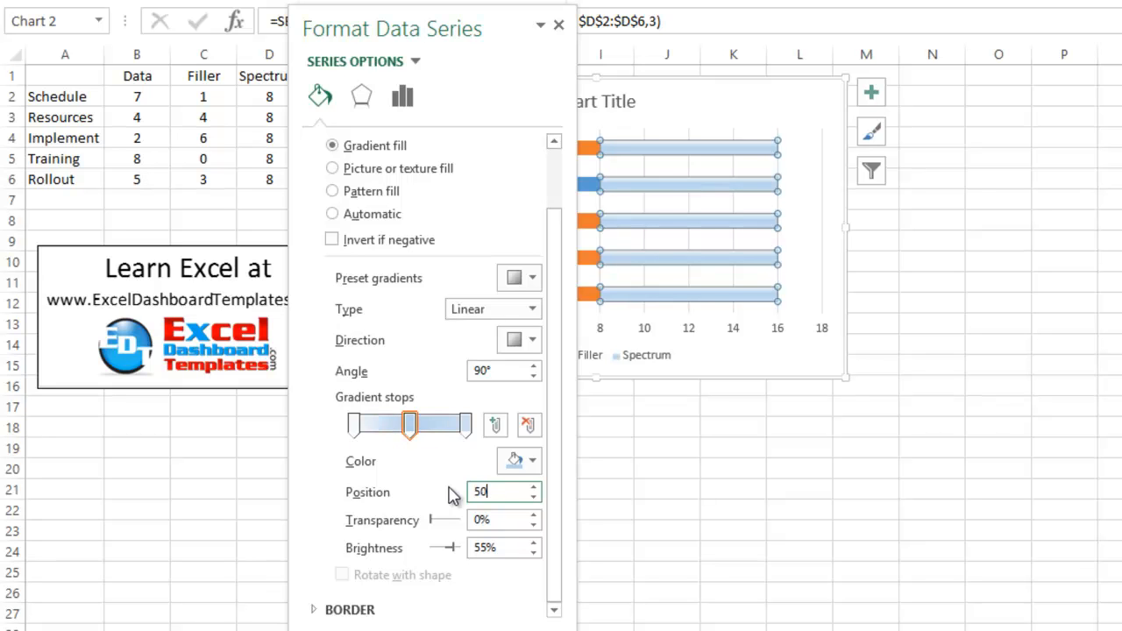
left_click(465, 426)
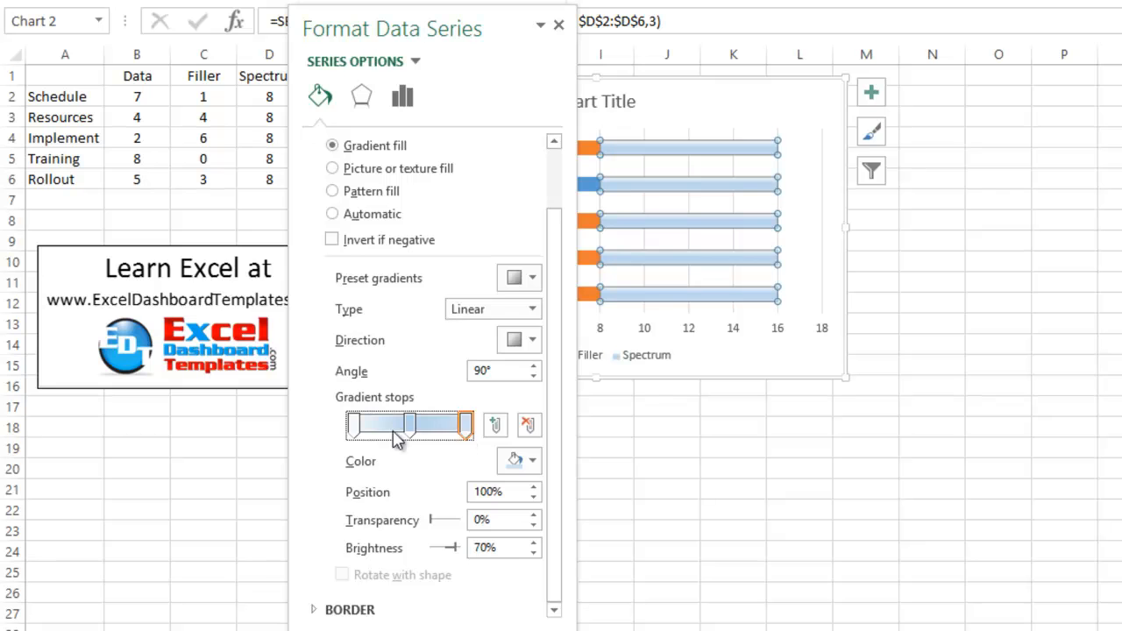
left_click(412, 425)
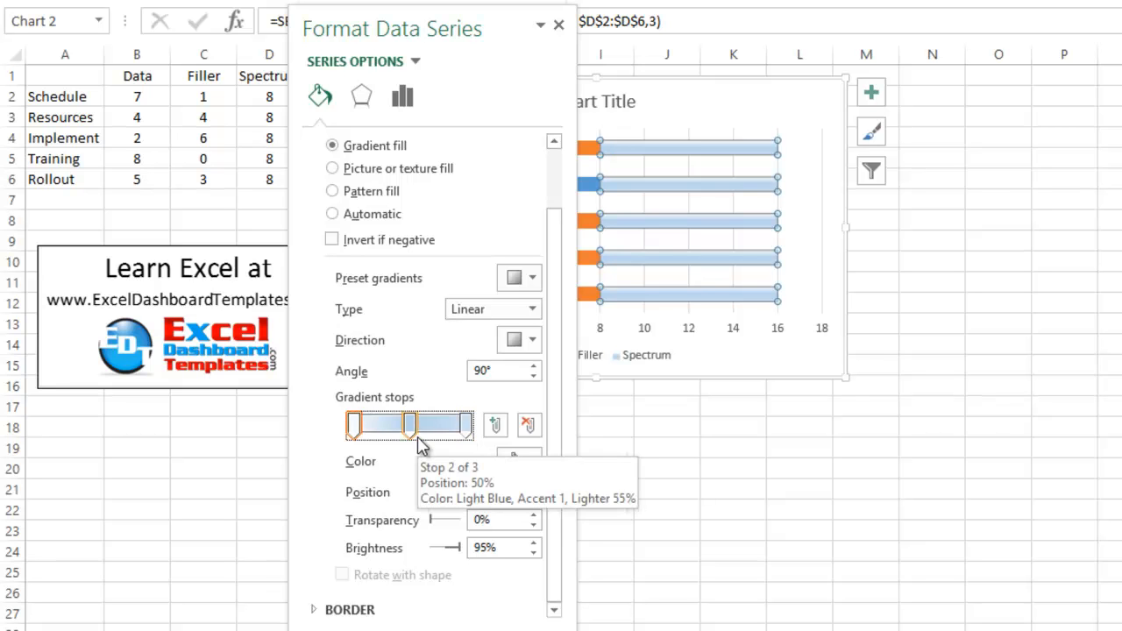
- Set the first gradient stop to red, the last to green, and the middle to yellow
left_click(353, 425)
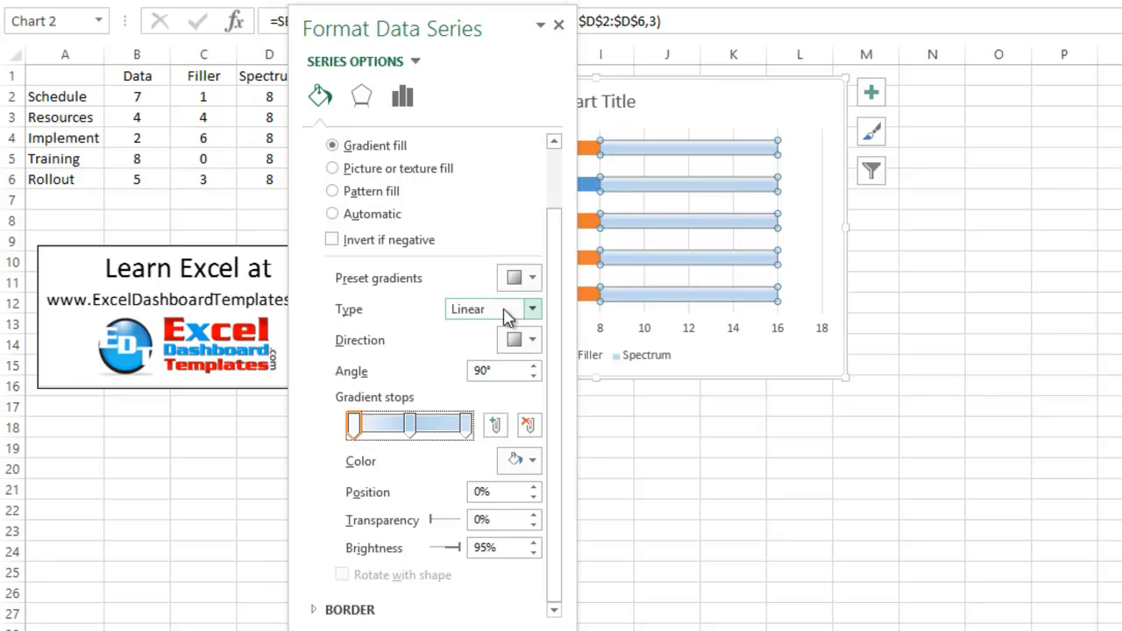
left_click(499, 371)
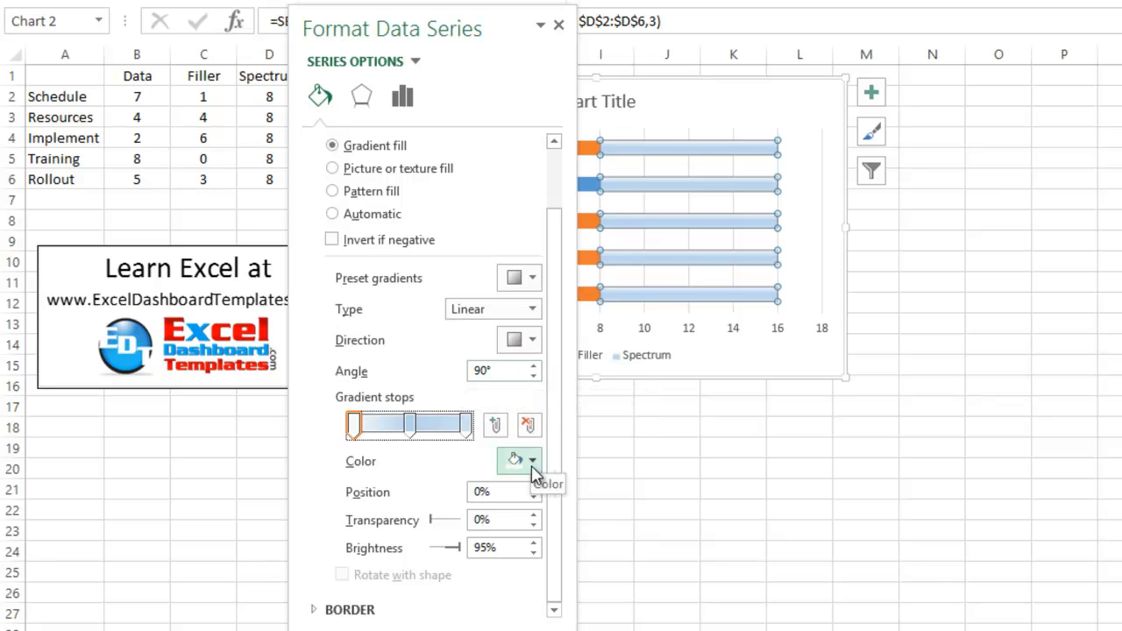
left_click(532, 460)
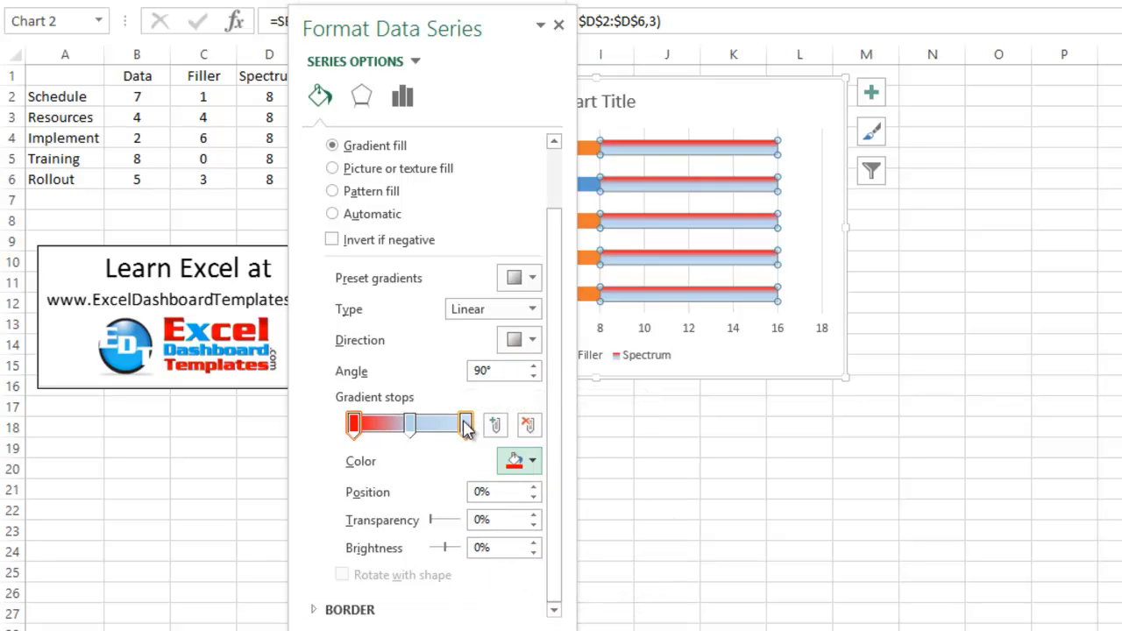
left_click(465, 424)
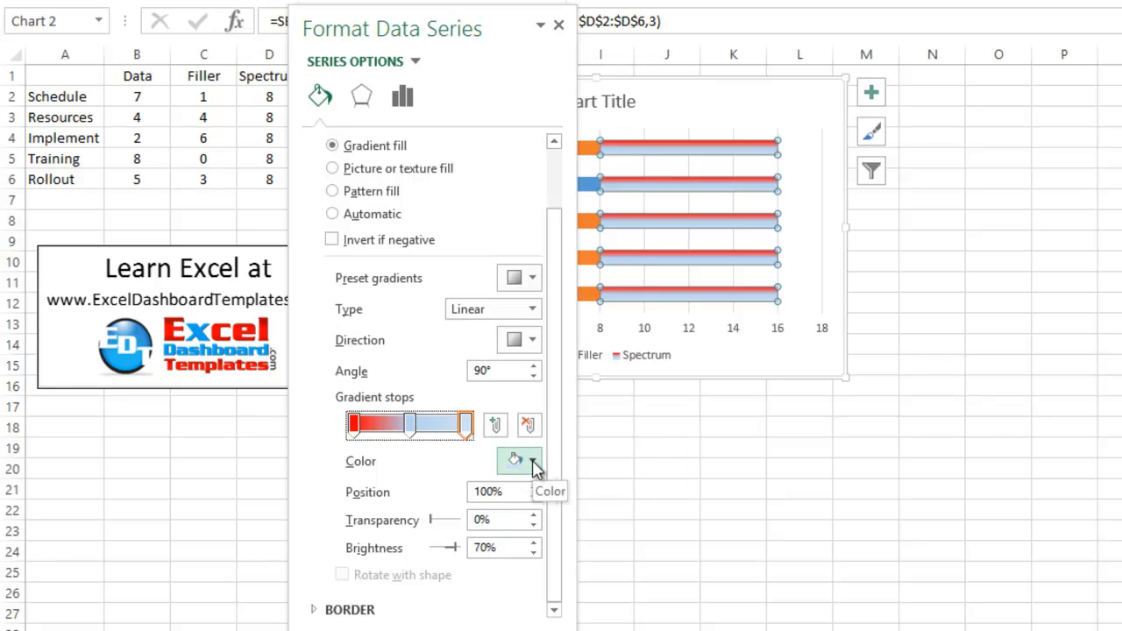
left_click(532, 461)
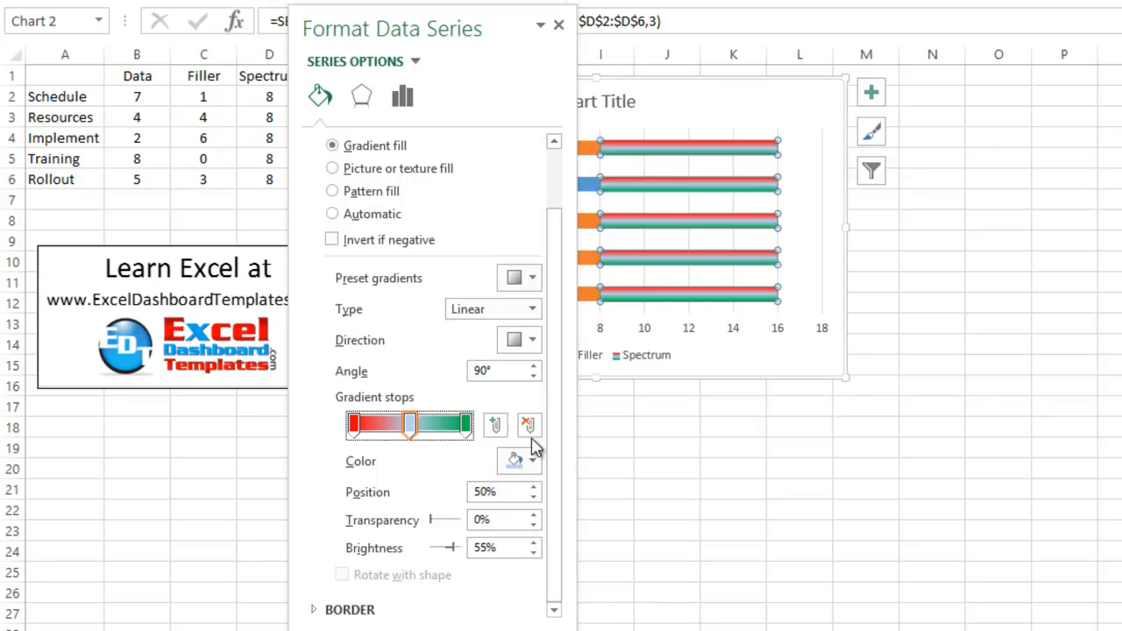
left_click(530, 461)
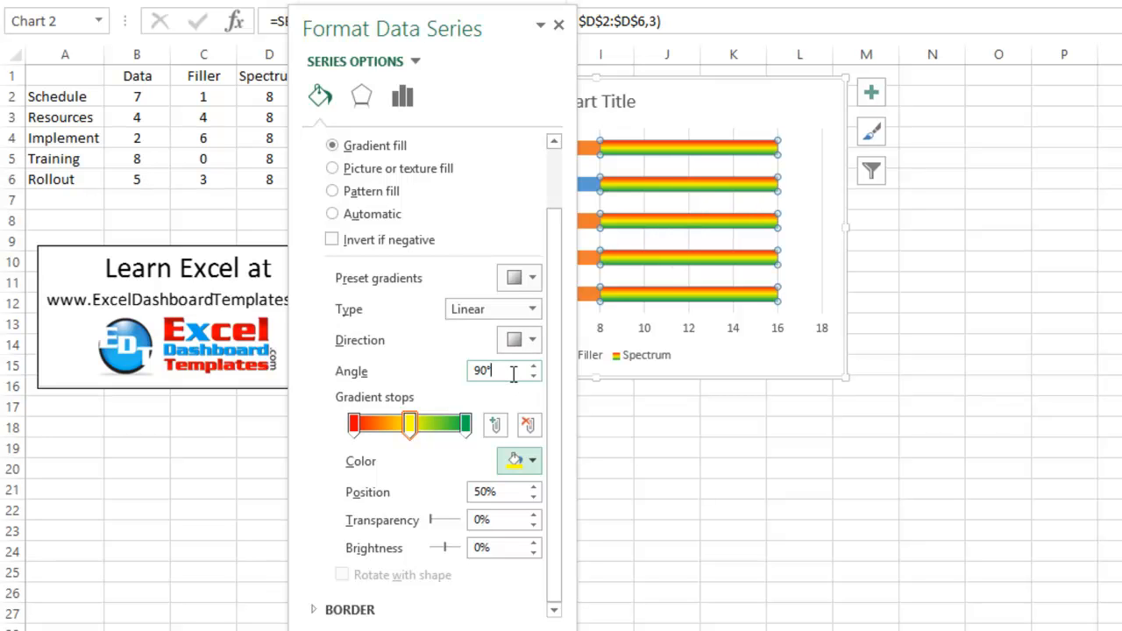
- Change the Spectrum gradient angle from 90° to 0°
type("0")
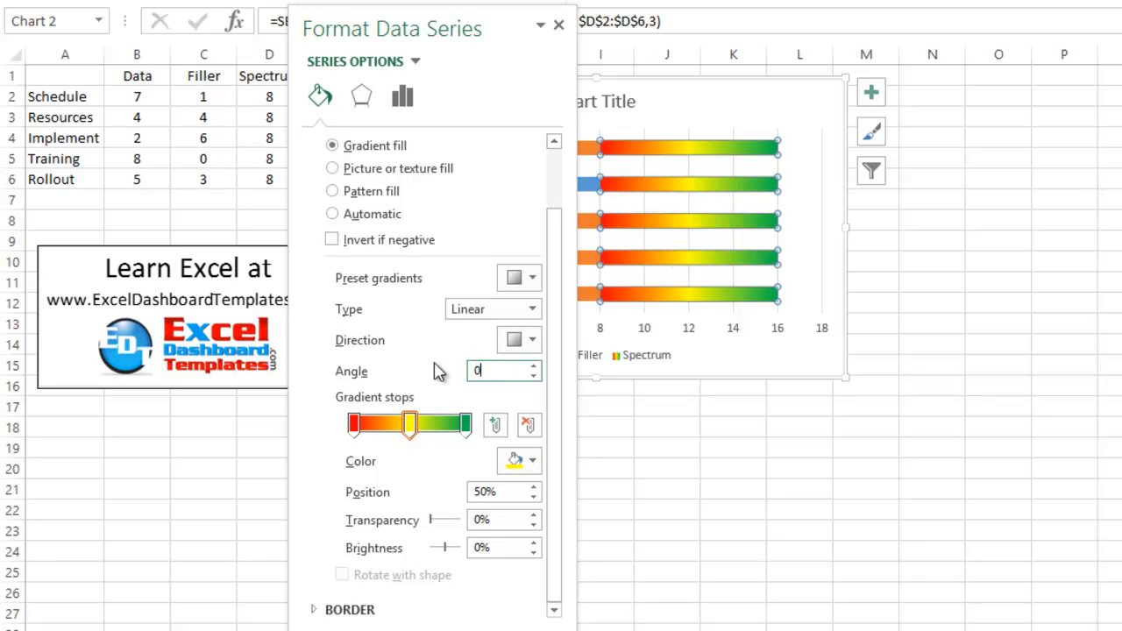
left_click(499, 370)
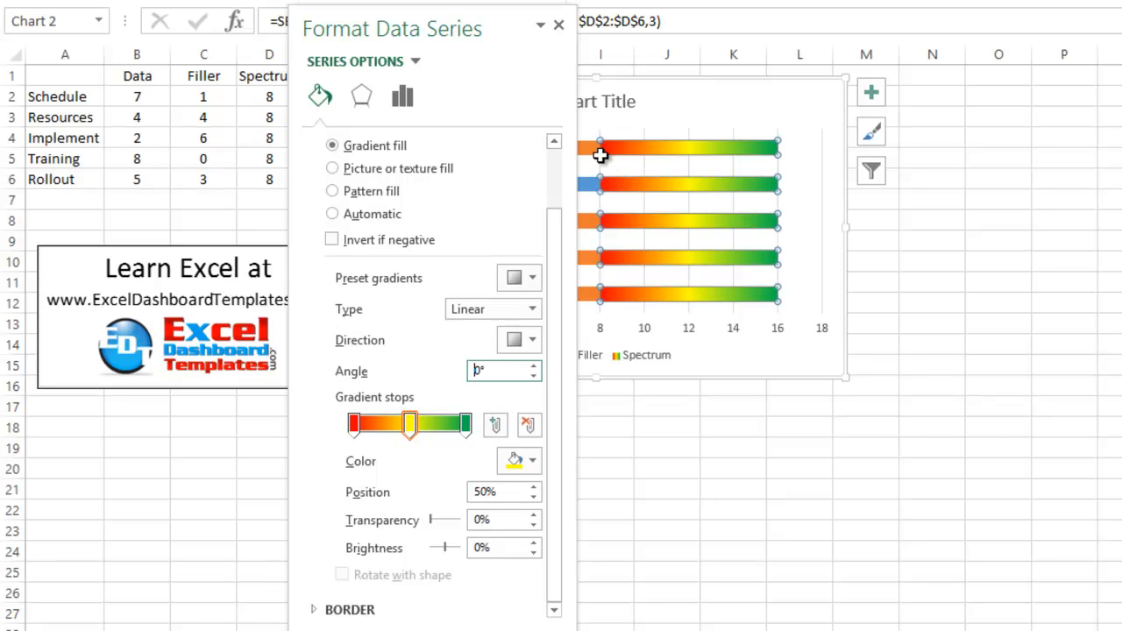
mouse_move(745, 159)
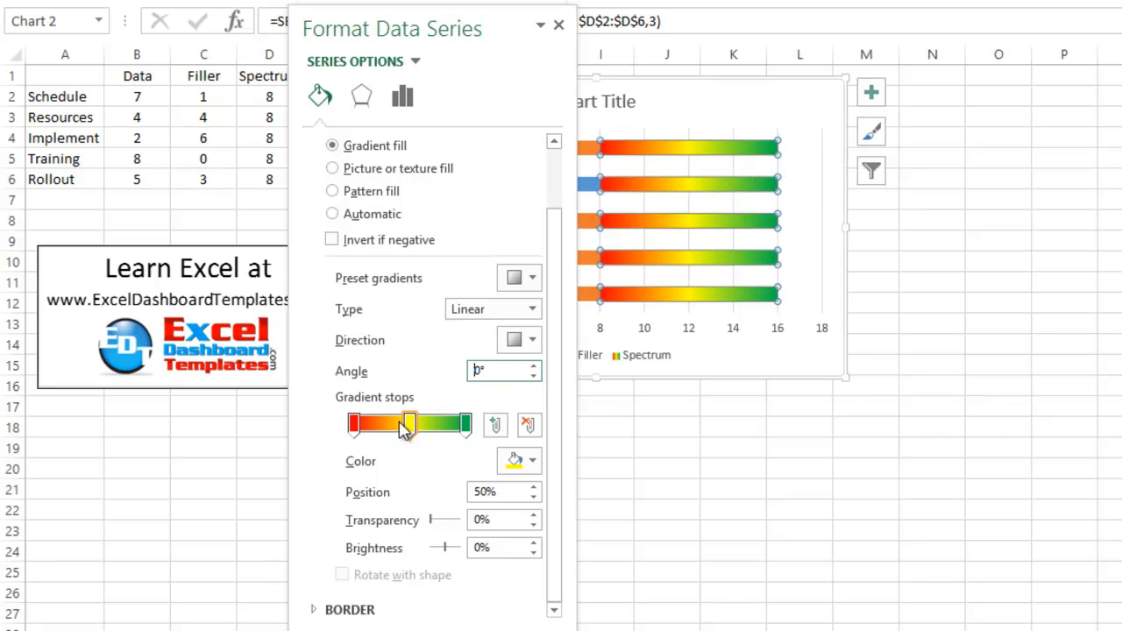
left_click(410, 425)
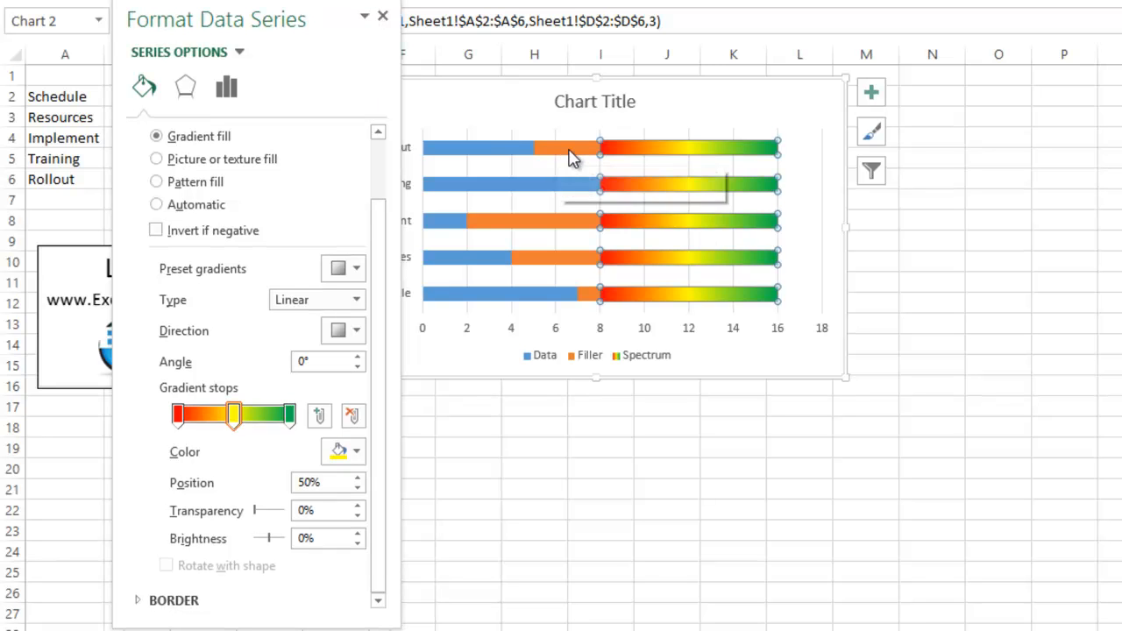
mouse_move(550, 158)
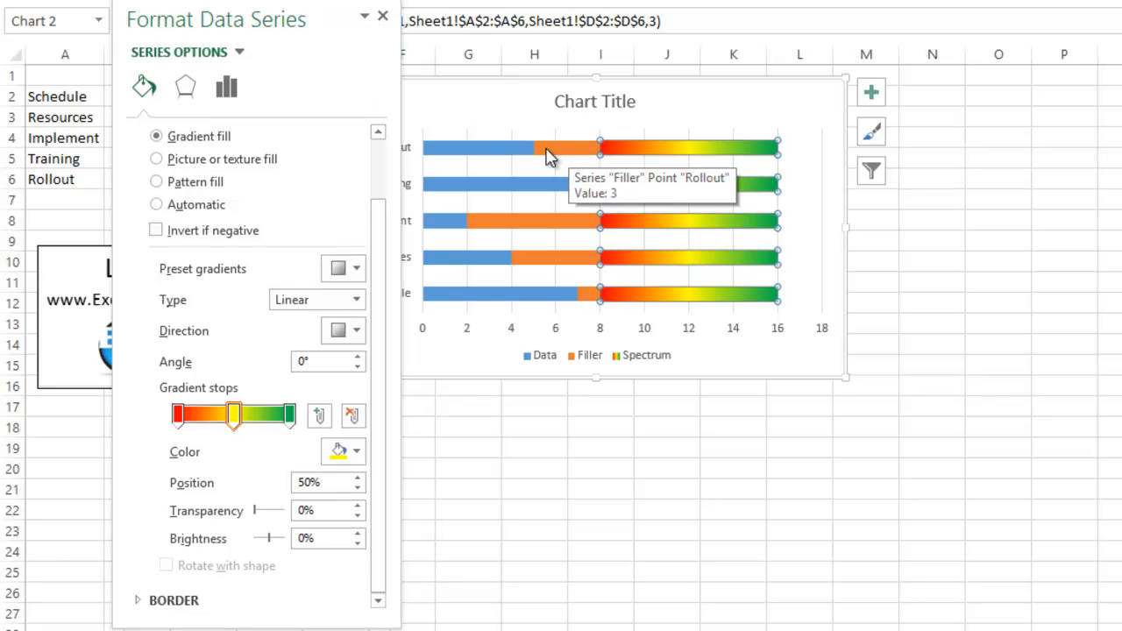
- Move both the Filler and Data series to the secondary axis
left_click(383, 16)
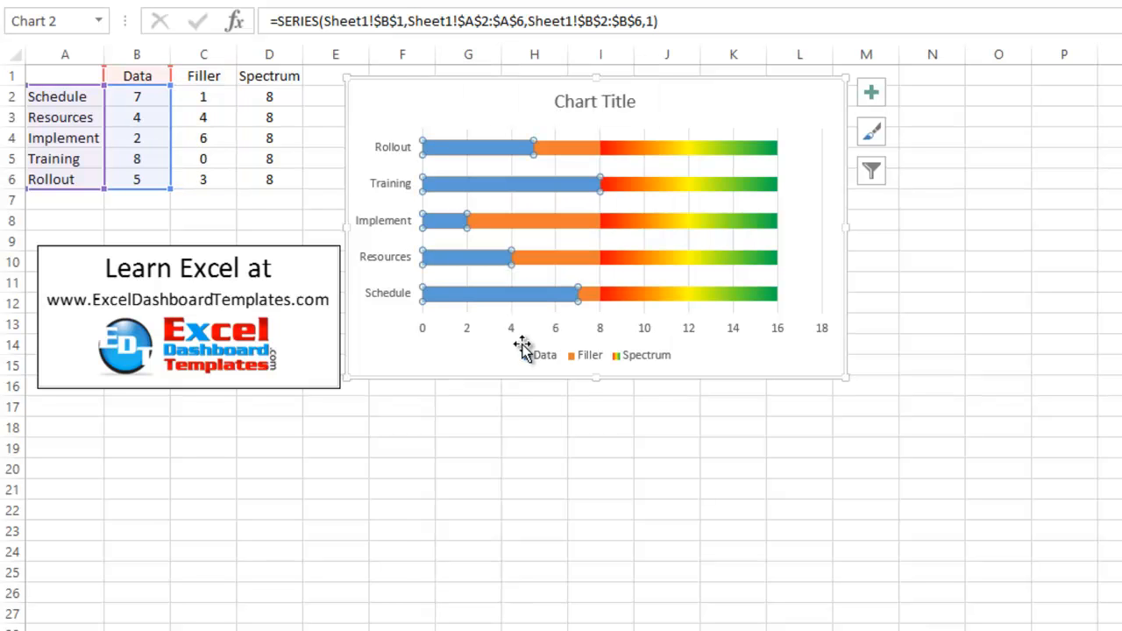
double_click(478, 184)
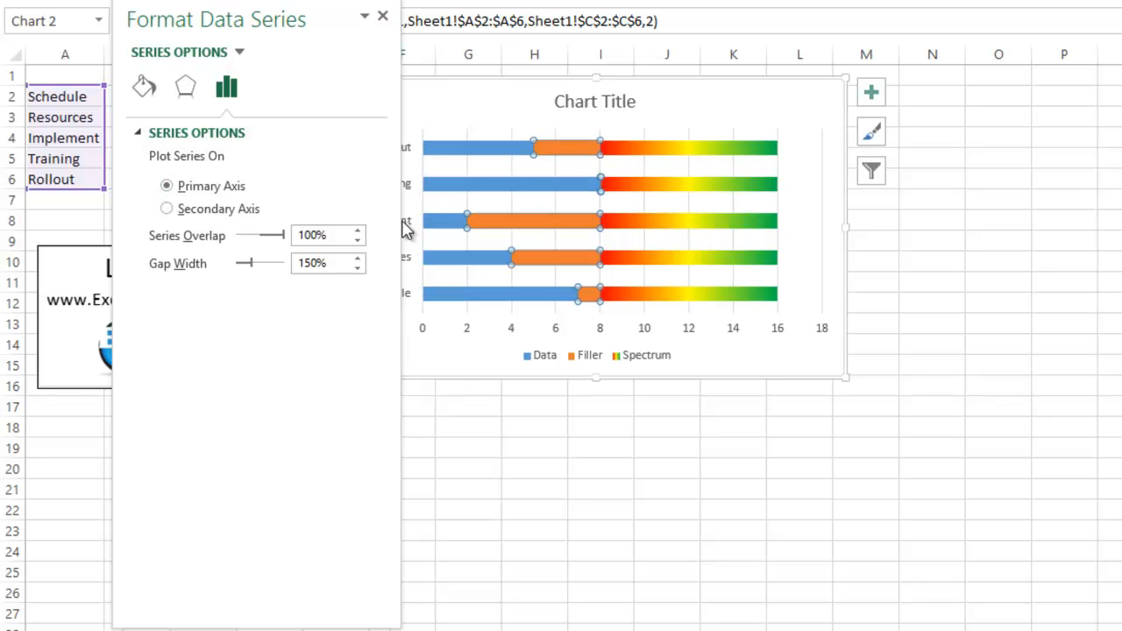
left_click(167, 209)
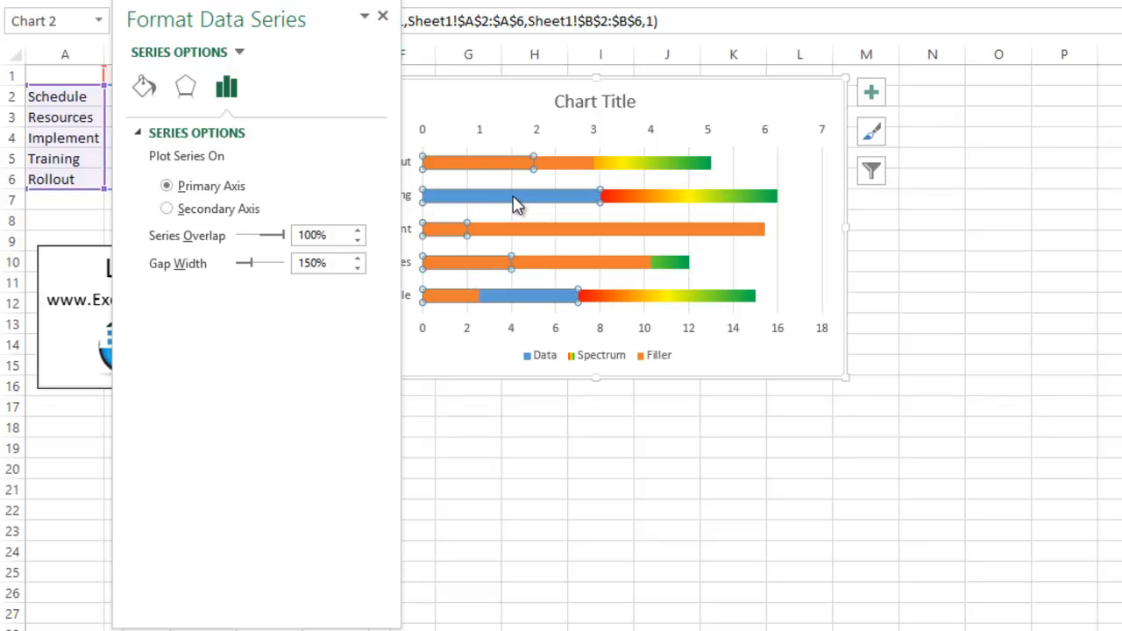
left_click(166, 209)
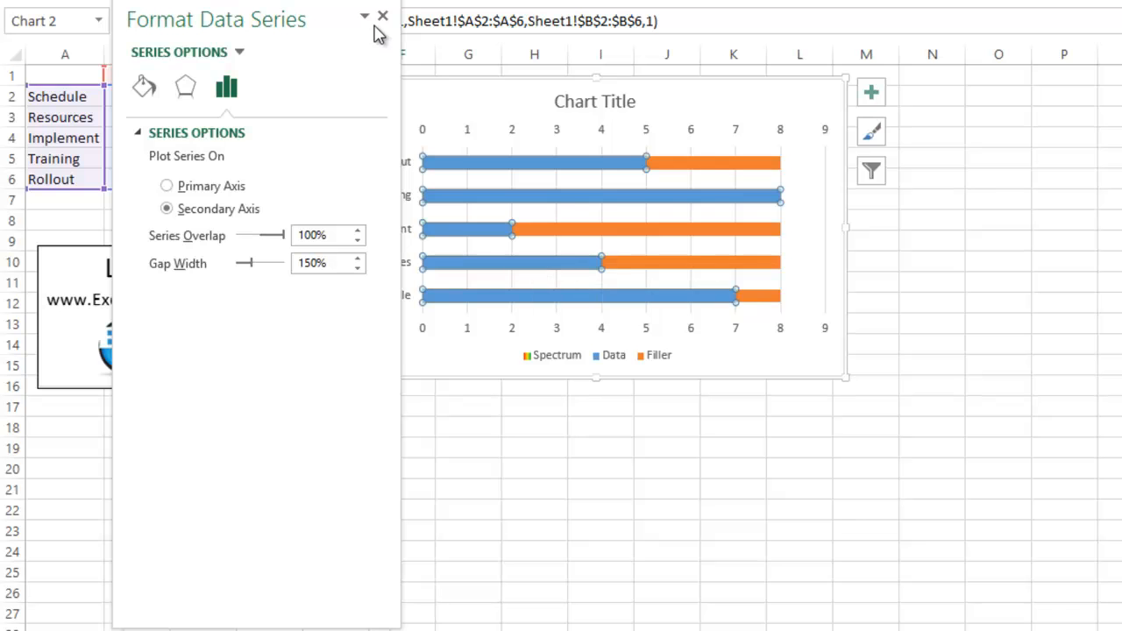
left_click(382, 15)
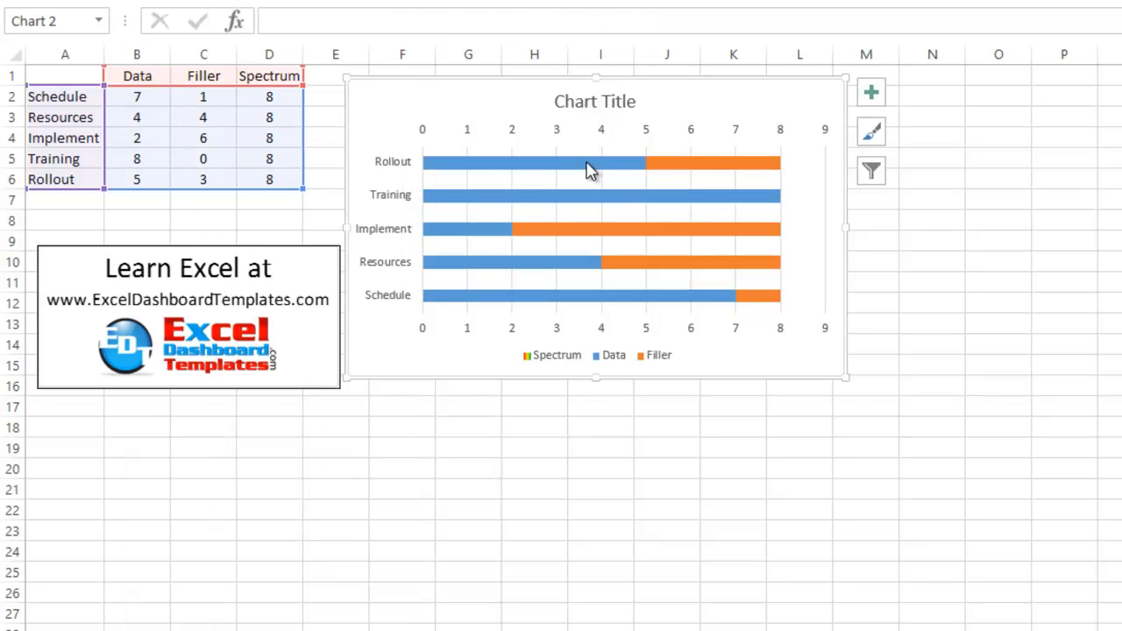
mouse_move(595, 166)
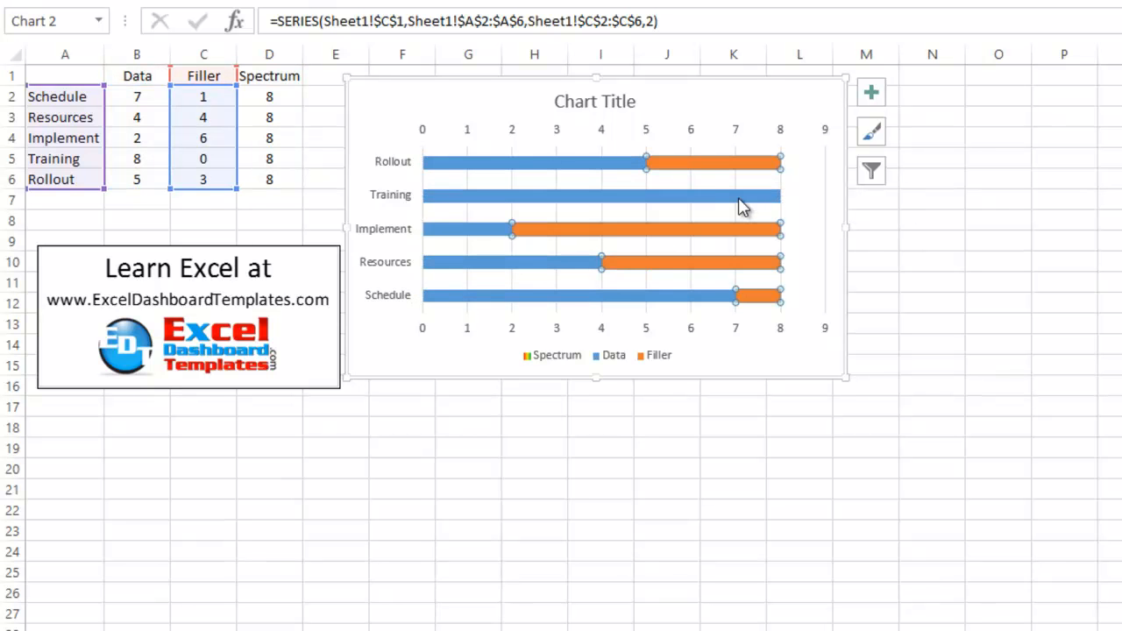
mouse_move(600, 230)
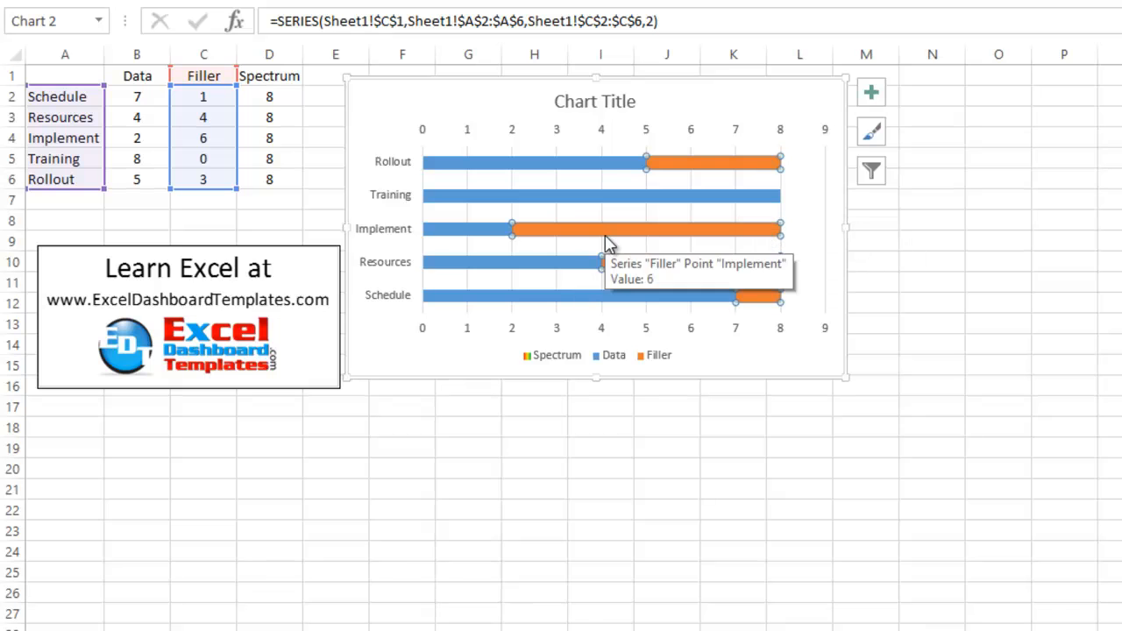
mouse_move(750, 142)
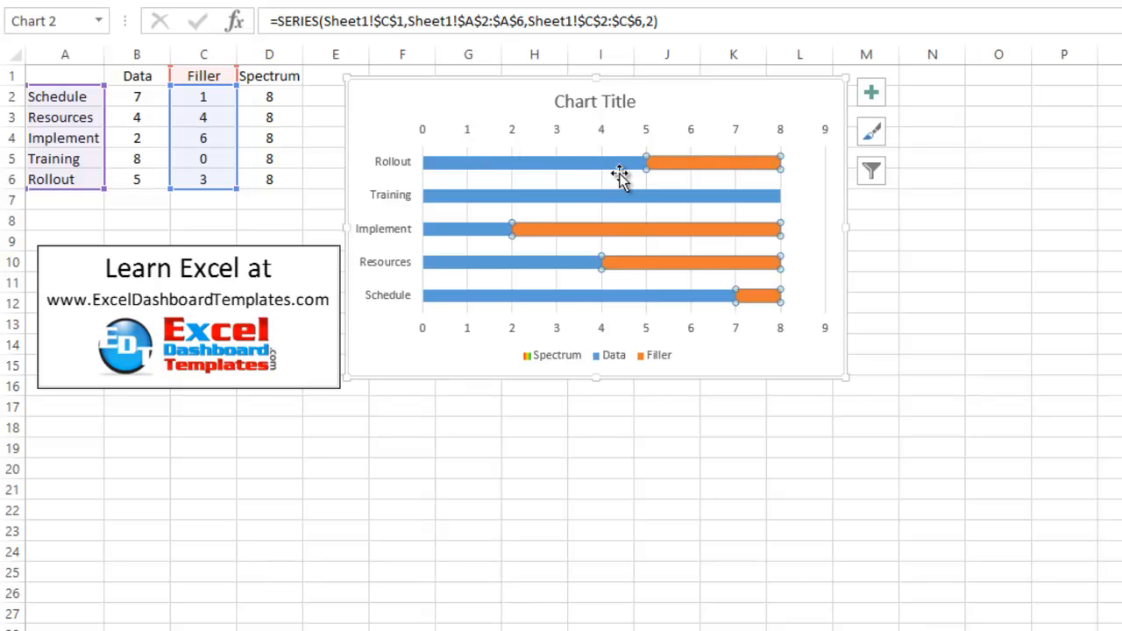
mouse_move(773, 186)
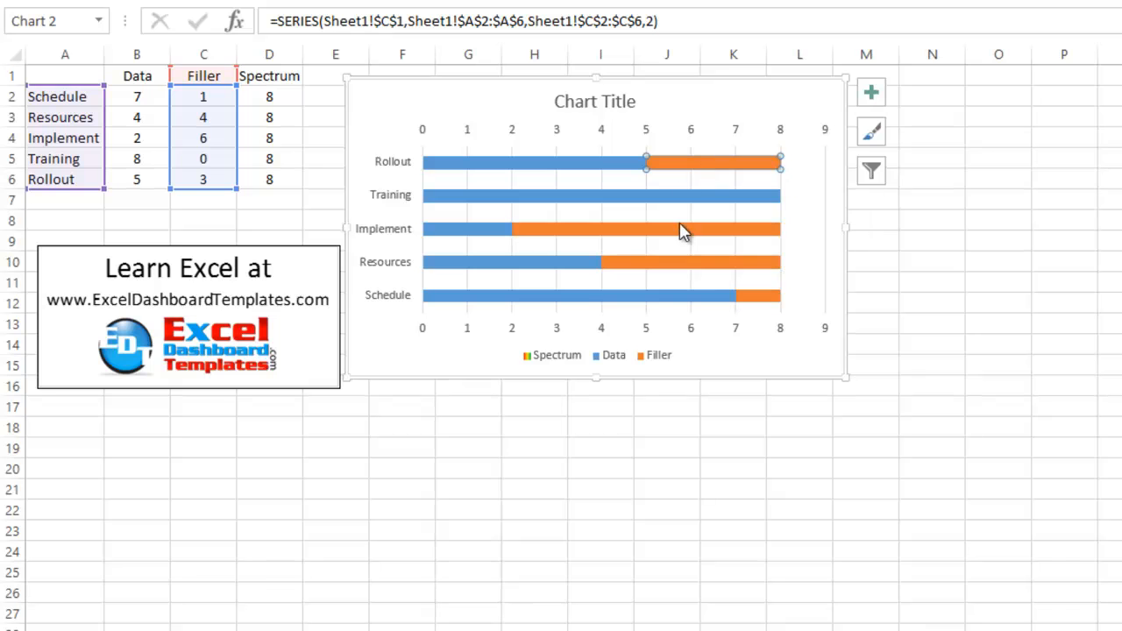
left_click(737, 162)
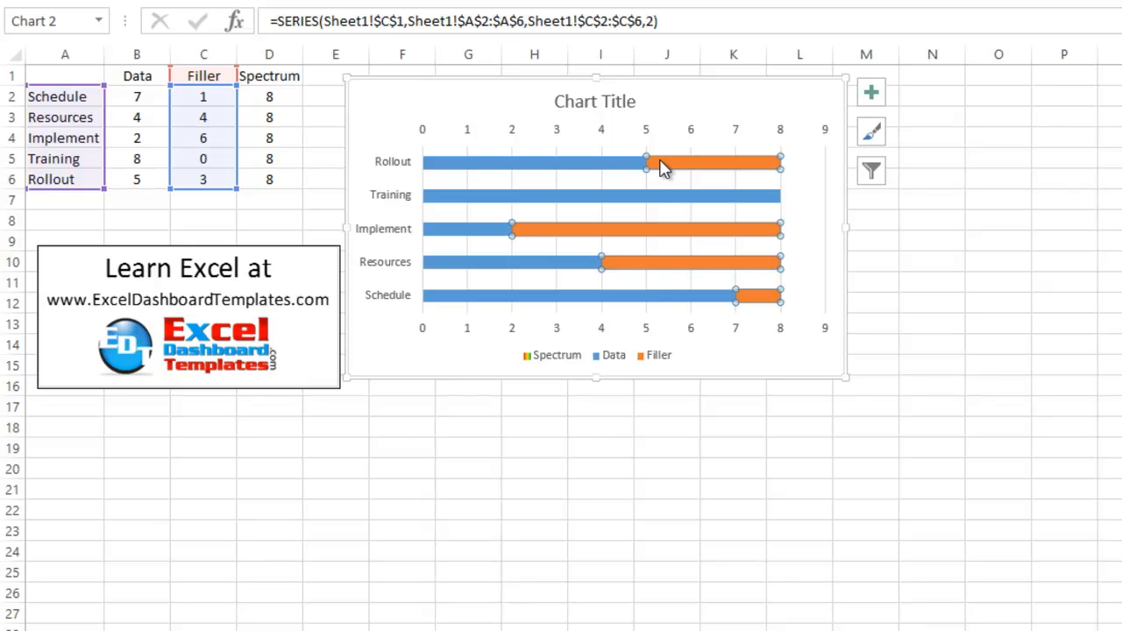
- Give the Filler series a solid fill and bring up its Color choices
double_click(692, 161)
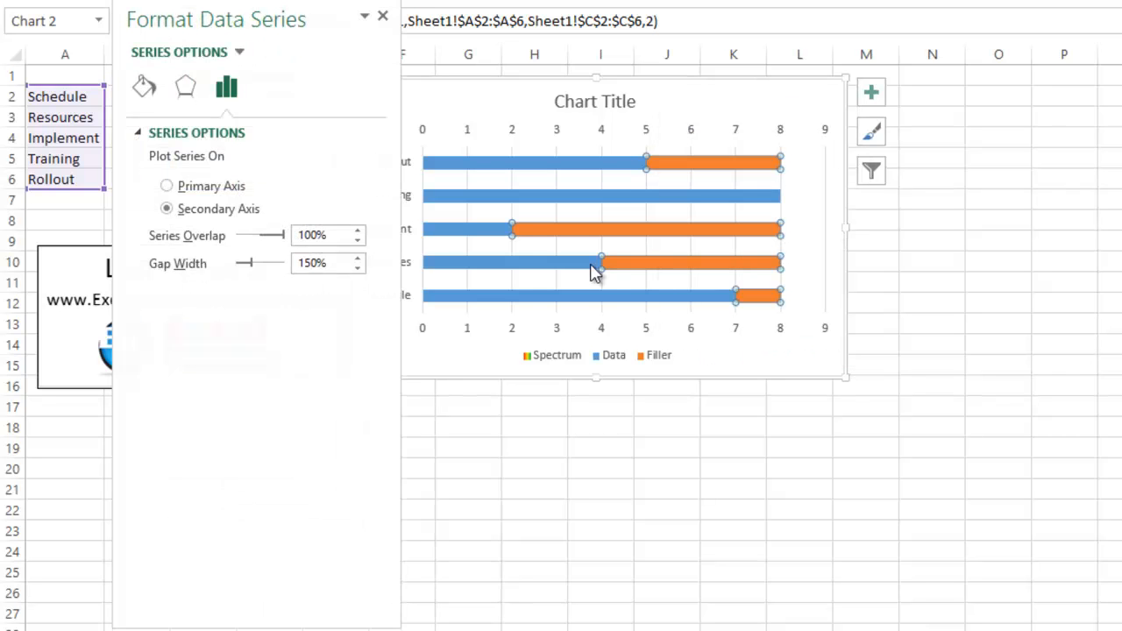
left_click(143, 86)
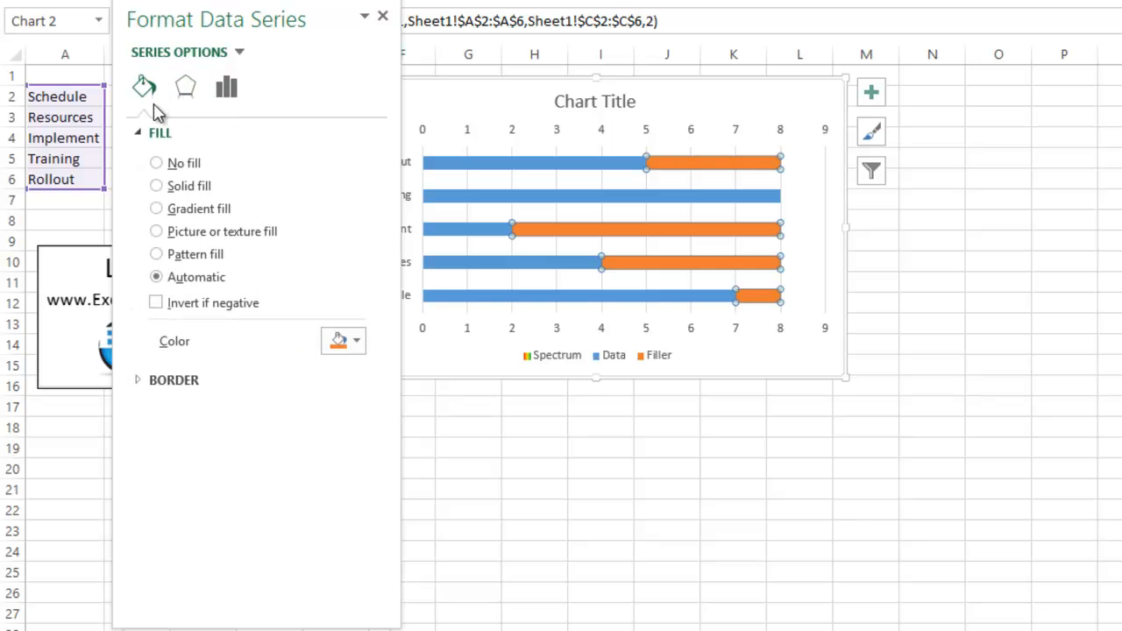
left_click(156, 185)
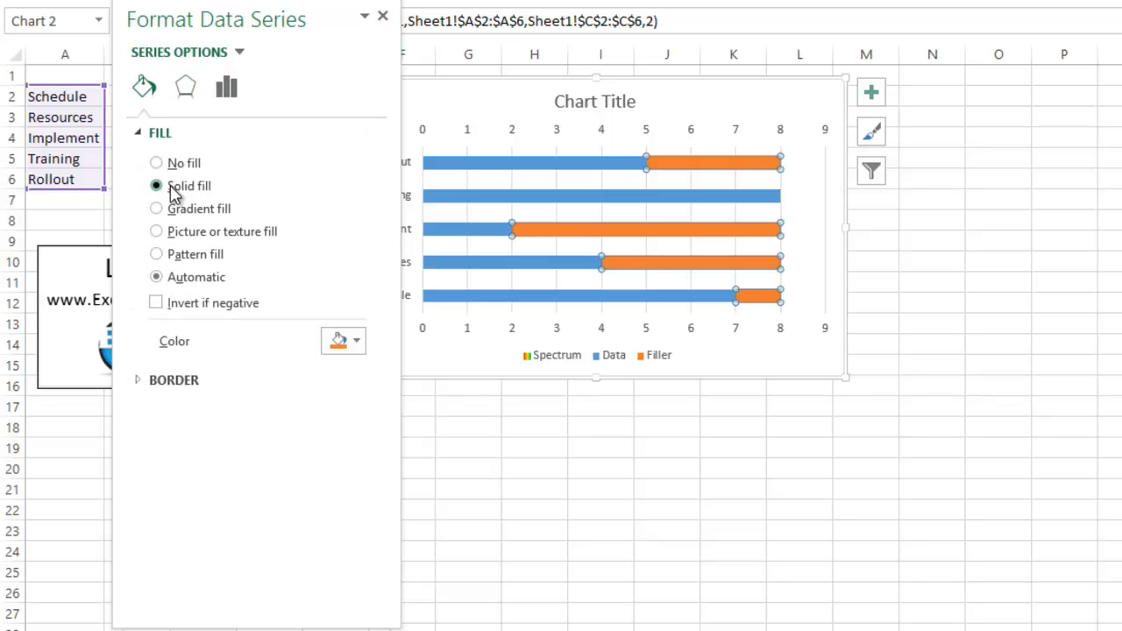
left_click(356, 340)
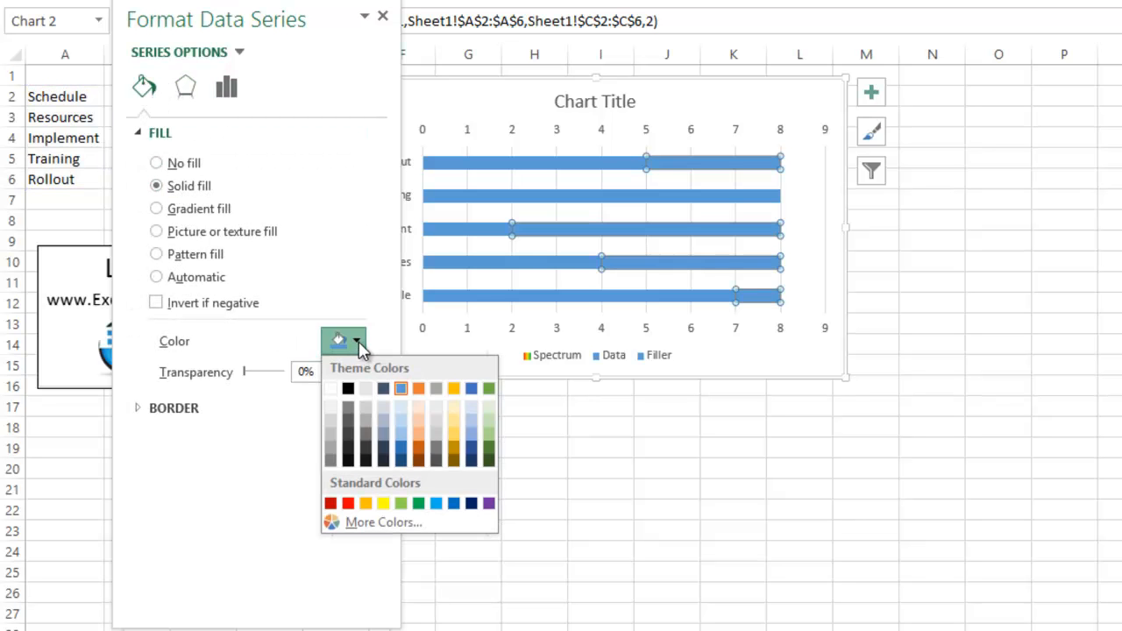
mouse_move(330, 388)
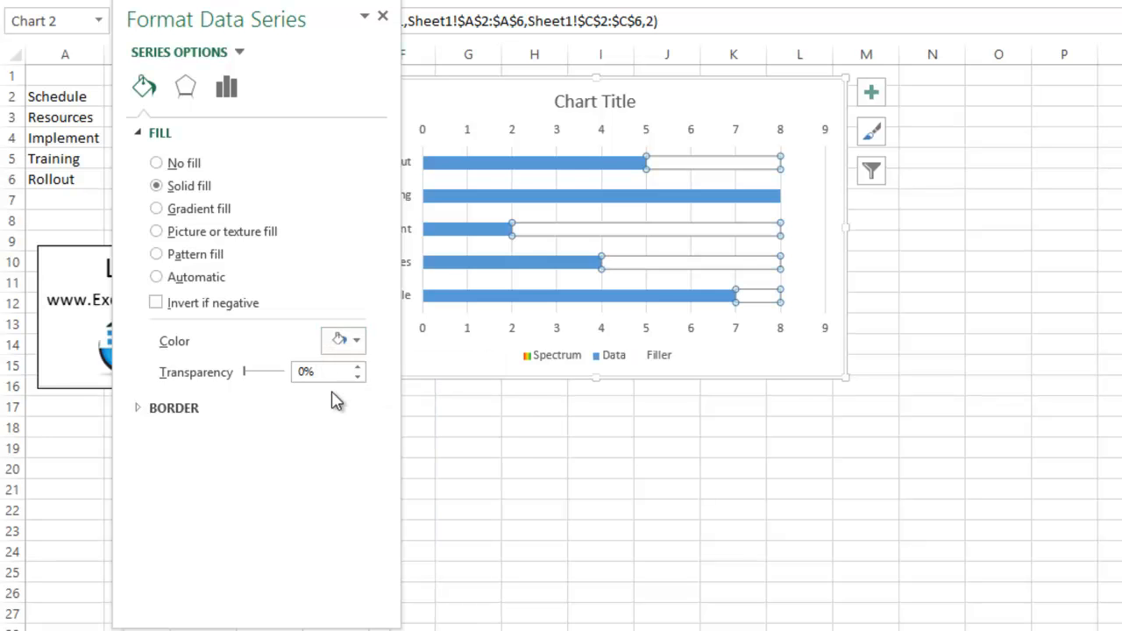
mouse_move(349, 42)
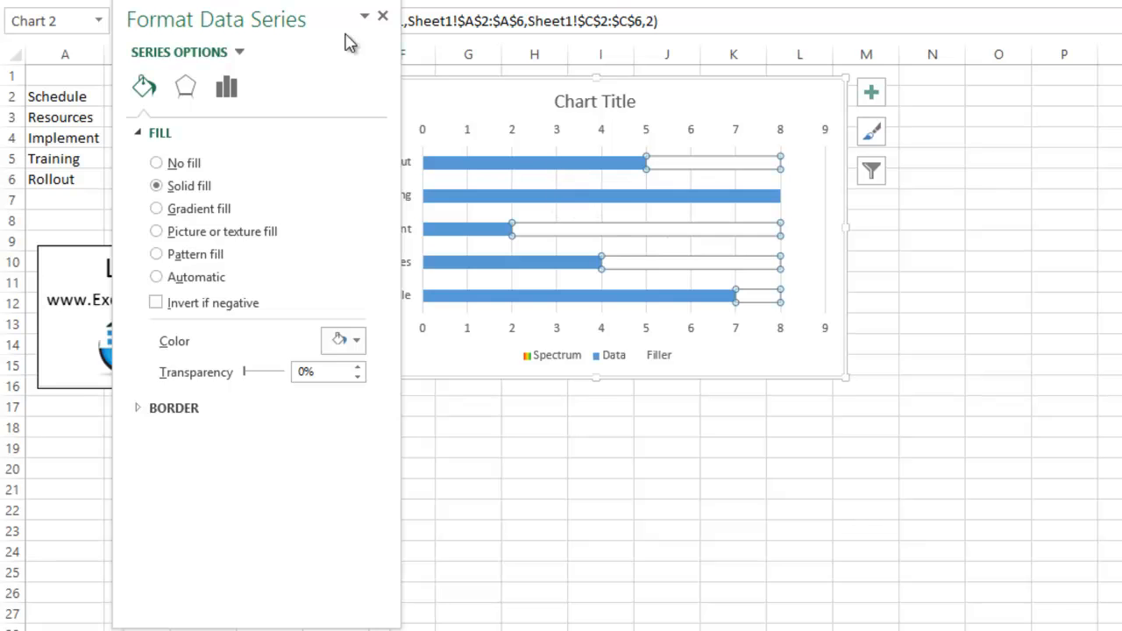
mouse_move(519, 165)
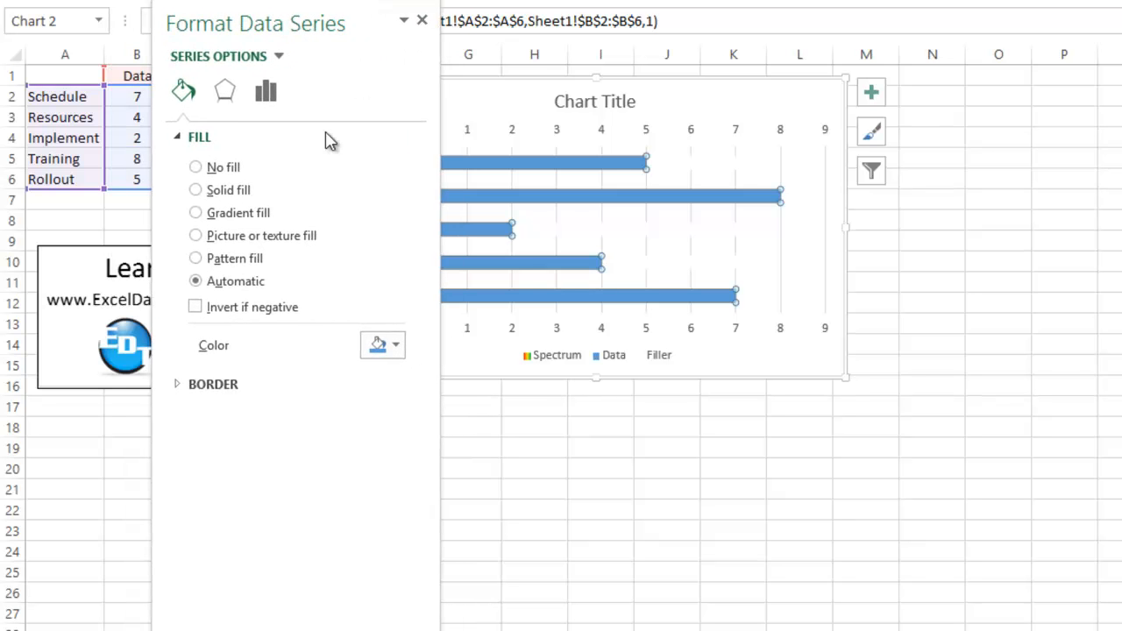
- Set the Data series to No fill and close the formatting pane
left_click(196, 166)
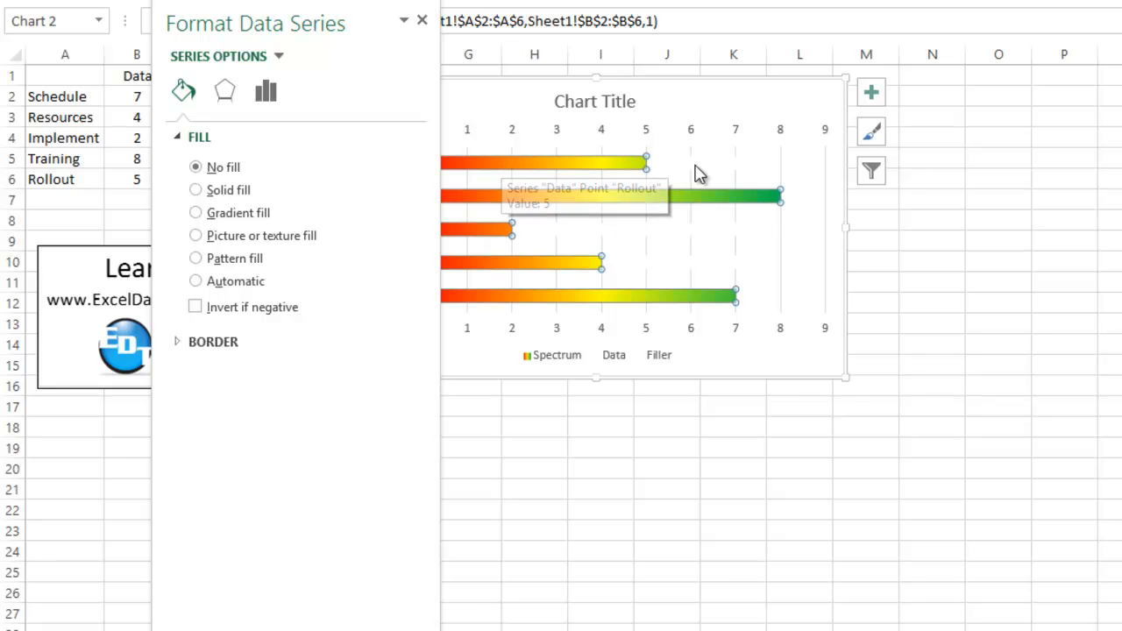
mouse_move(735, 169)
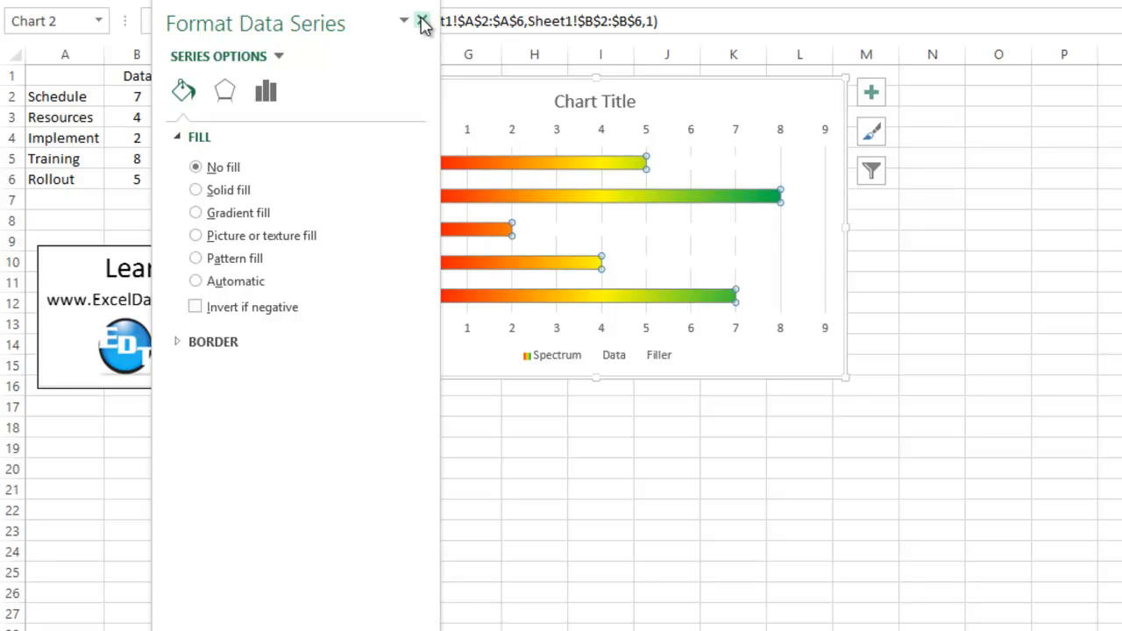
left_click(421, 20)
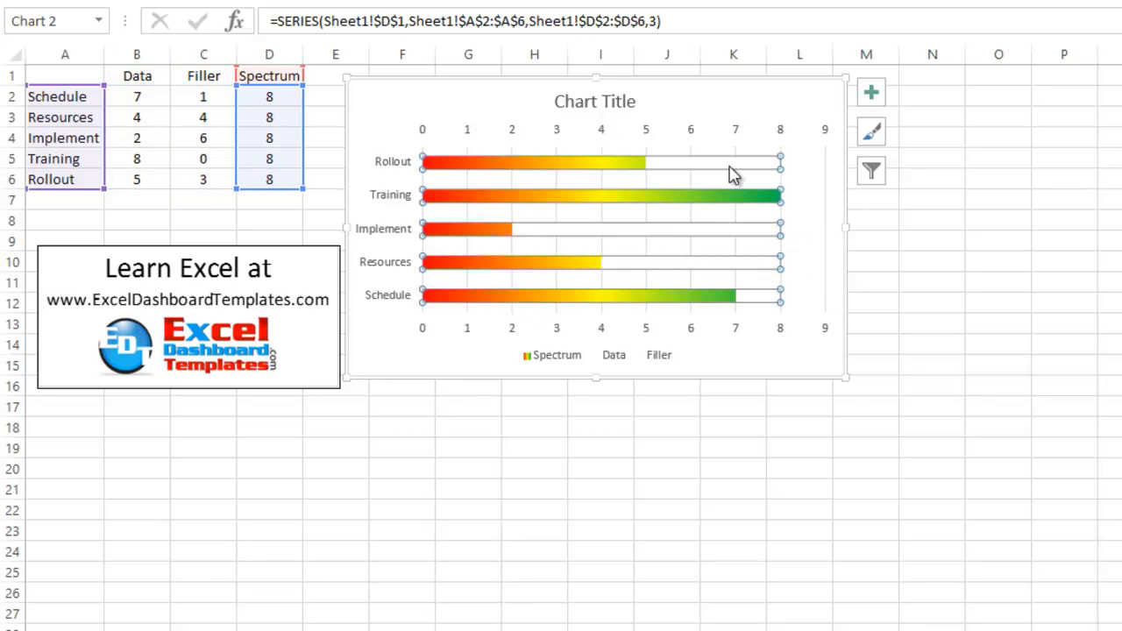
mouse_move(496, 164)
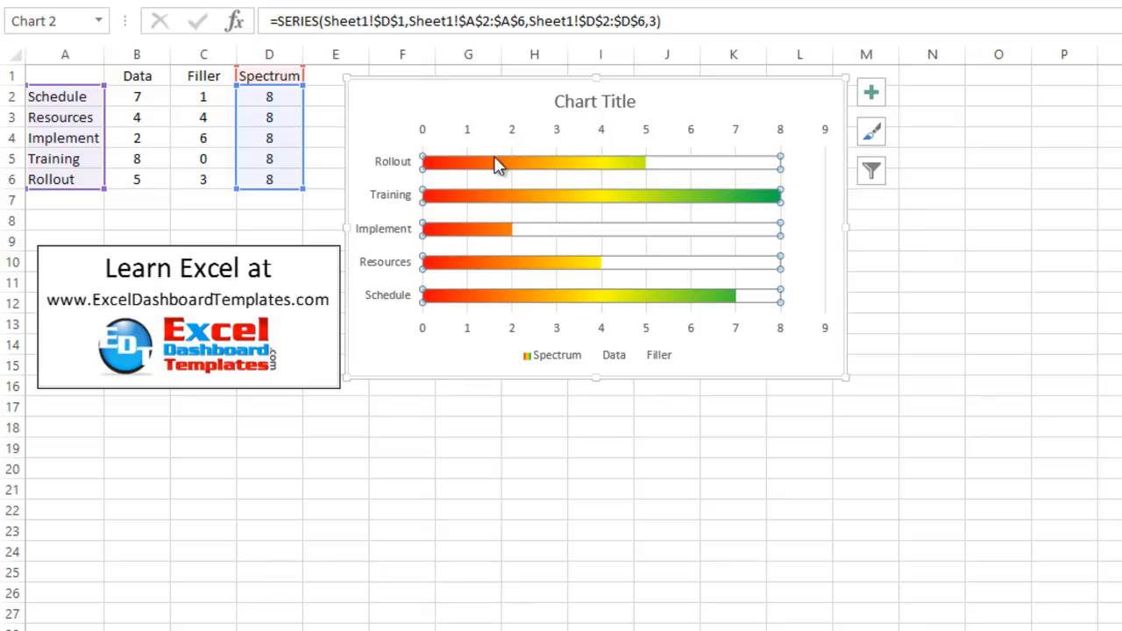
mouse_move(596, 169)
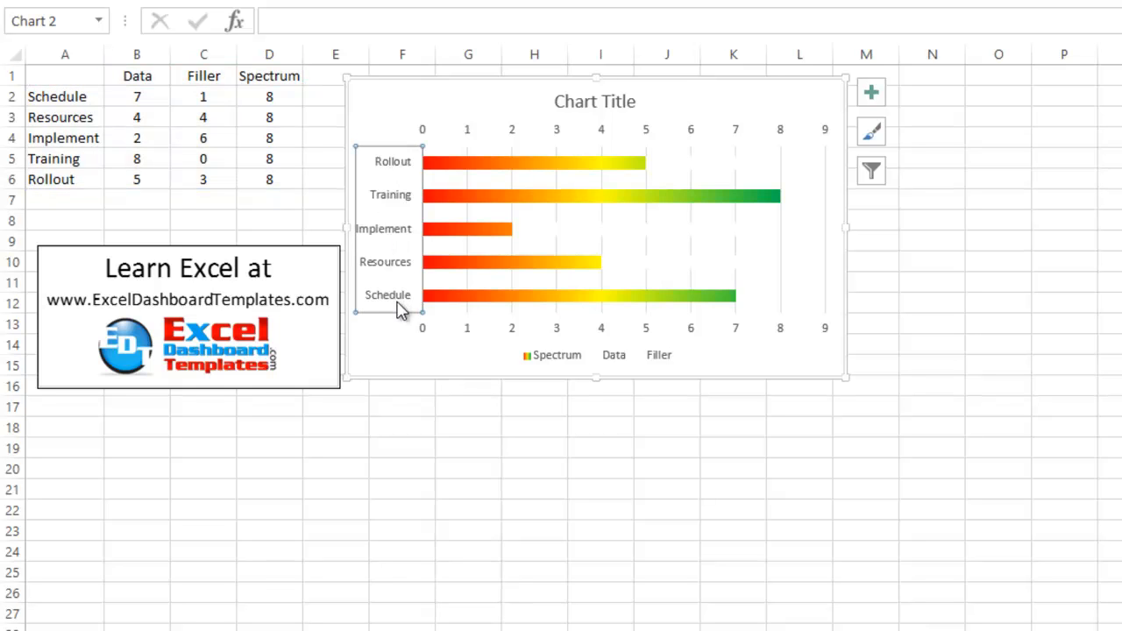
mouse_move(404, 181)
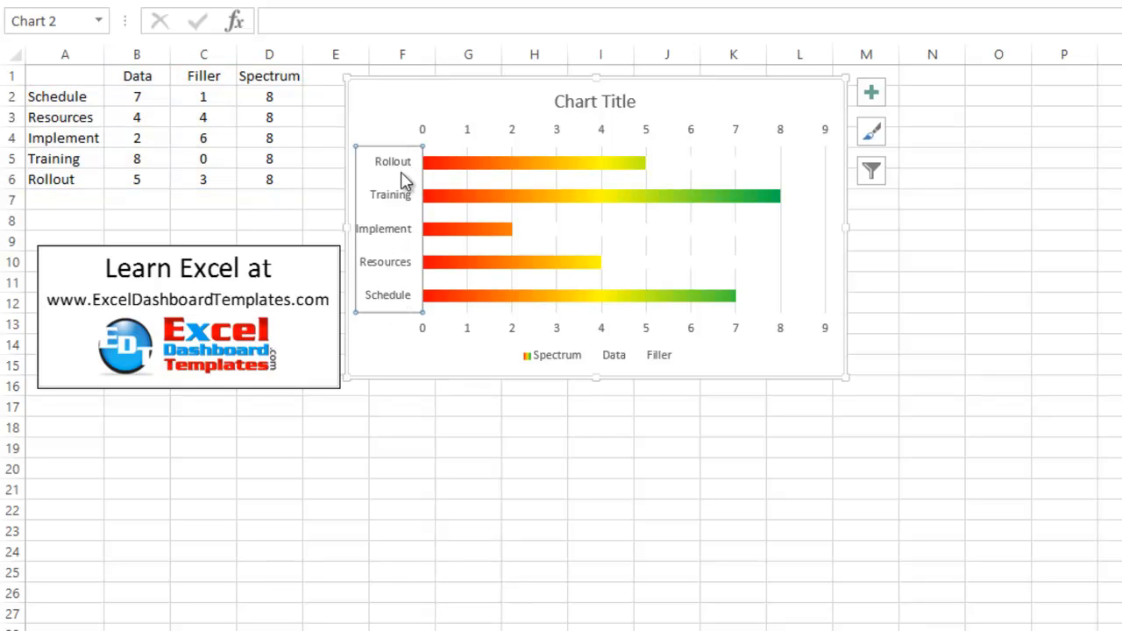
mouse_move(394, 167)
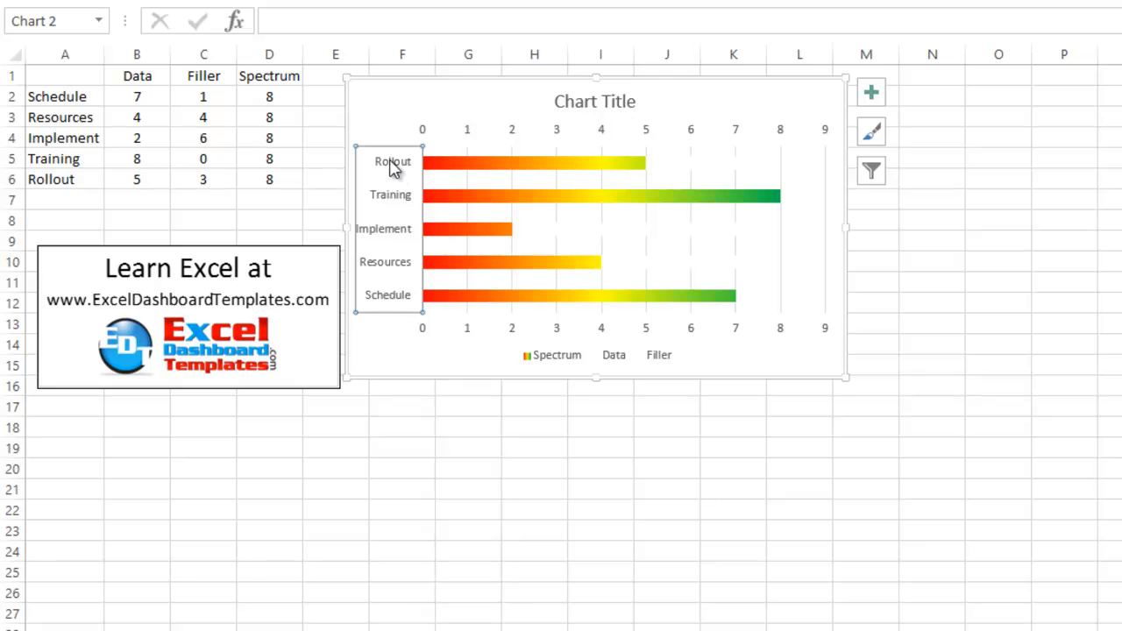
mouse_move(447, 410)
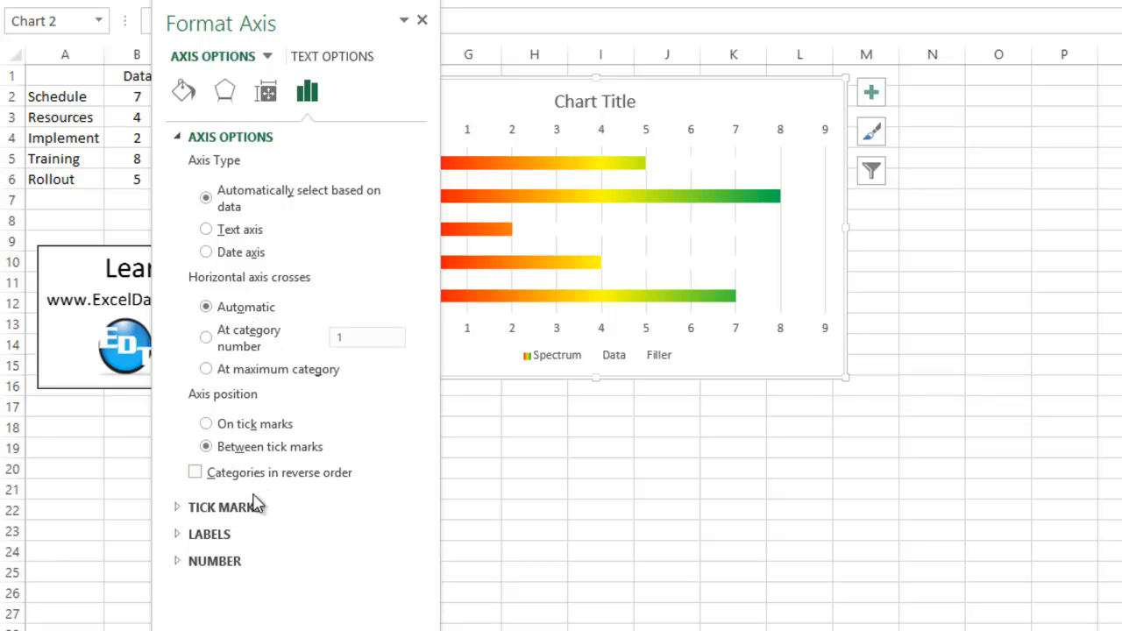
- Turn on Categories in reverse order for the vertical axis
left_click(195, 473)
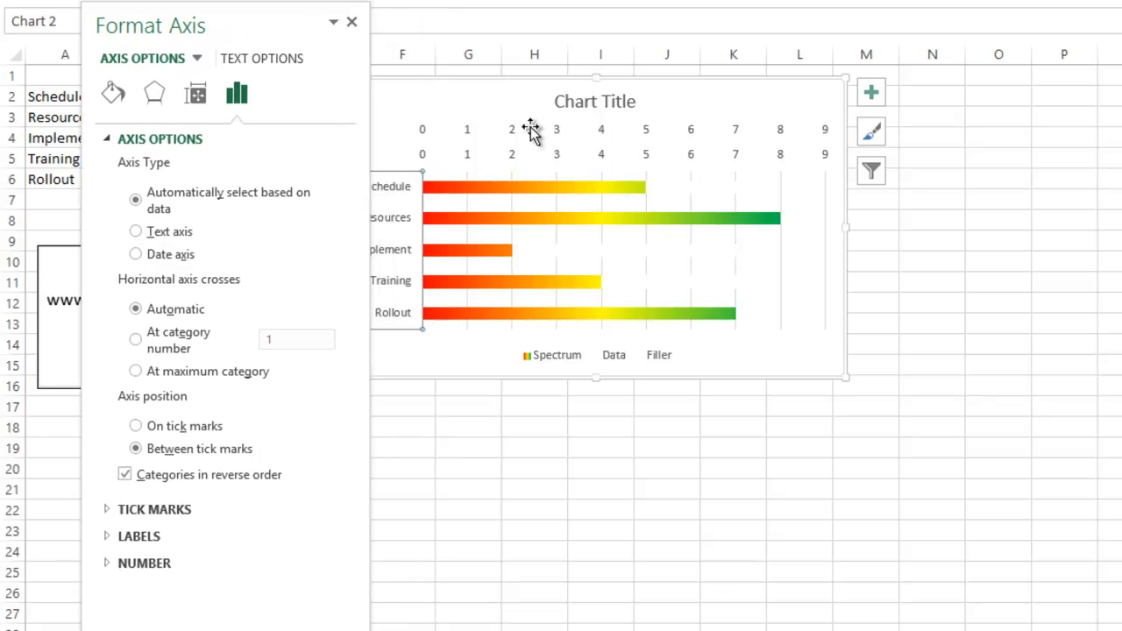
mouse_move(746, 145)
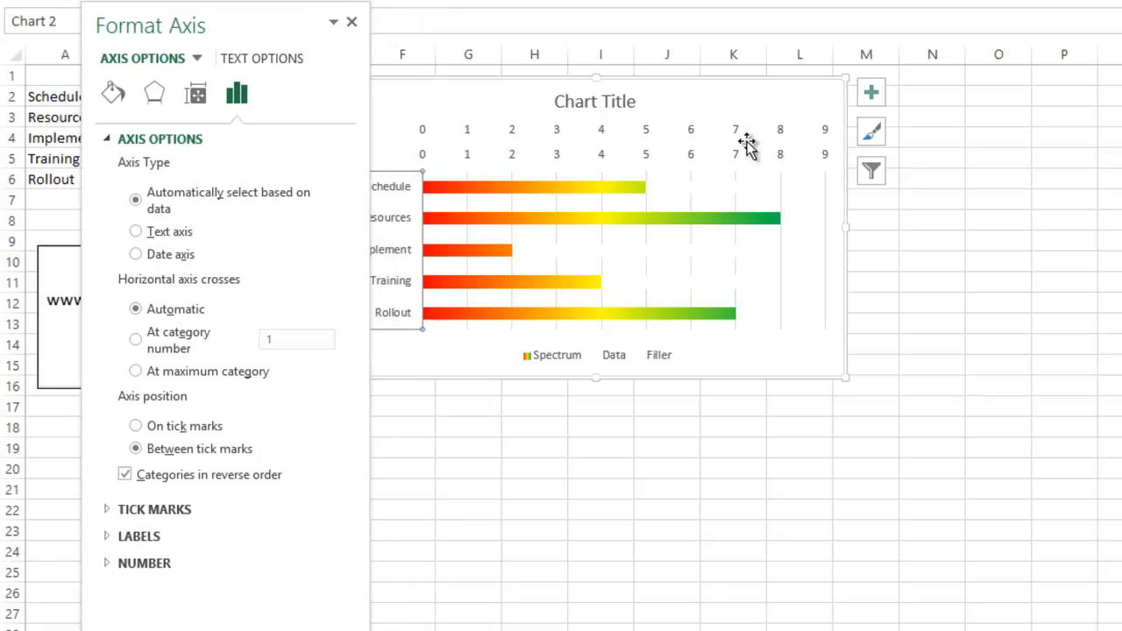
mouse_move(491, 157)
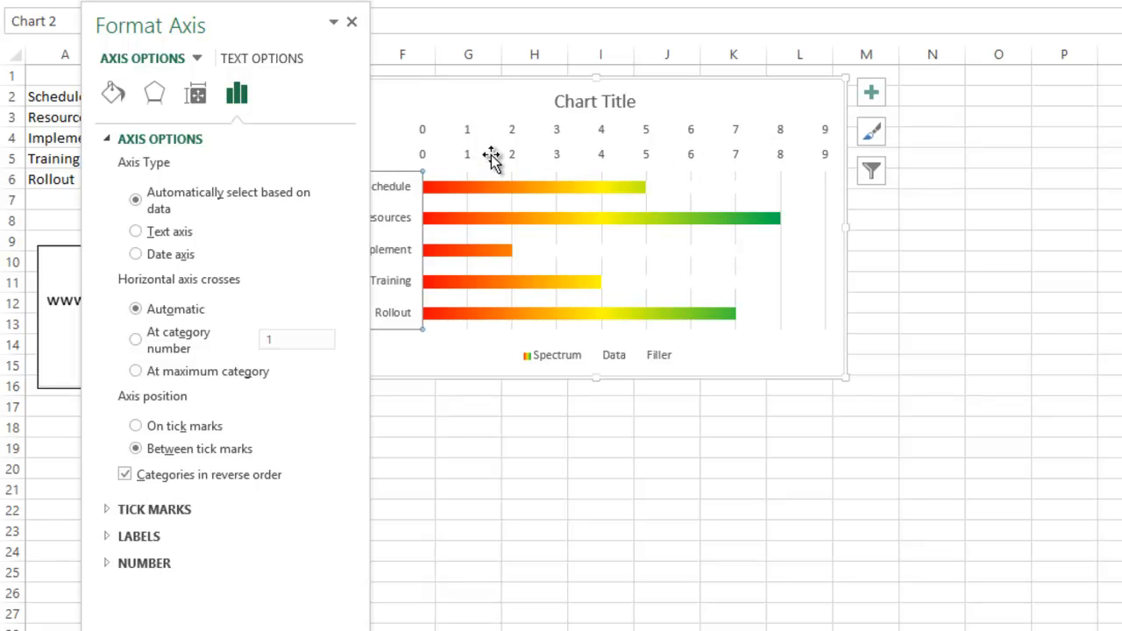
mouse_move(831, 140)
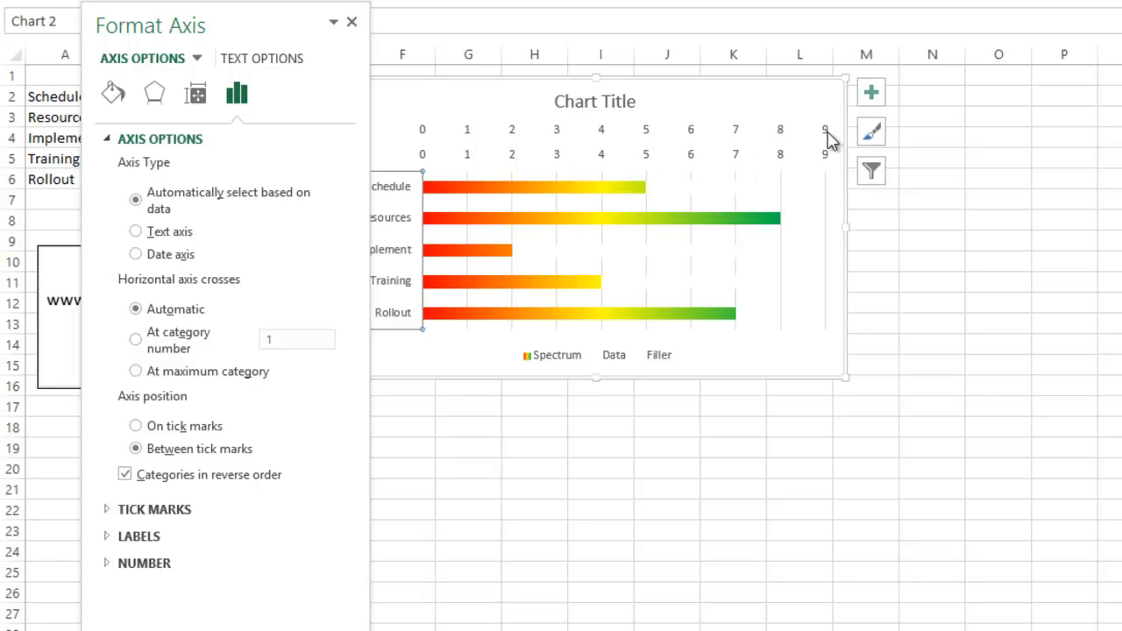
mouse_move(819, 159)
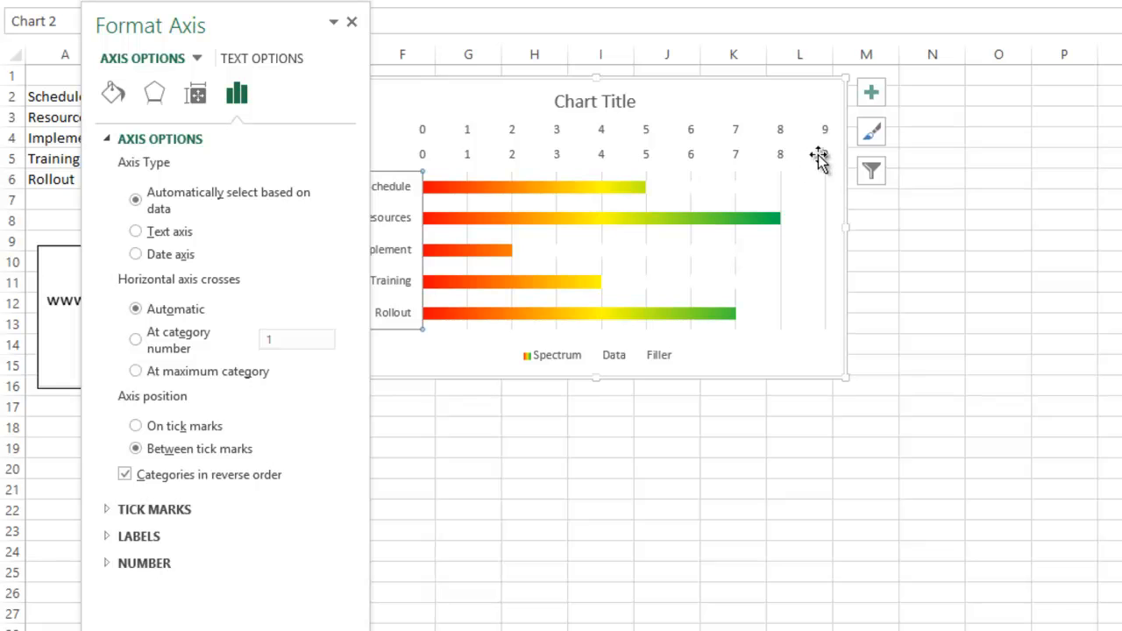
mouse_move(794, 217)
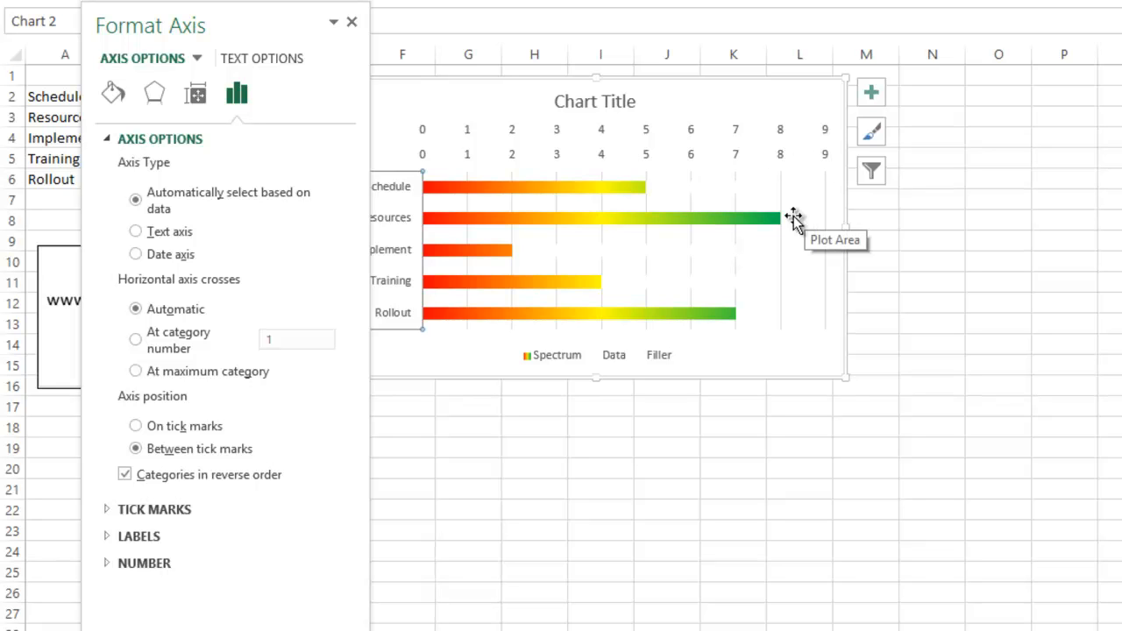
mouse_move(824, 223)
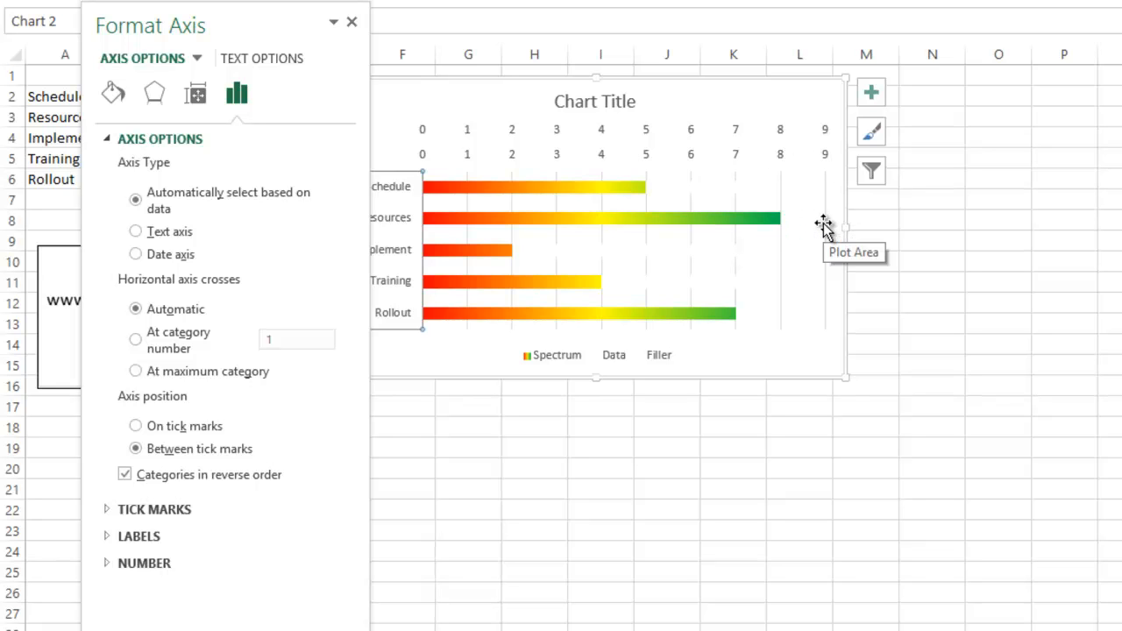
mouse_move(785, 168)
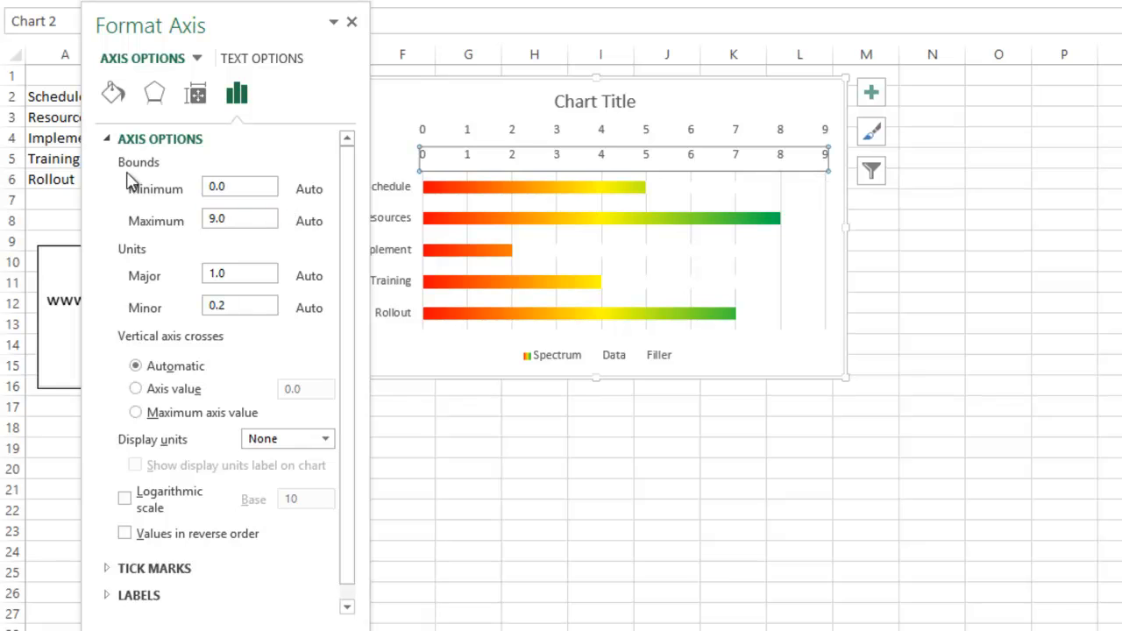
- Fix the horizontal value axis maximum bound at 8
left_click(239, 219)
type("8")
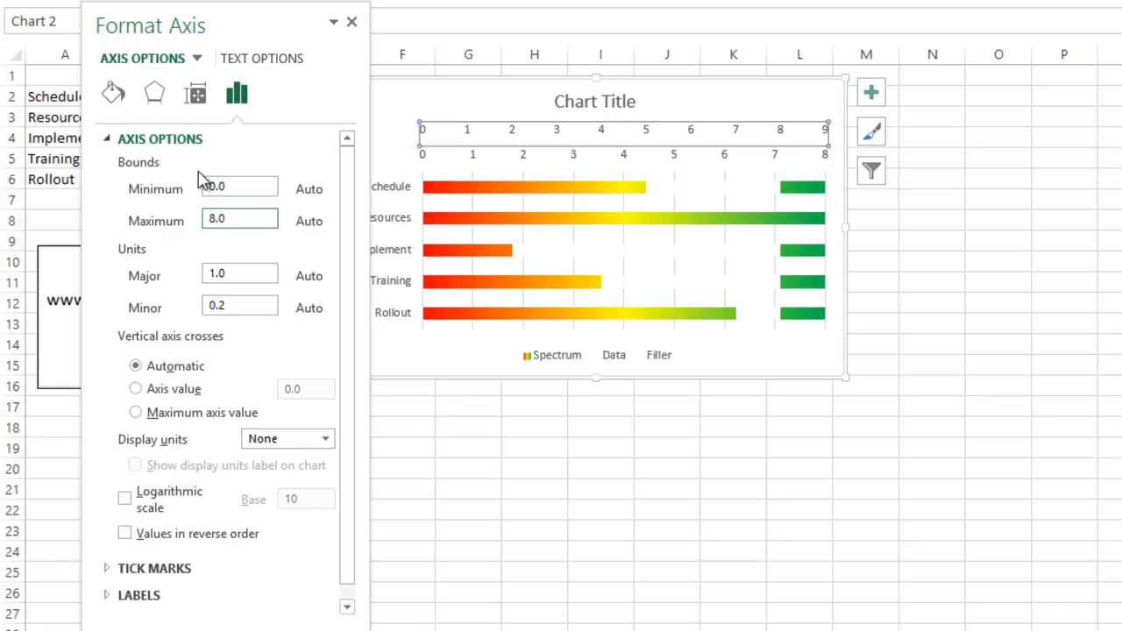
left_click(239, 186)
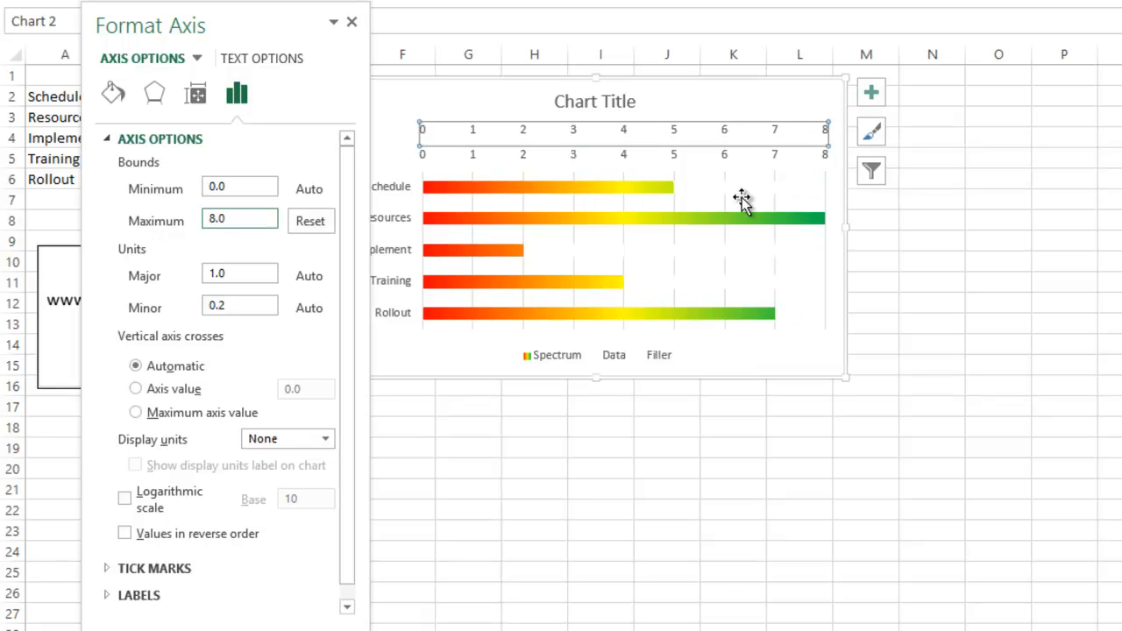
mouse_move(820, 221)
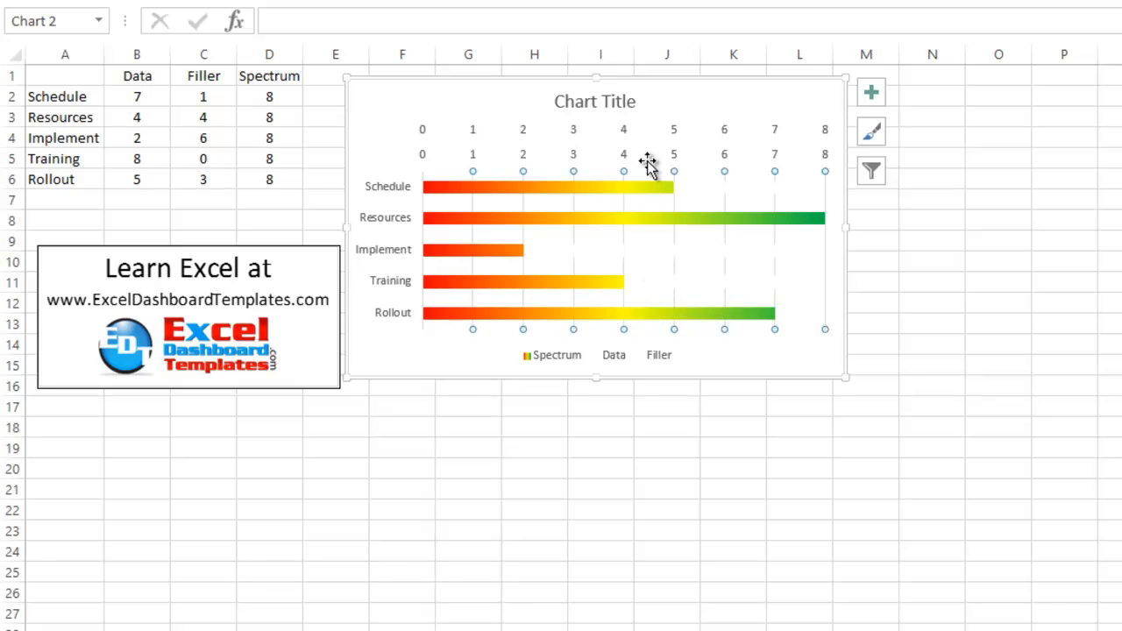
mouse_move(627, 132)
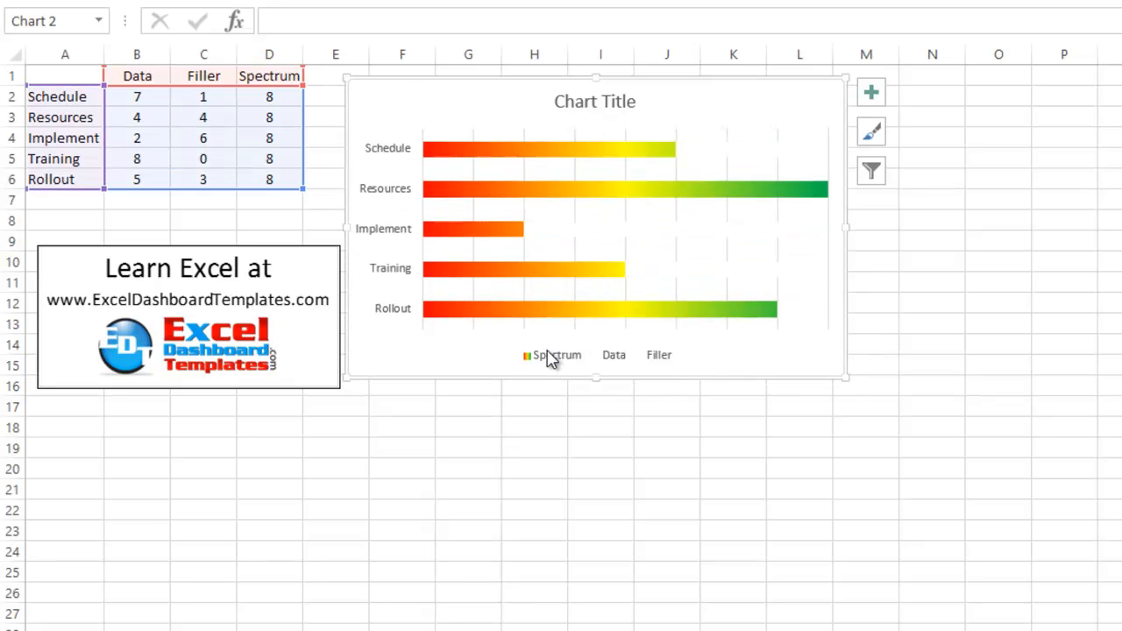
- Select the chart legend to remove it
left_click(555, 355)
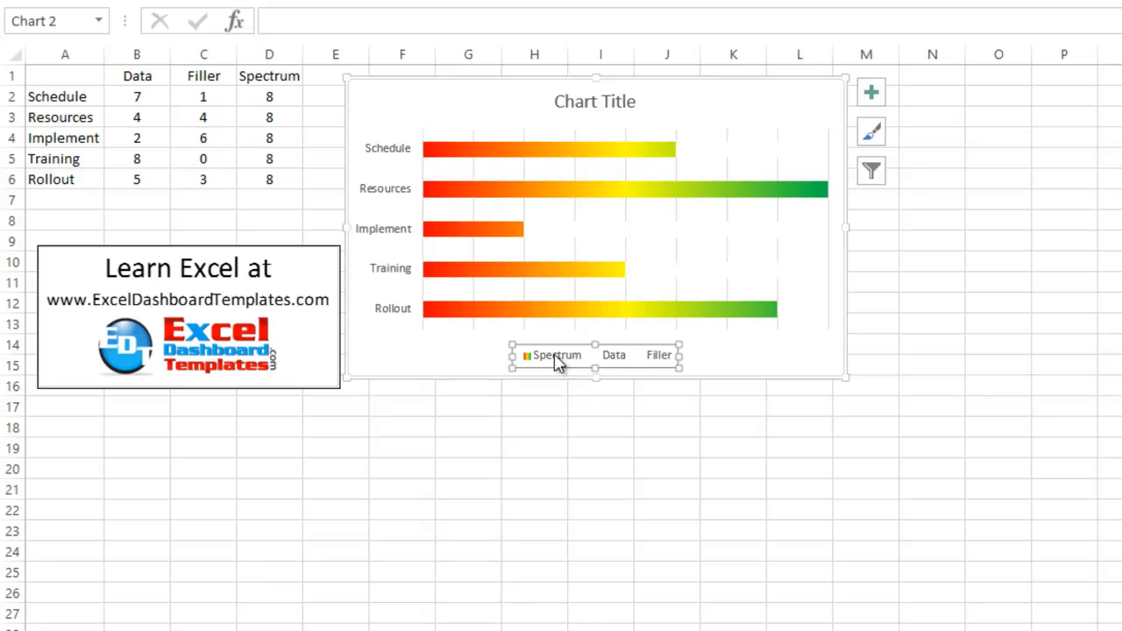
mouse_move(636, 344)
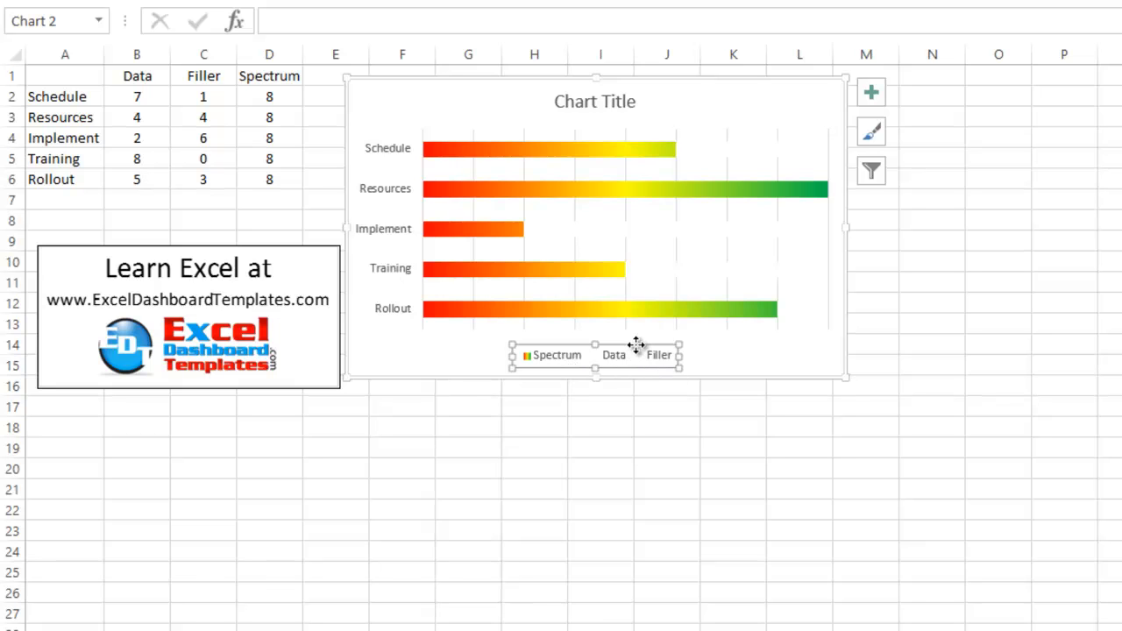
mouse_move(723, 316)
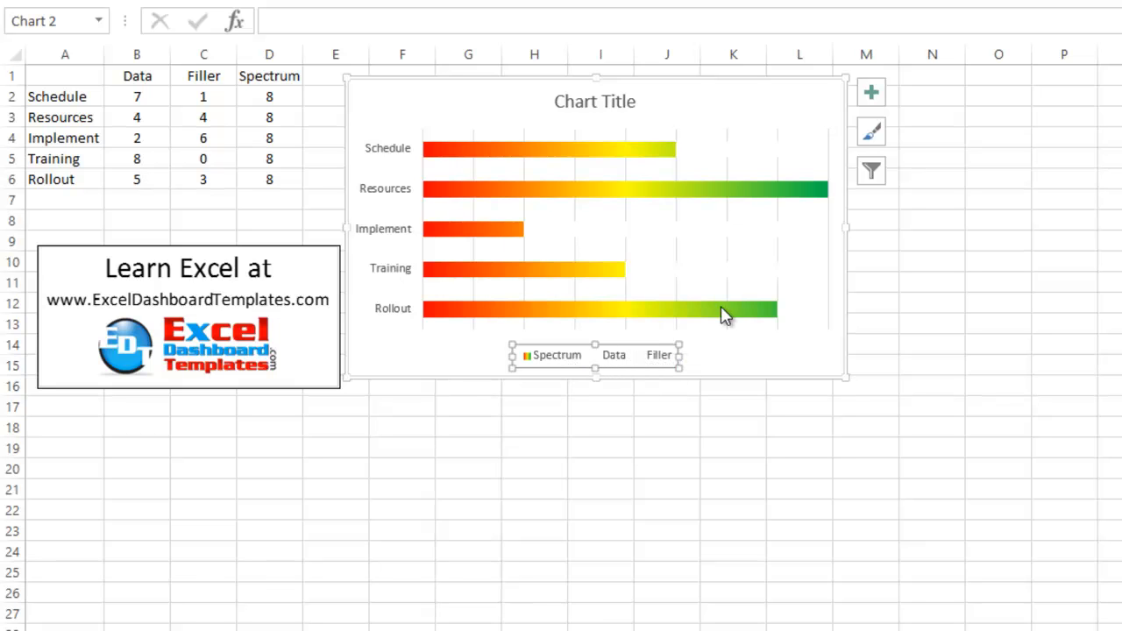
mouse_move(656, 345)
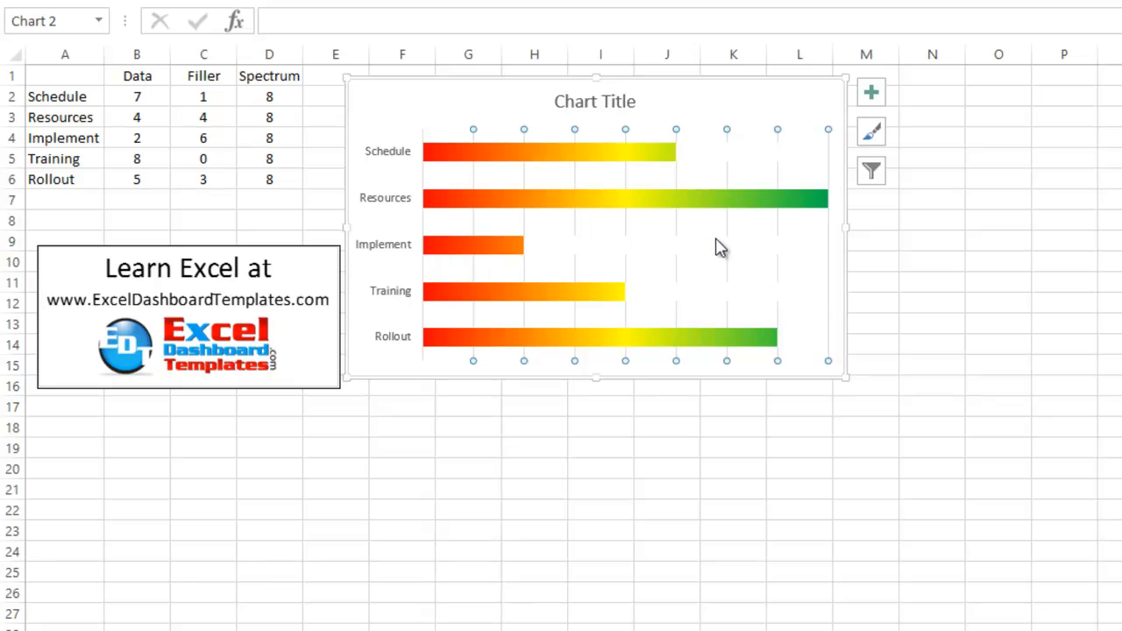
mouse_move(697, 263)
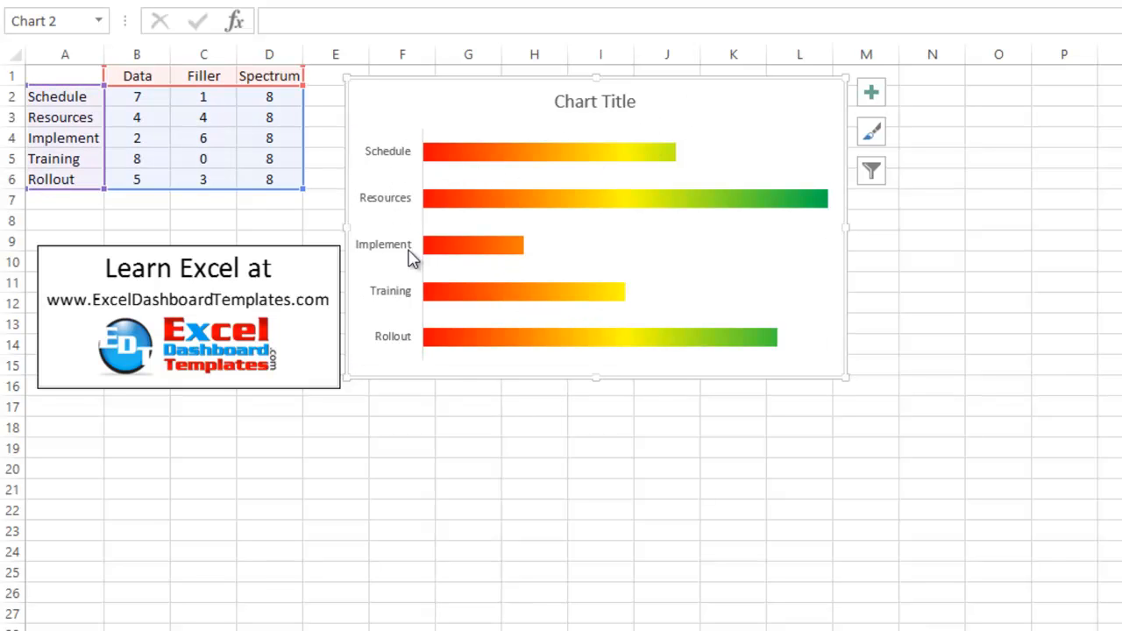
mouse_move(404, 158)
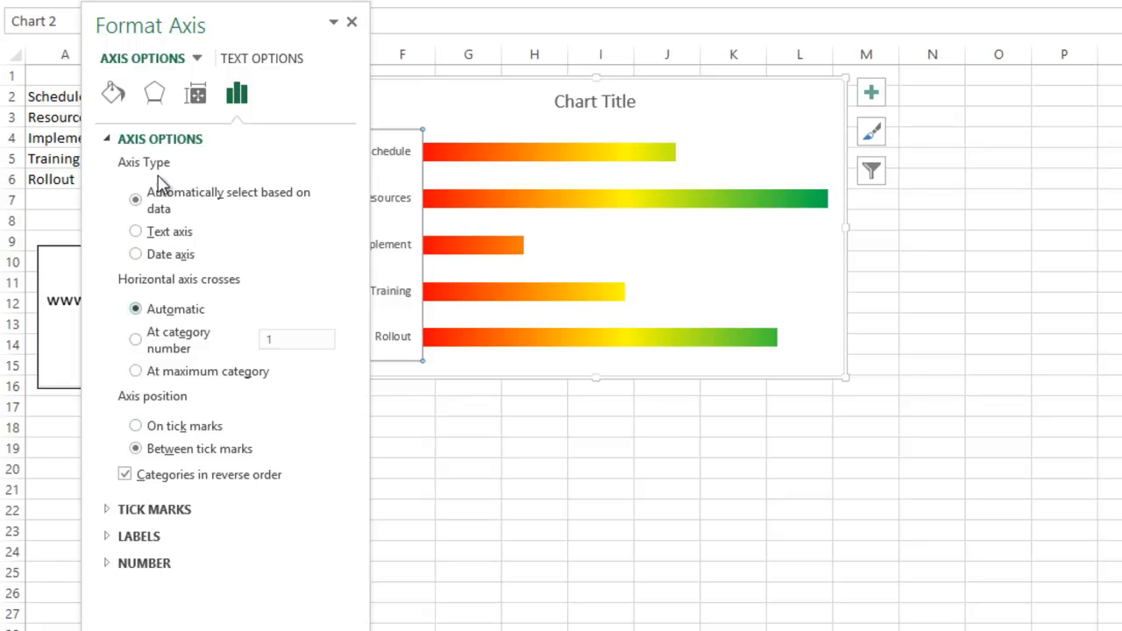
- Set the vertical category axis line to No line in Fill & Line
left_click(114, 94)
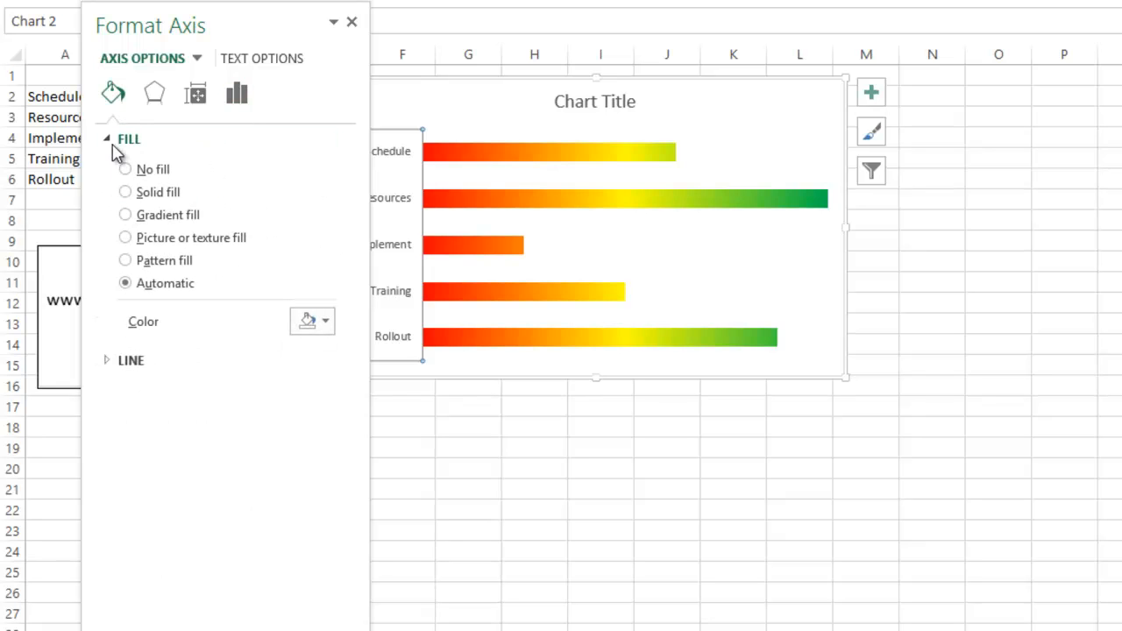
left_click(106, 139)
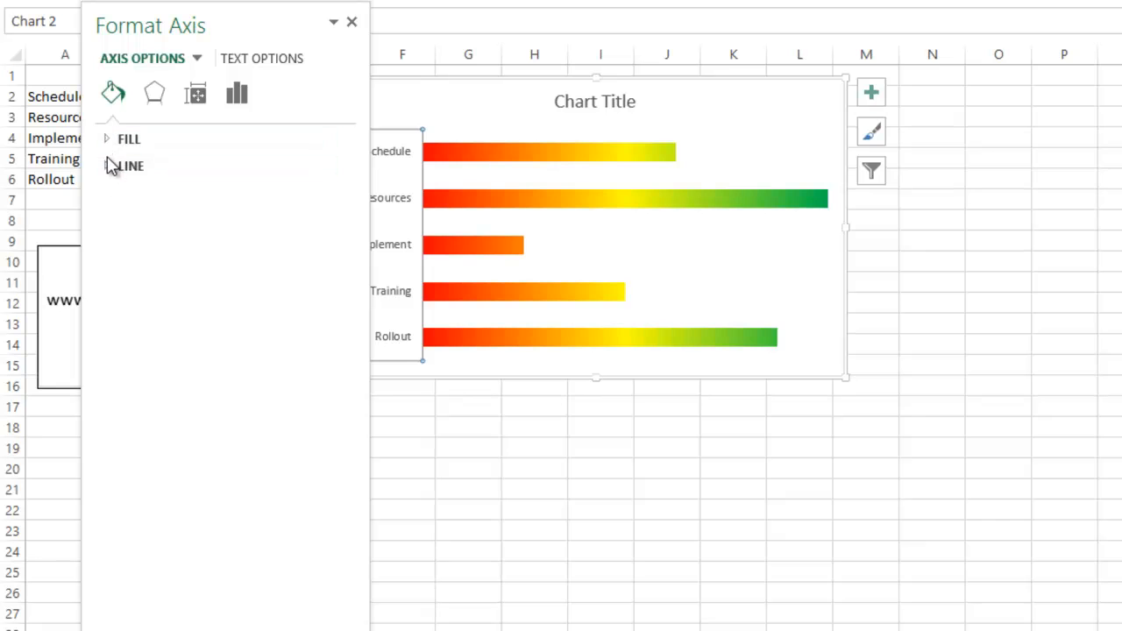
left_click(130, 166)
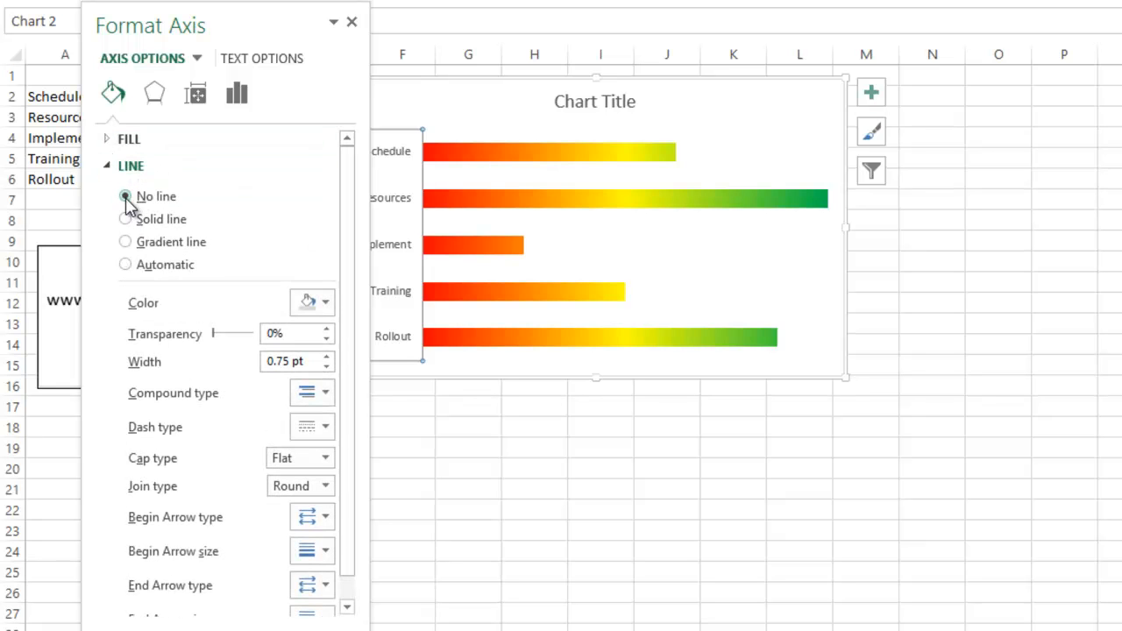
left_click(351, 21)
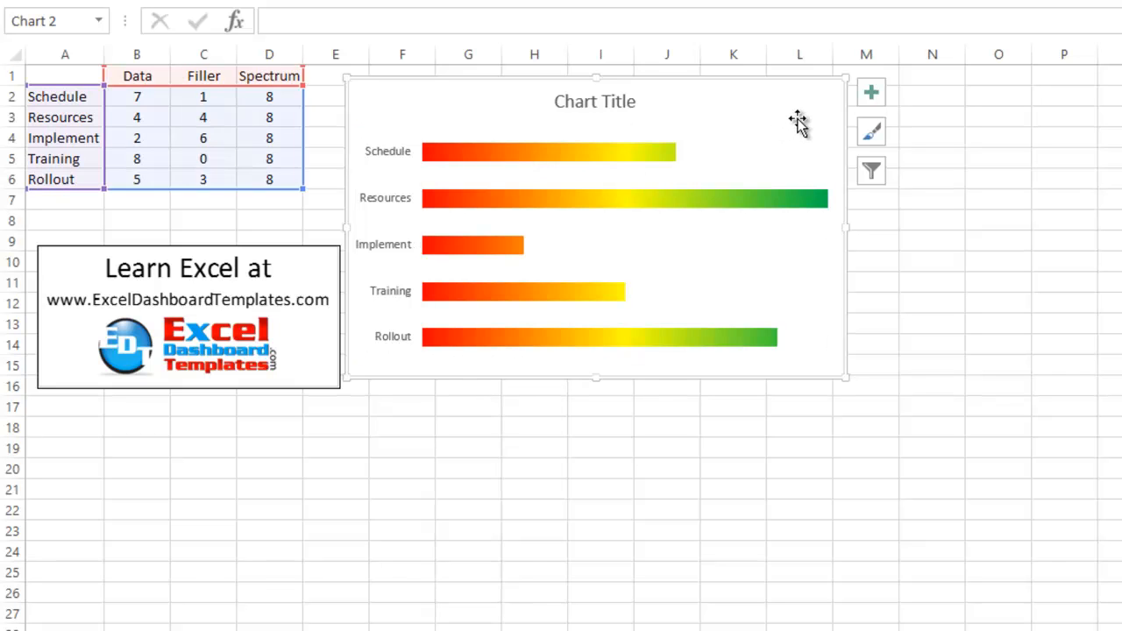
mouse_move(758, 228)
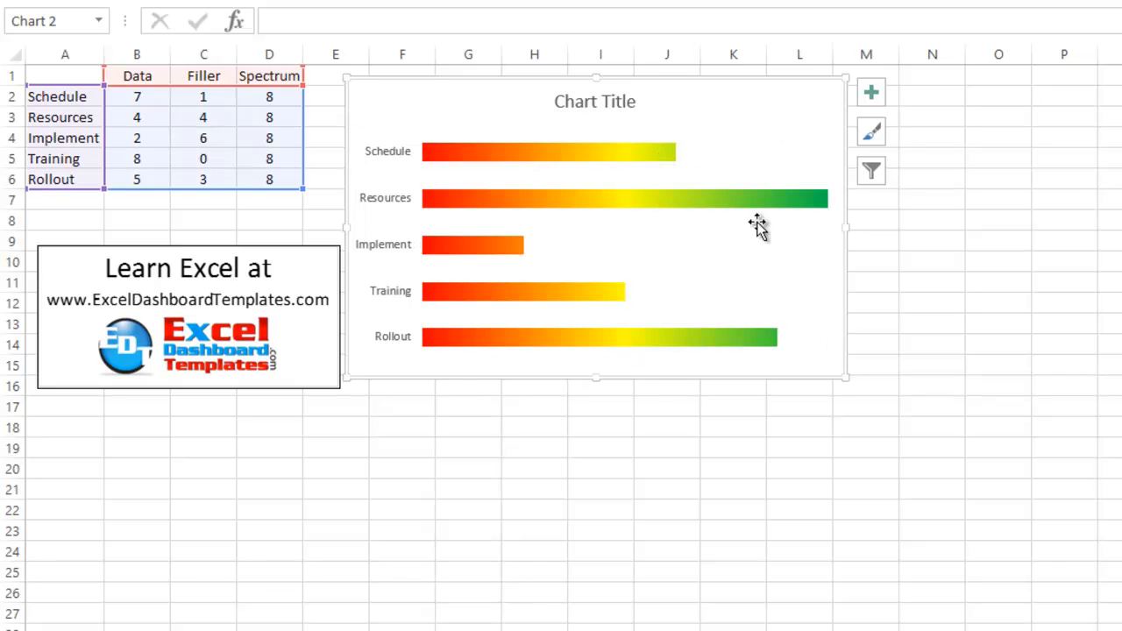
mouse_move(644, 304)
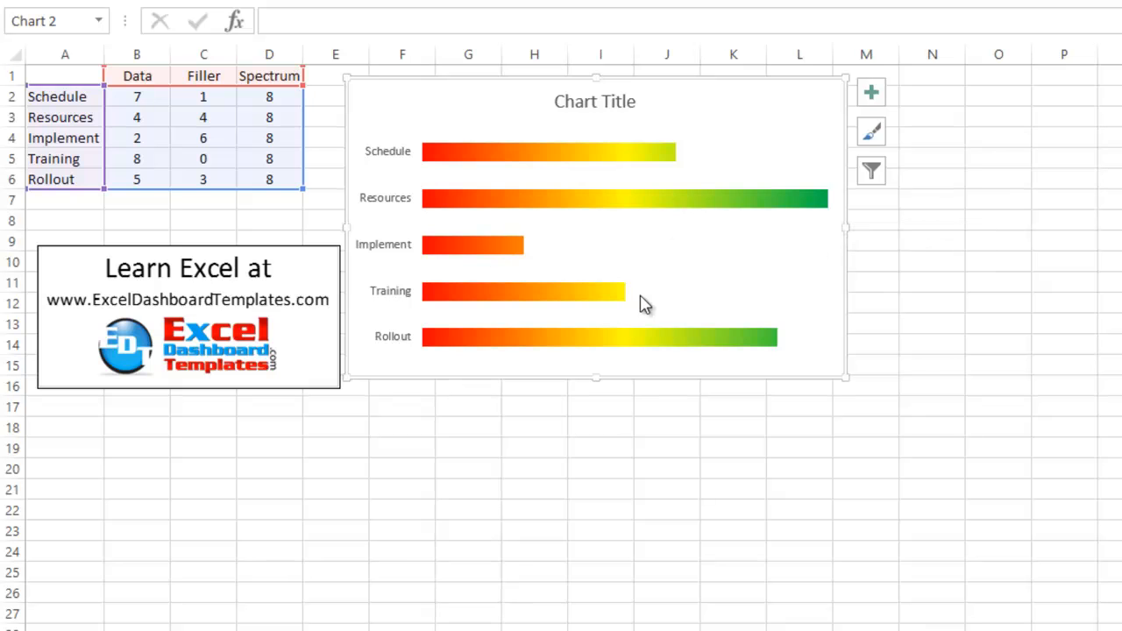
mouse_move(675, 158)
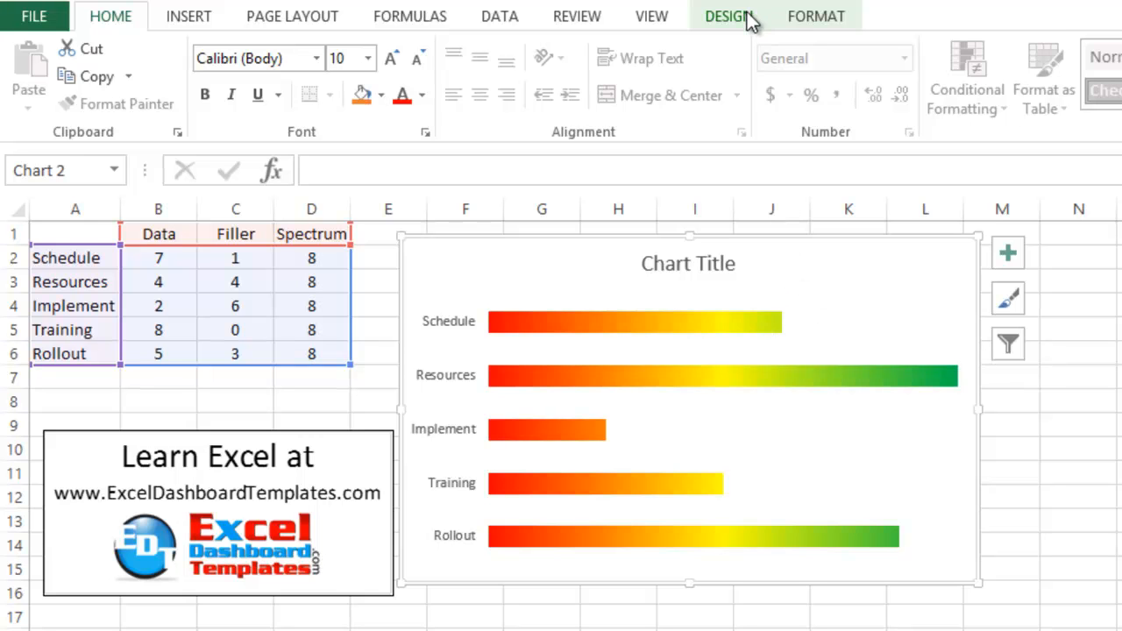
- Preview Data Labels placements under Add Chart Element, then dismiss the menu
left_click(729, 16)
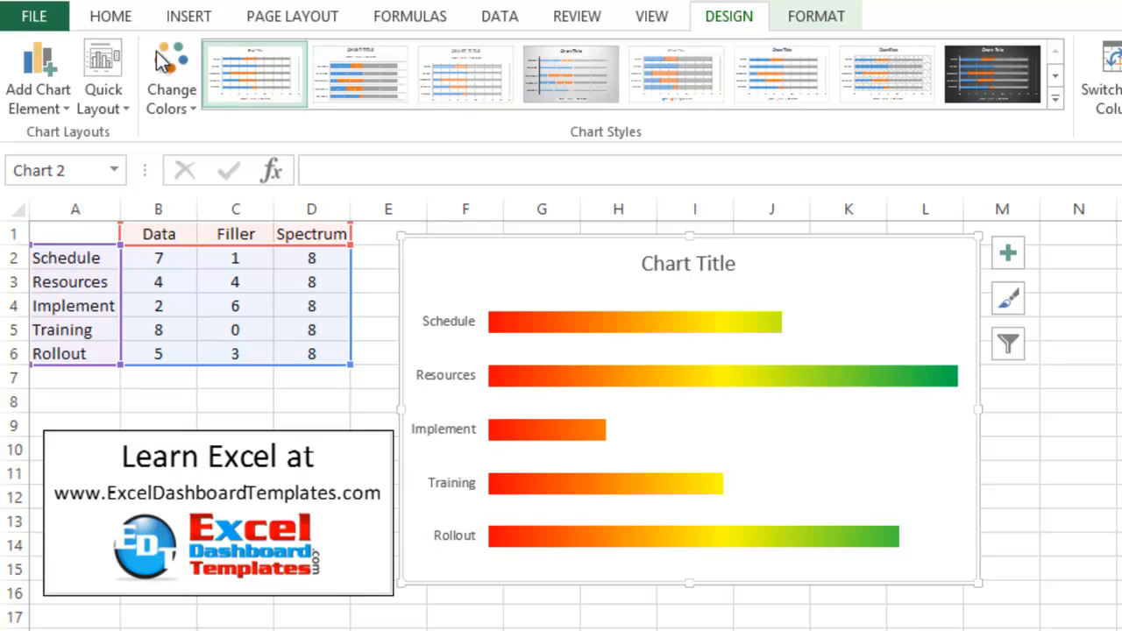
left_click(37, 79)
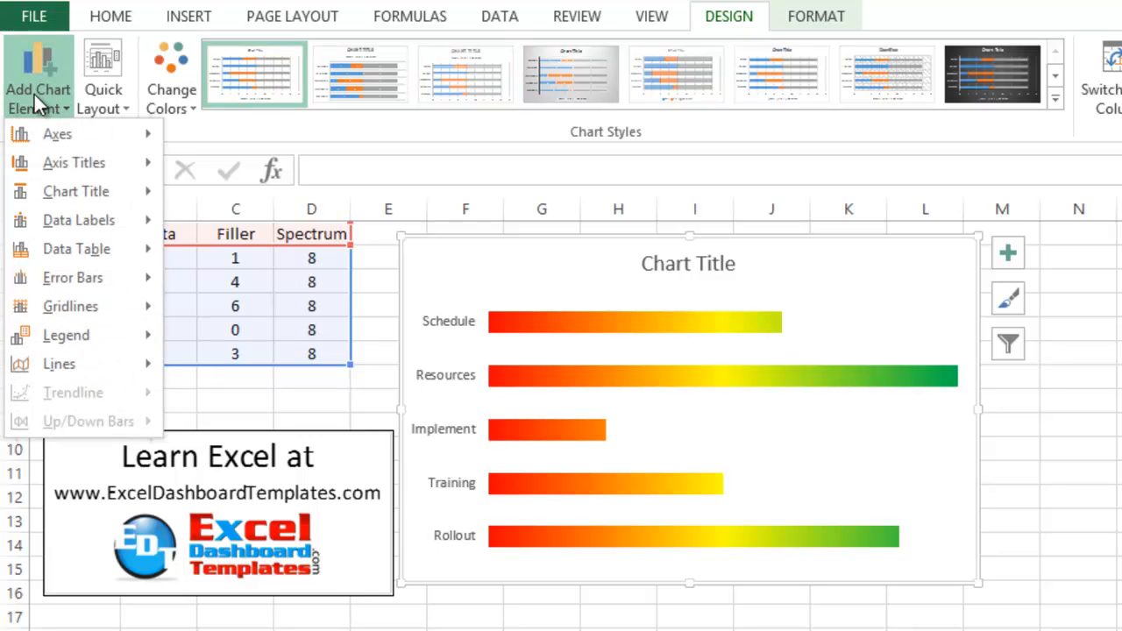
left_click(78, 220)
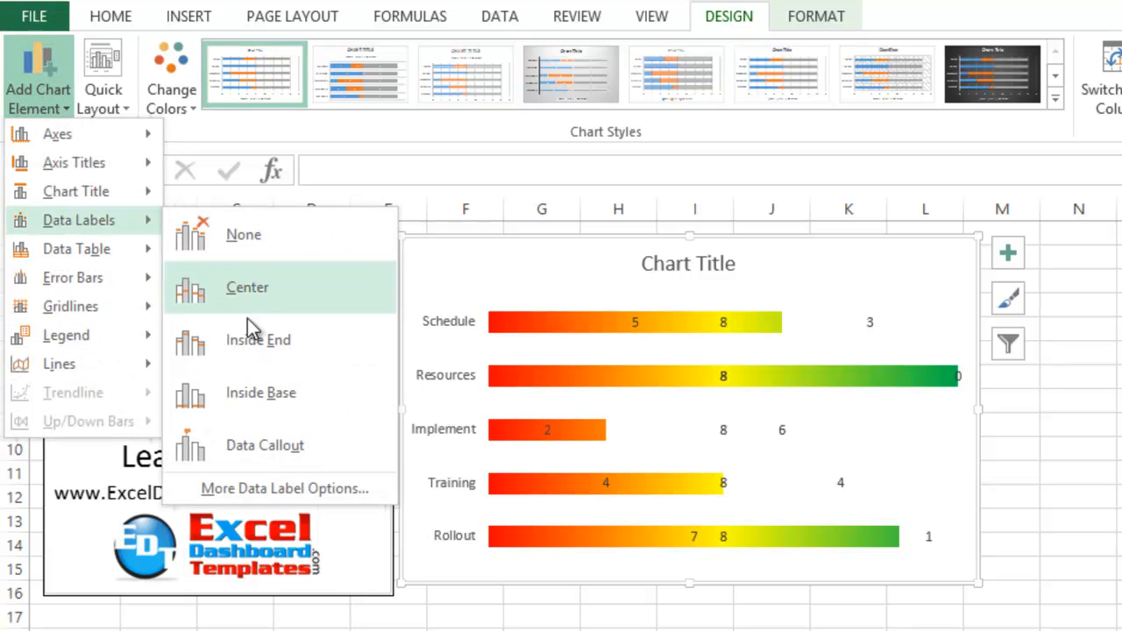
left_click(257, 340)
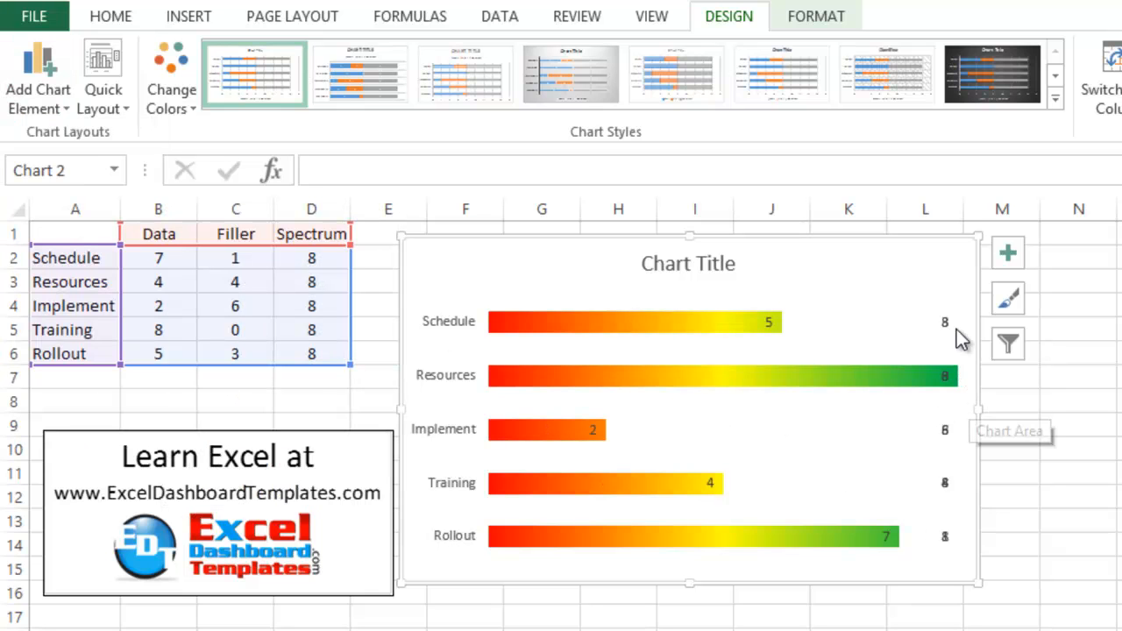
mouse_move(805, 349)
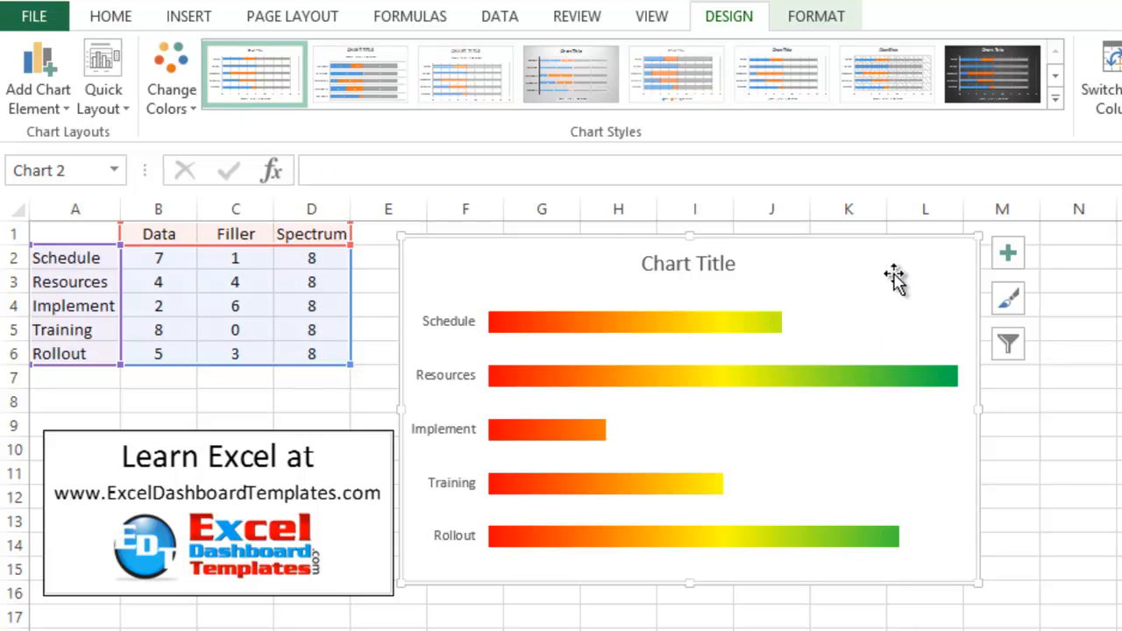
mouse_move(596, 322)
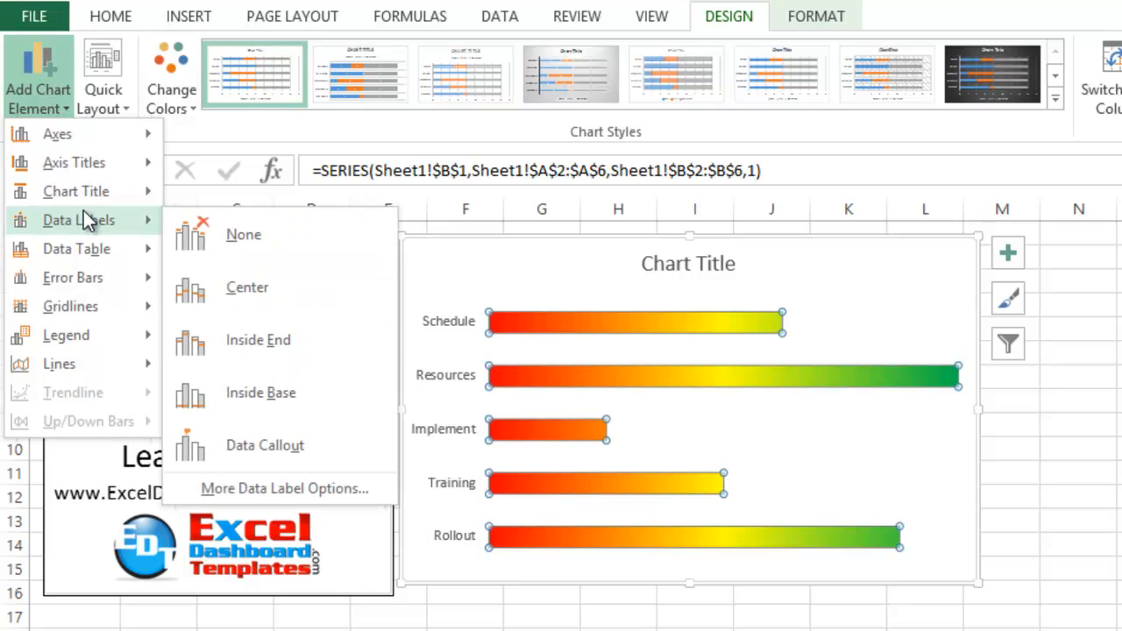
- Add Inside End data labels to the Data series and enlarge their font
left_click(258, 340)
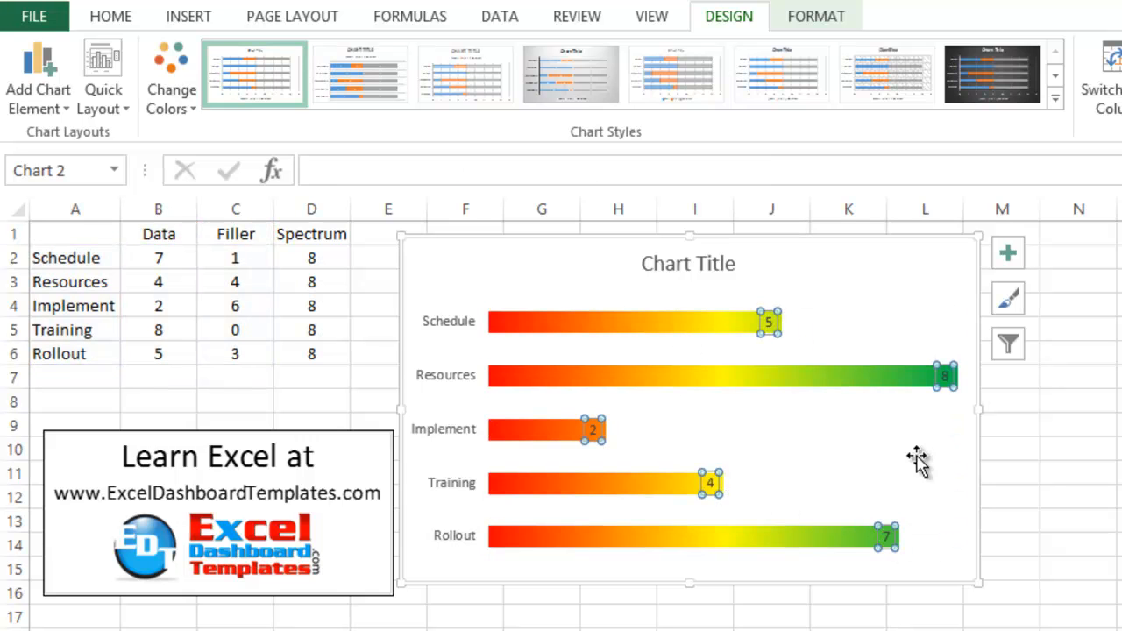
left_click(111, 16)
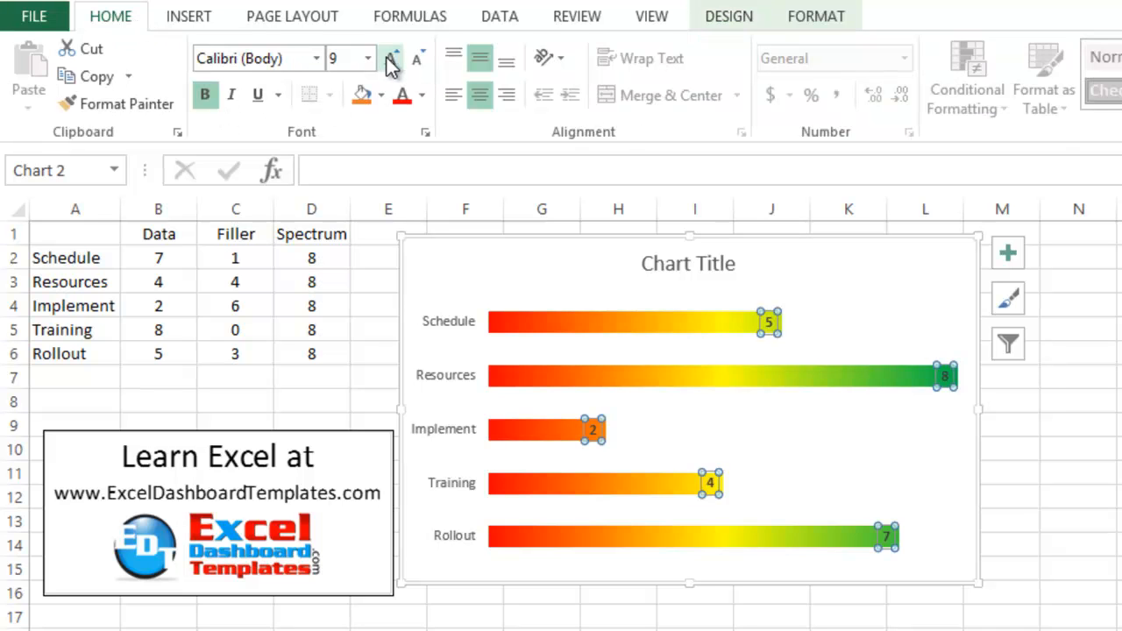
left_click(391, 58)
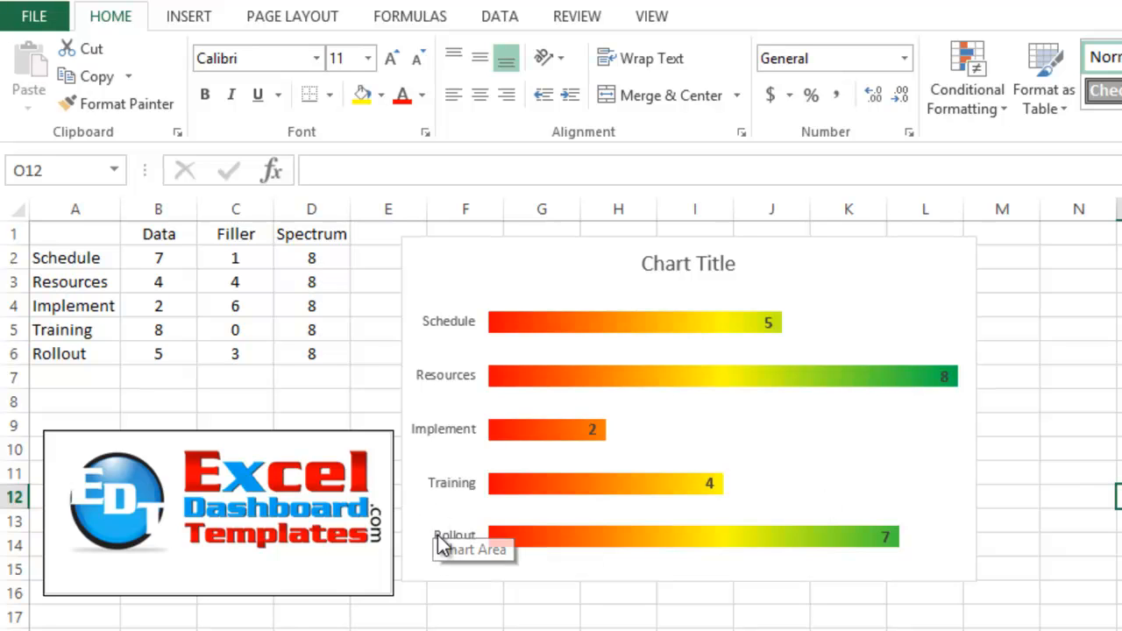
mouse_move(373, 526)
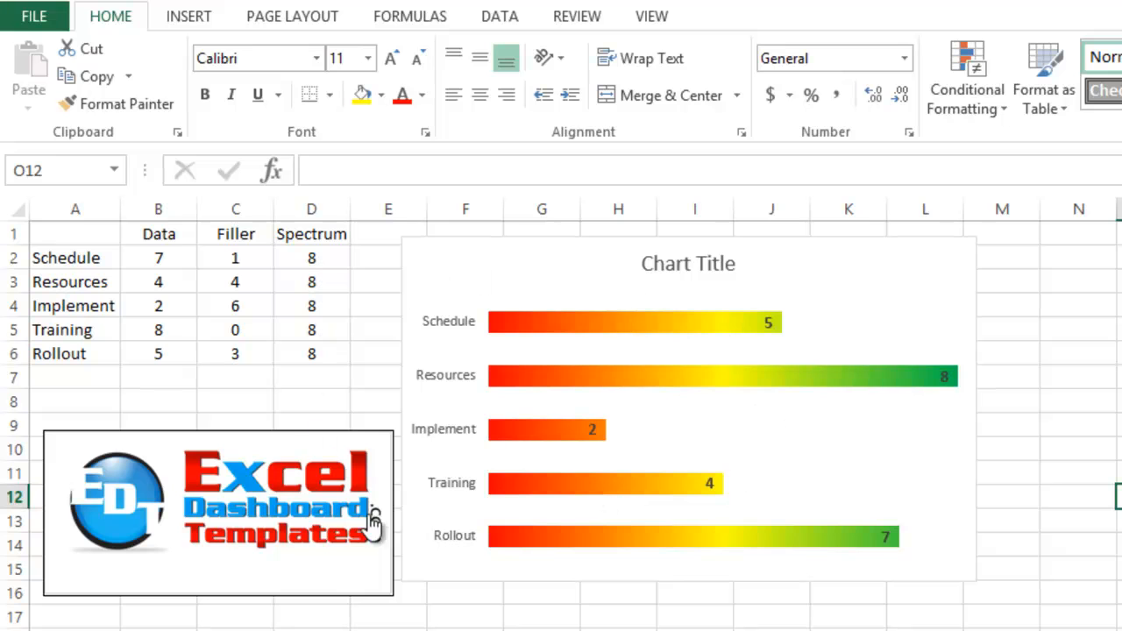
mouse_move(574, 342)
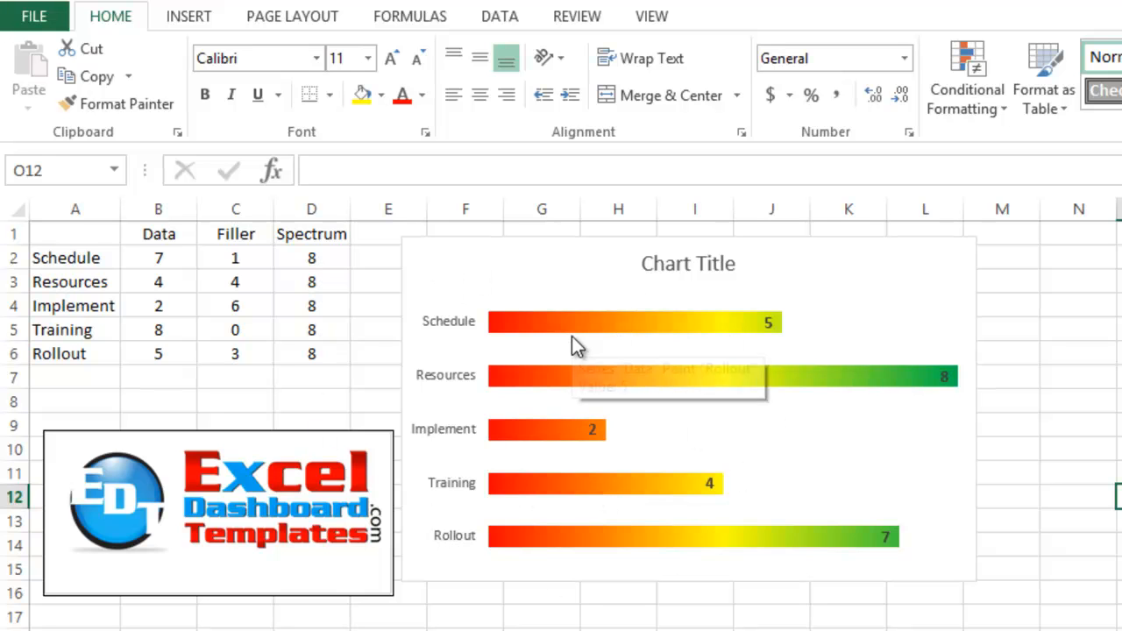
mouse_move(535, 340)
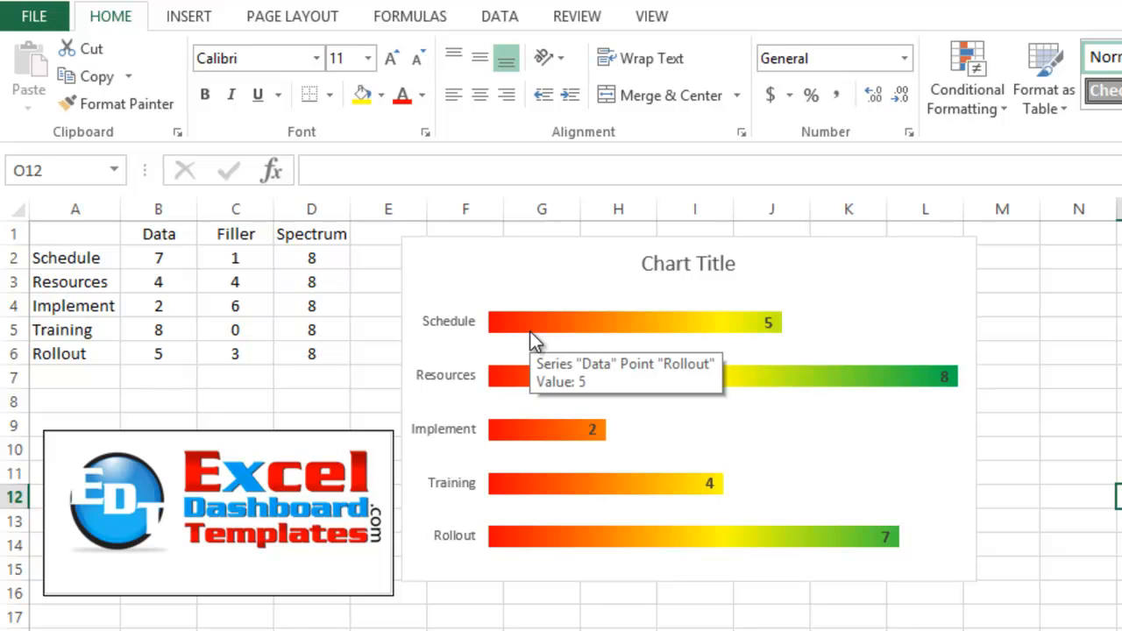